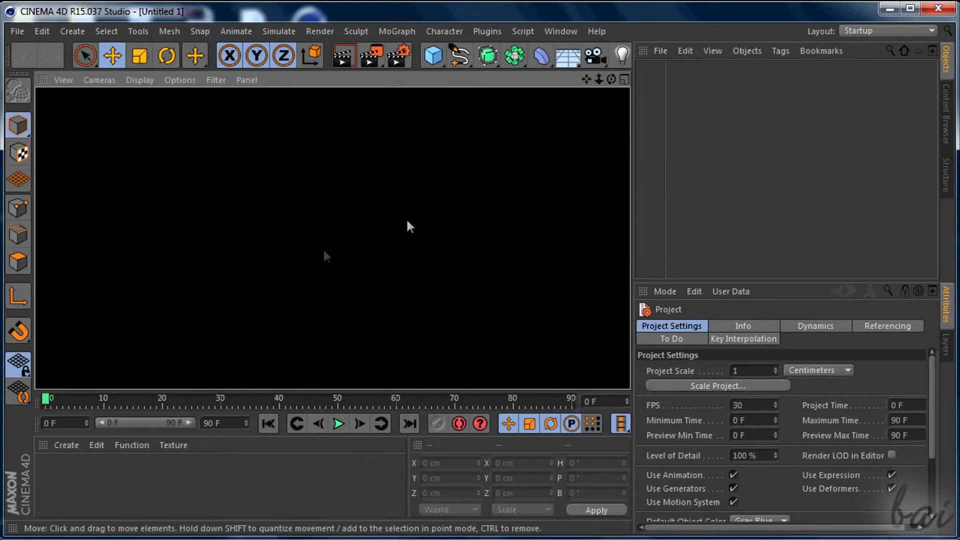
{"action": "mouse_move", "coordinate": [283, 176]}
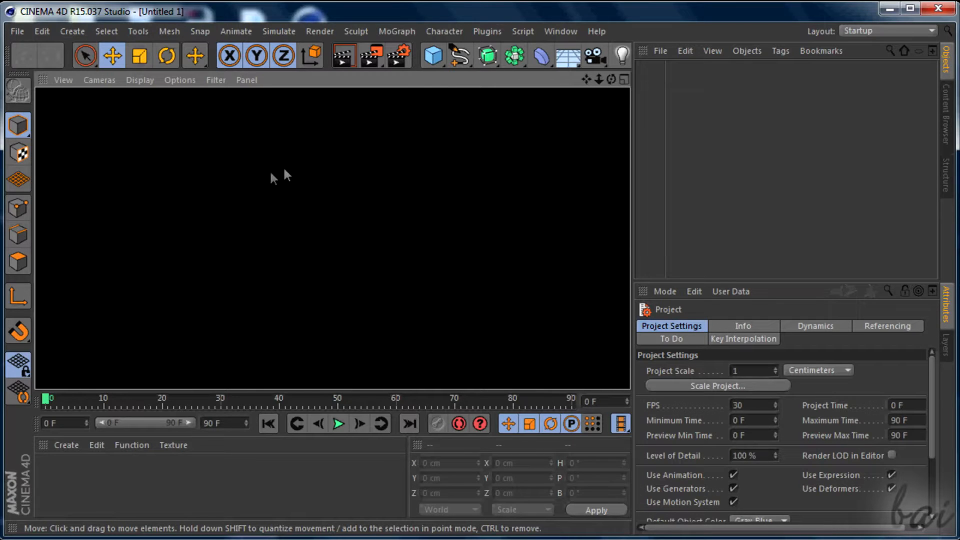
{"action": "mouse_move", "coordinate": [236, 159]}
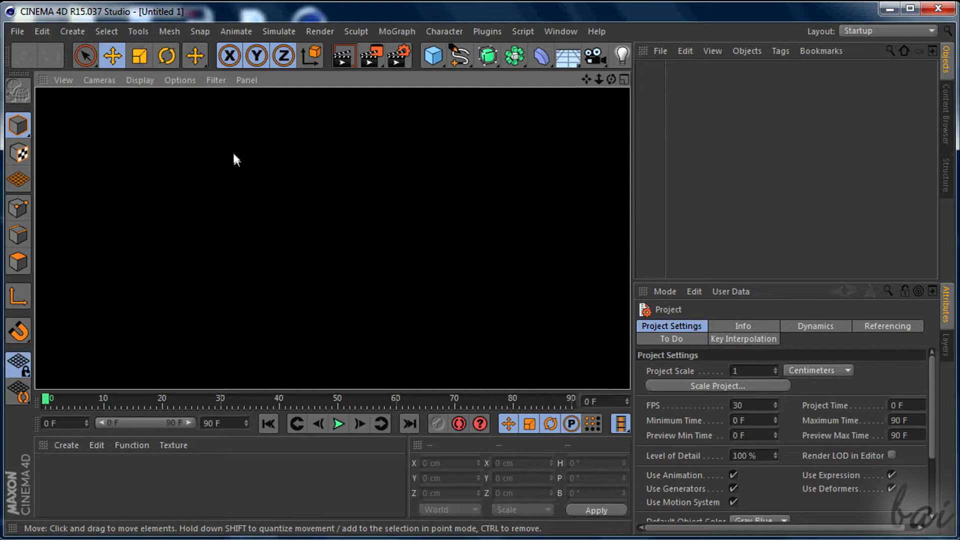
{"action": "mouse_move", "coordinate": [462, 107]}
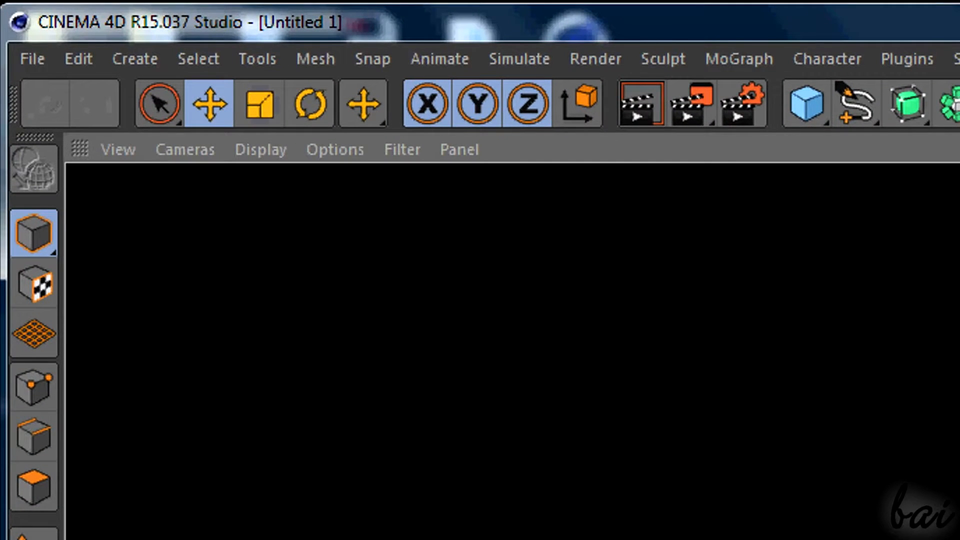
Step: Disable Use OpenGL in Preferences so the perspective viewport shows its grid
{"action": "left_click", "coordinate": [77, 58]}
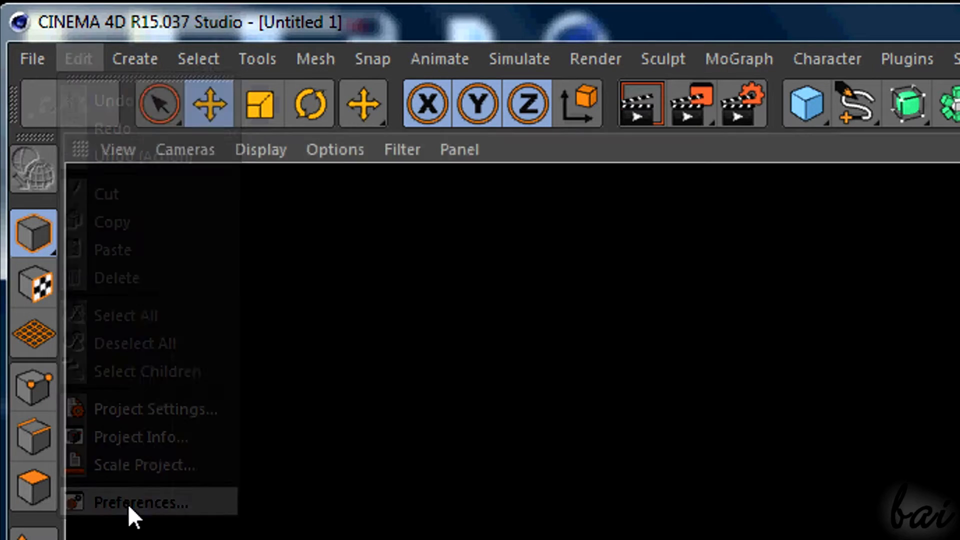
{"action": "left_click", "coordinate": [140, 502]}
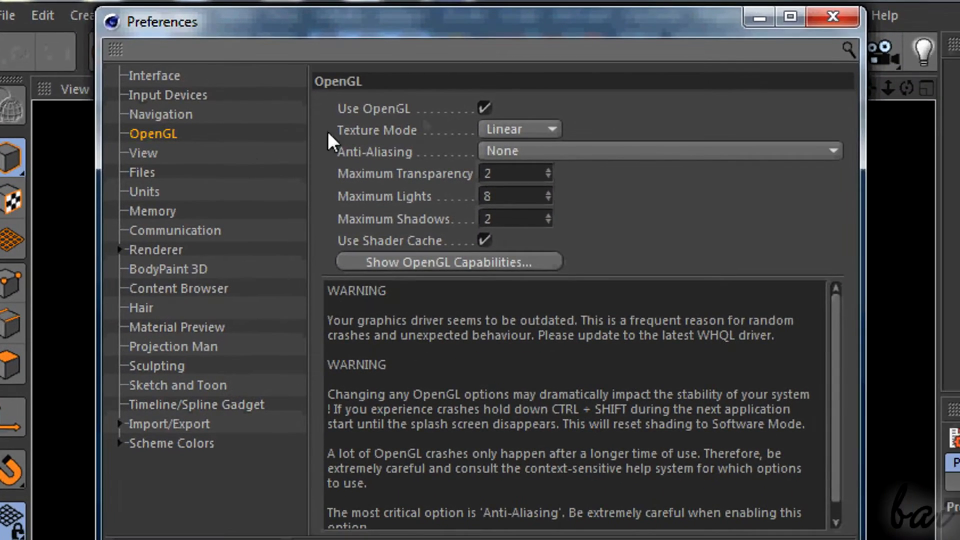
{"action": "left_click", "coordinate": [485, 108]}
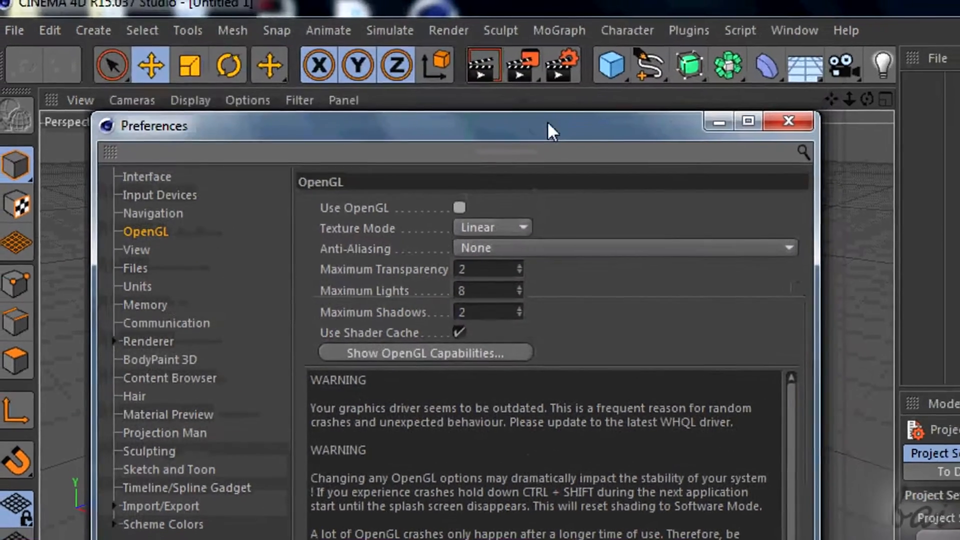
{"action": "left_click", "coordinate": [787, 121]}
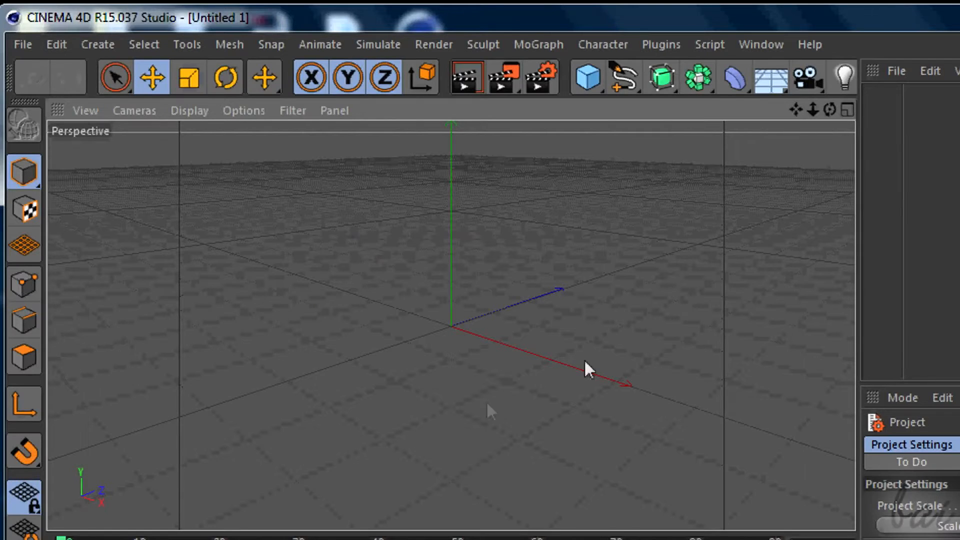
{"action": "mouse_move", "coordinate": [562, 396]}
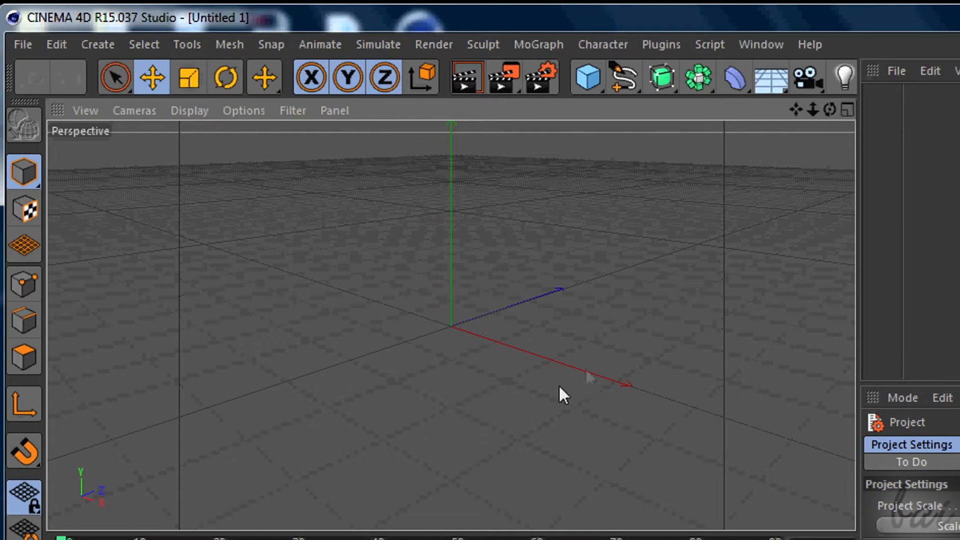
Step: Browse the menus, then create a New Material in the Material Manager
{"action": "left_click", "coordinate": [56, 44]}
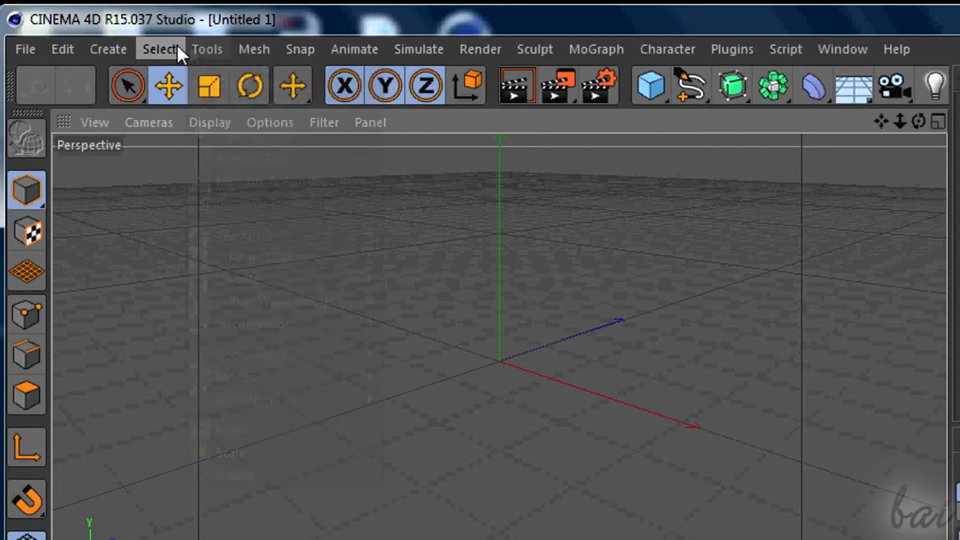
{"action": "left_click", "coordinate": [888, 49]}
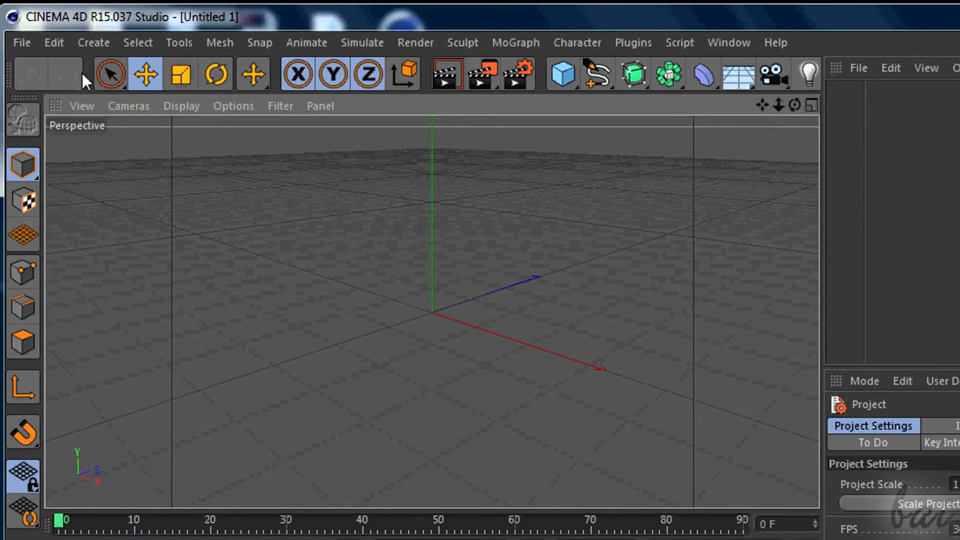
{"action": "mouse_move", "coordinate": [556, 98]}
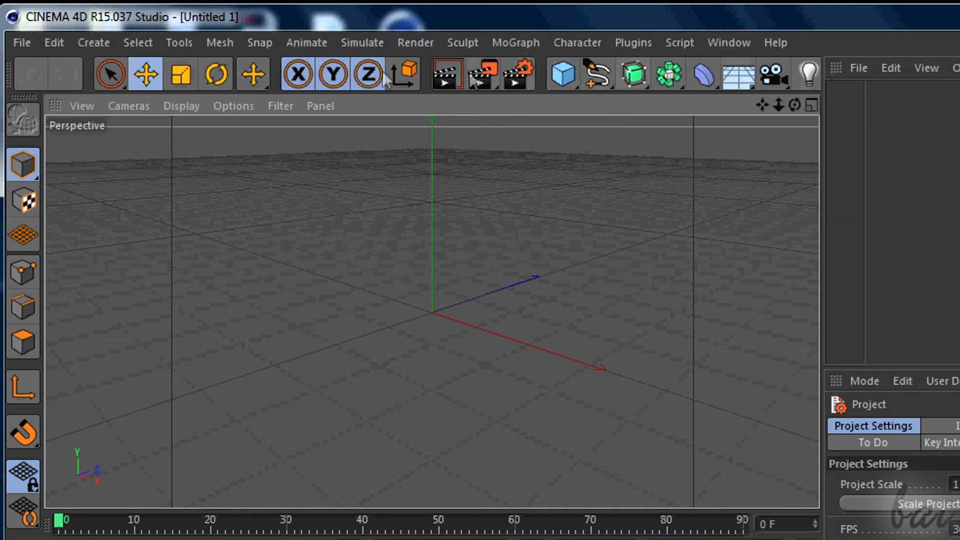
{"action": "mouse_move", "coordinate": [21, 263]}
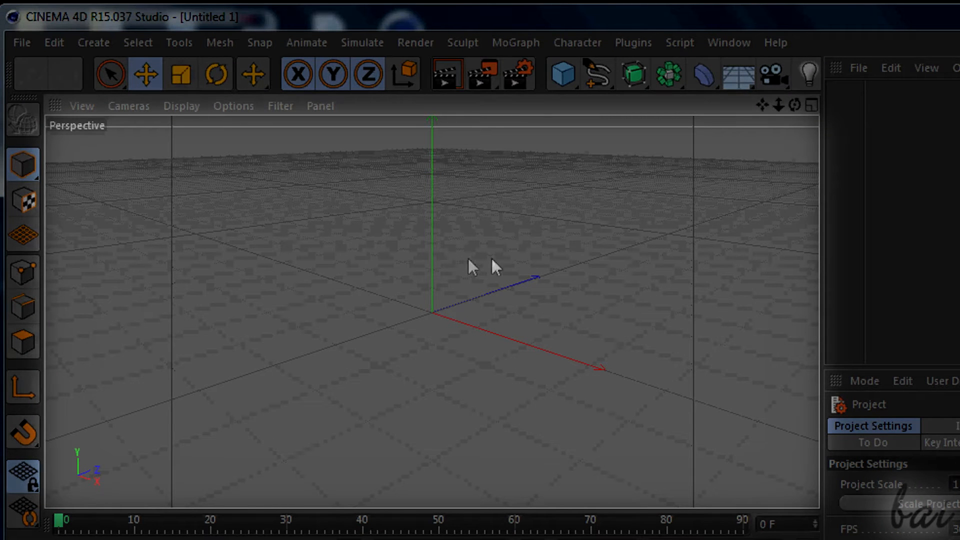
{"action": "mouse_move", "coordinate": [237, 315]}
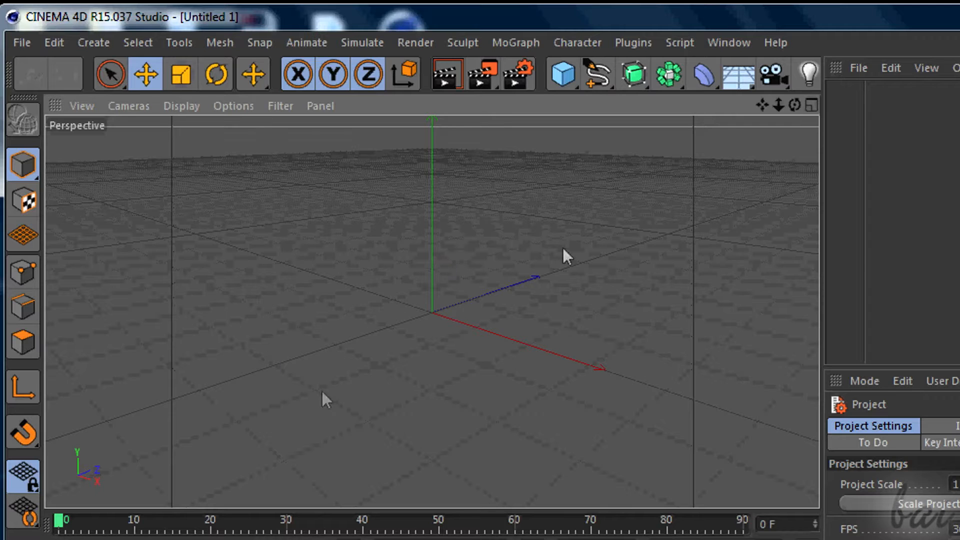
{"action": "mouse_move", "coordinate": [582, 293]}
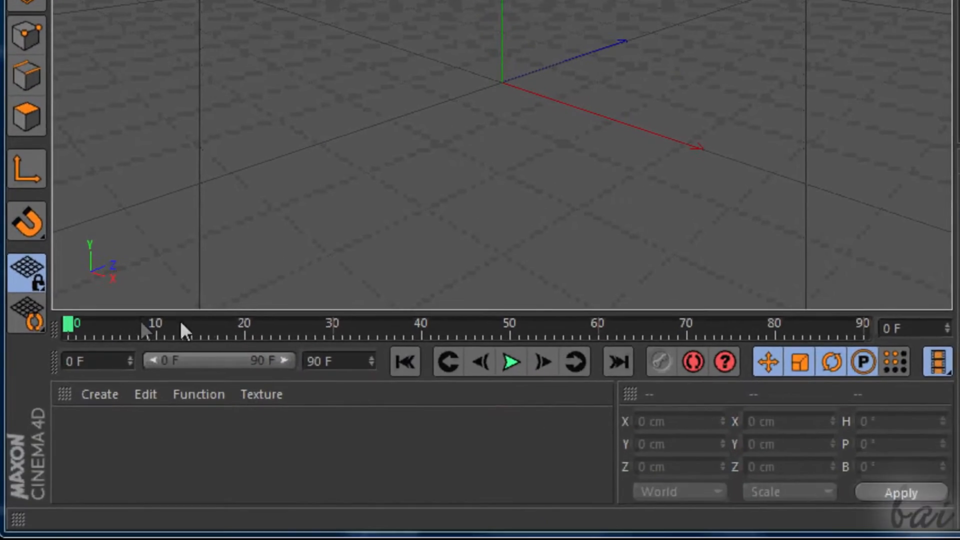
{"action": "left_click", "coordinate": [99, 394]}
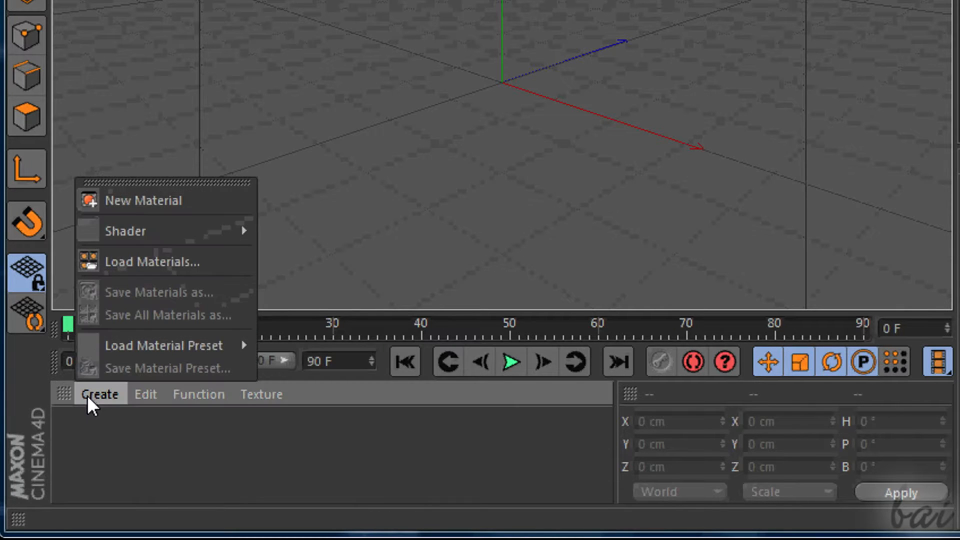
{"action": "left_click", "coordinate": [144, 200]}
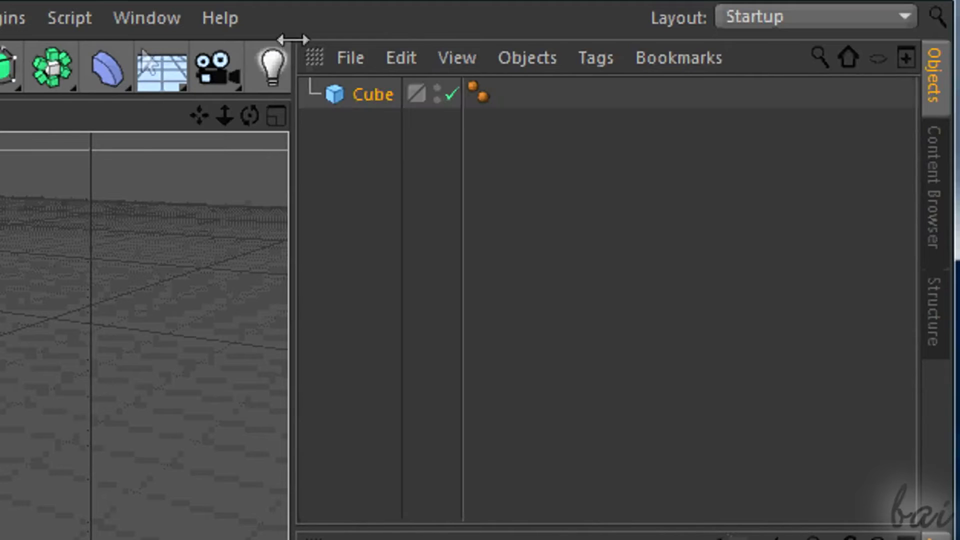
{"action": "mouse_move", "coordinate": [413, 119]}
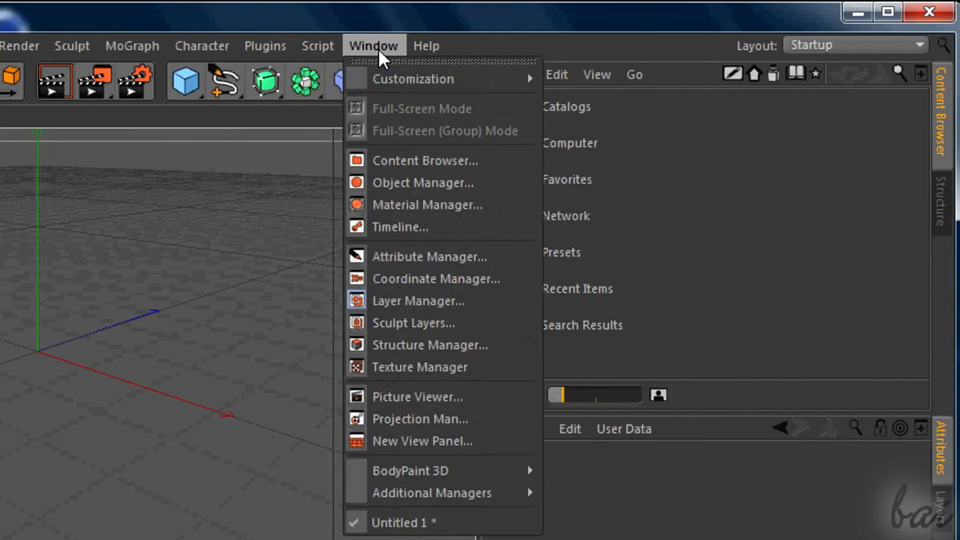
{"action": "mouse_move", "coordinate": [425, 160]}
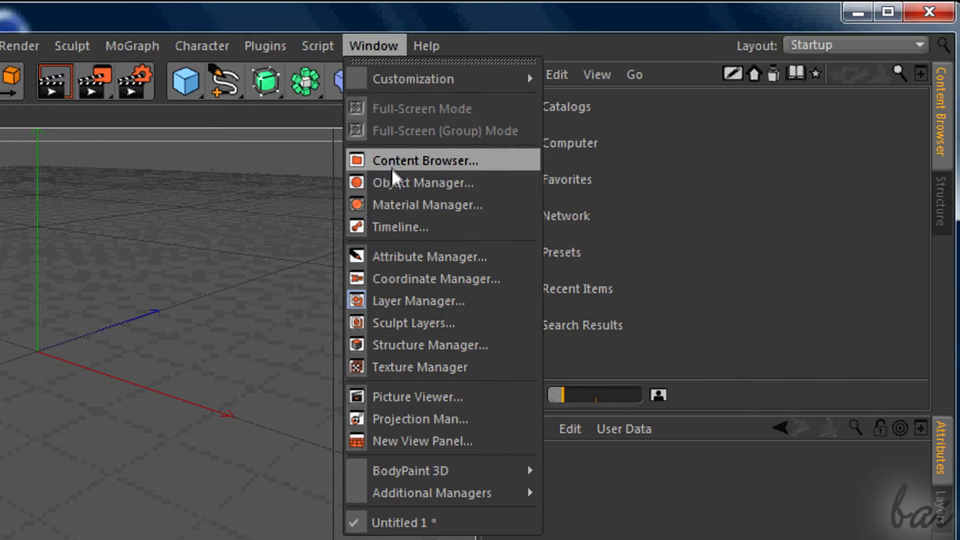
Step: Show the Content Browser from the Window menu
{"action": "left_click", "coordinate": [422, 182]}
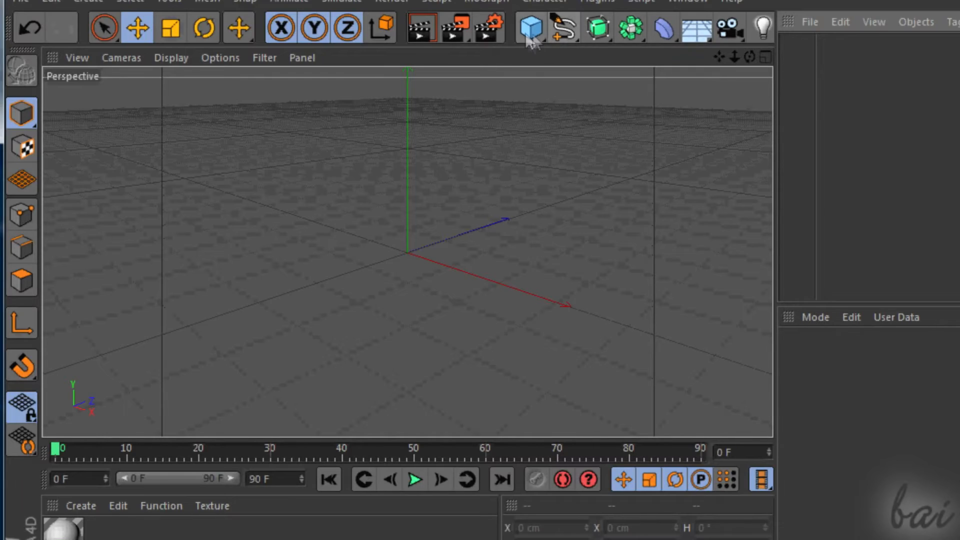
Step: Reveal the primitives palette offering Cube, Sphere and Torus
{"action": "left_click", "coordinate": [528, 28]}
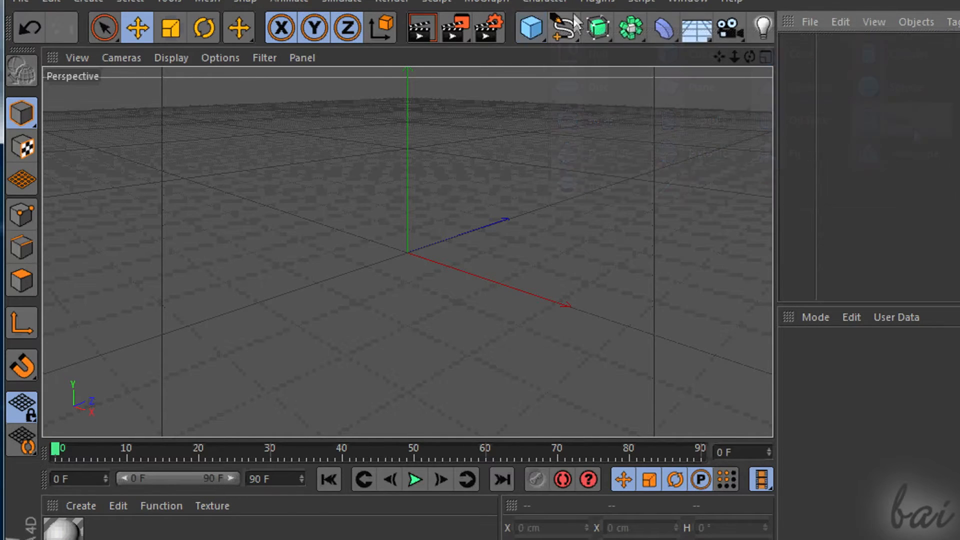
{"action": "left_click", "coordinate": [563, 27]}
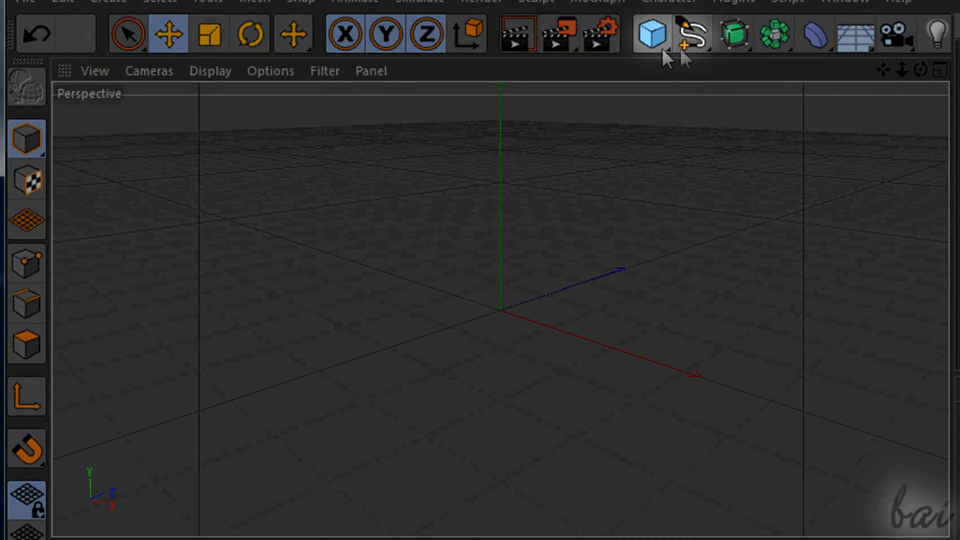
{"action": "mouse_move", "coordinate": [648, 50]}
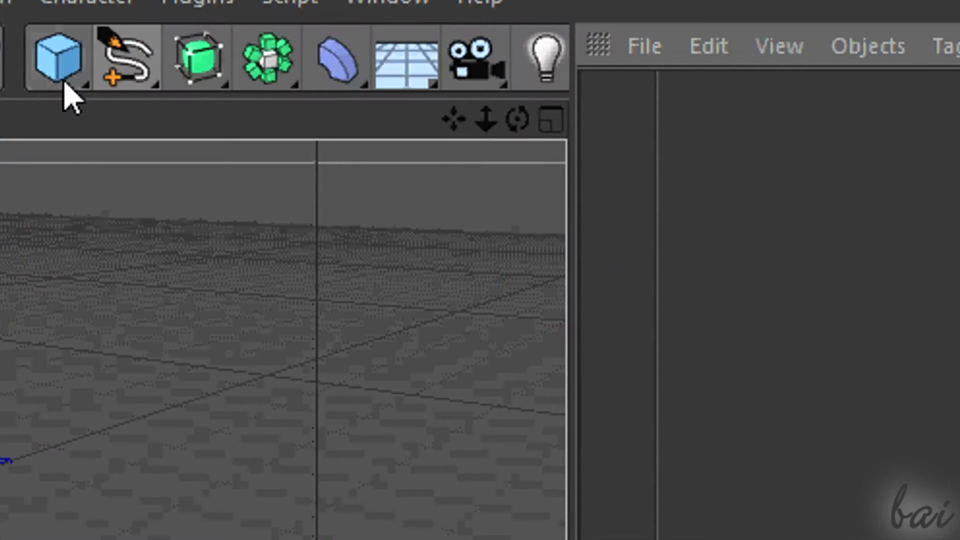
{"action": "mouse_move", "coordinate": [107, 80]}
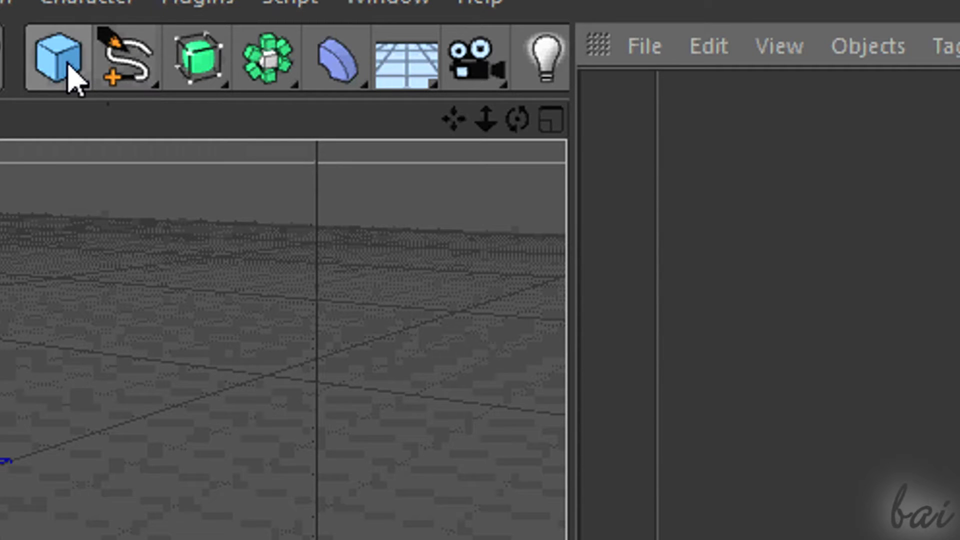
{"action": "left_click", "coordinate": [54, 58]}
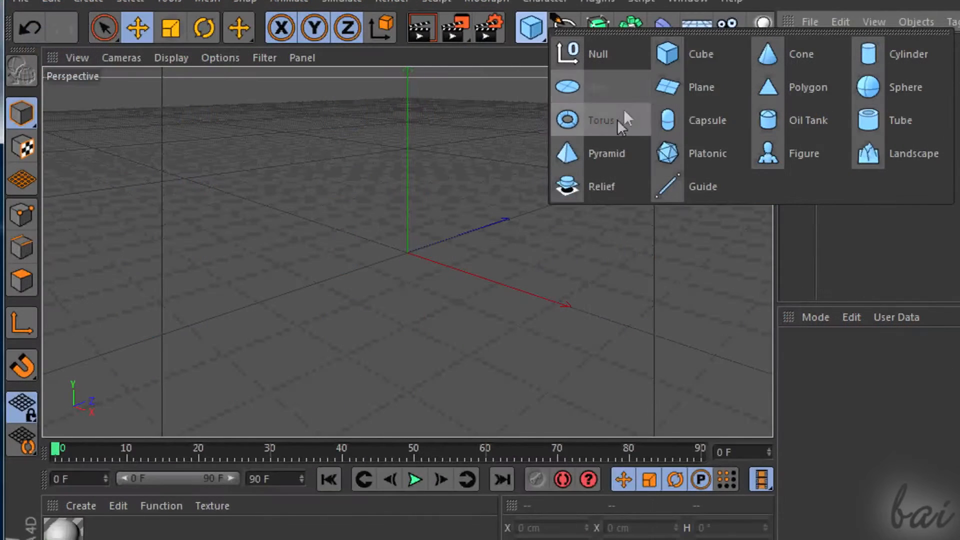
Step: Add a Torus, a Pyramid and a Star spline to the scene
{"action": "left_click", "coordinate": [599, 119]}
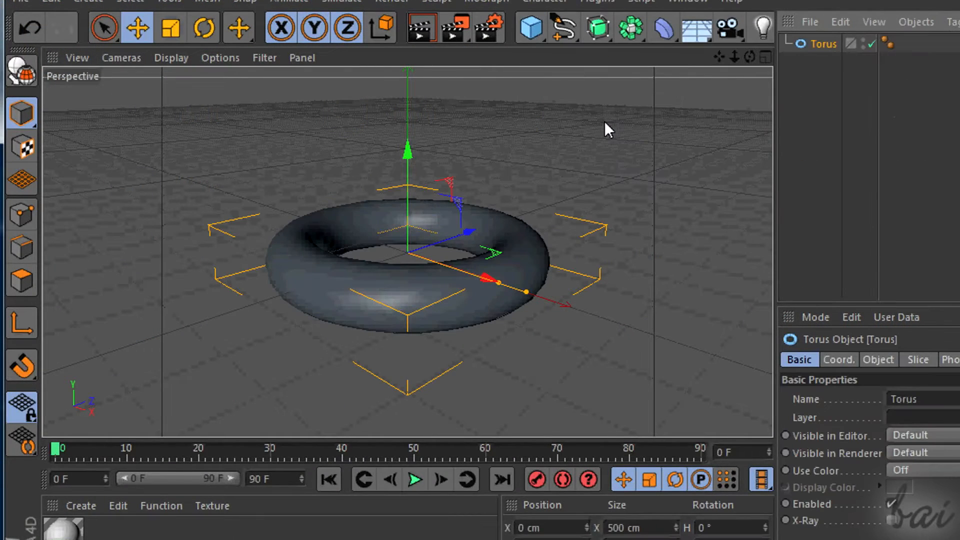
{"action": "left_click", "coordinate": [562, 28]}
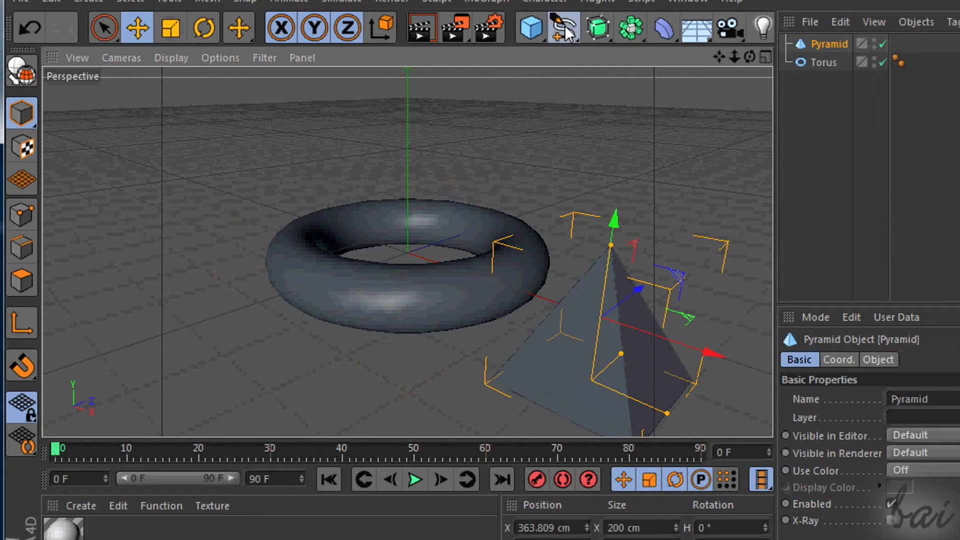
{"action": "left_click", "coordinate": [564, 28]}
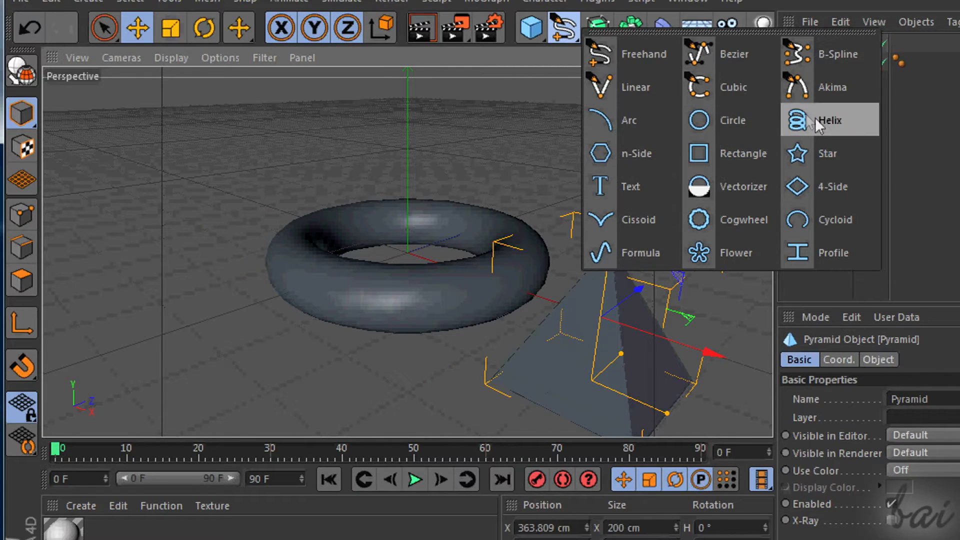
{"action": "left_click", "coordinate": [827, 153]}
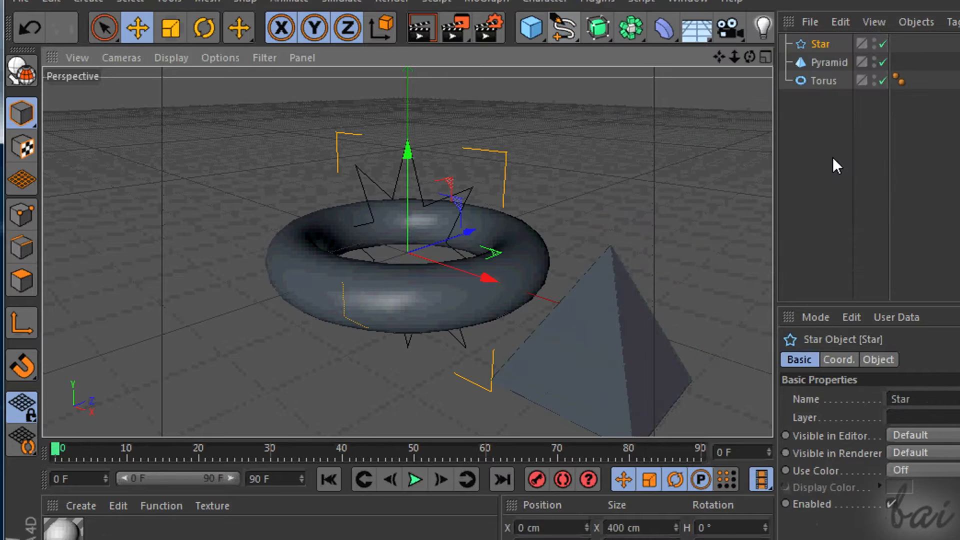
{"action": "mouse_move", "coordinate": [487, 280]}
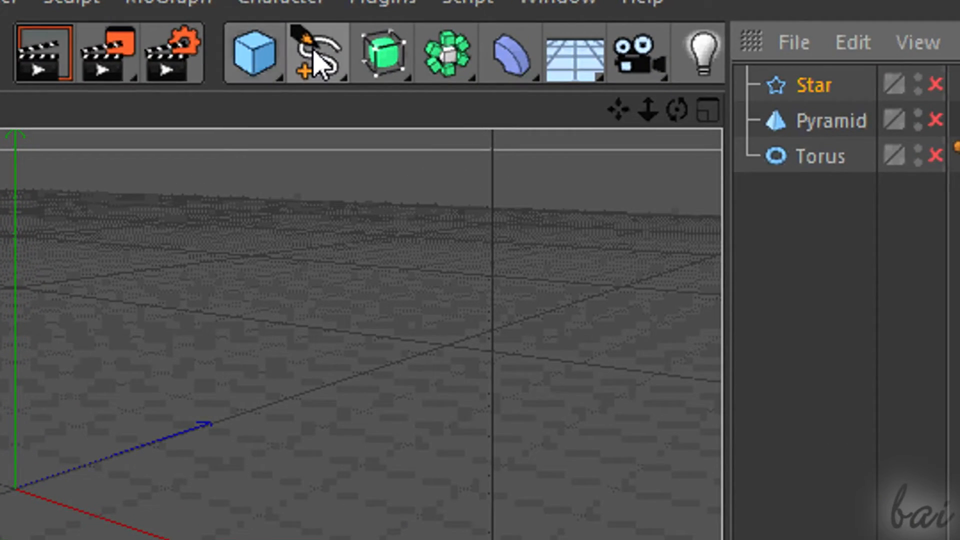
Step: Choose the Bezier tool from the spline palette to start a new curve
{"action": "left_click", "coordinate": [314, 52]}
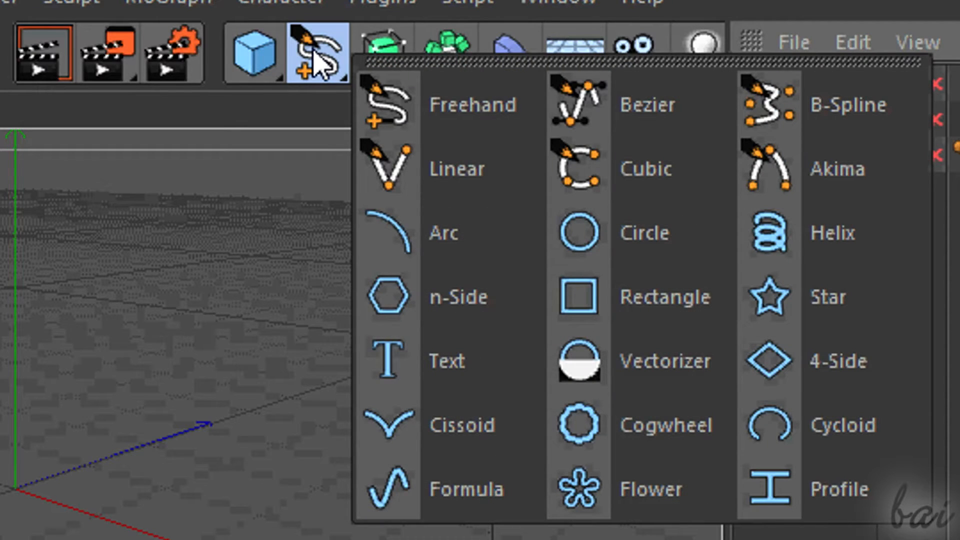
{"action": "mouse_move", "coordinate": [809, 141]}
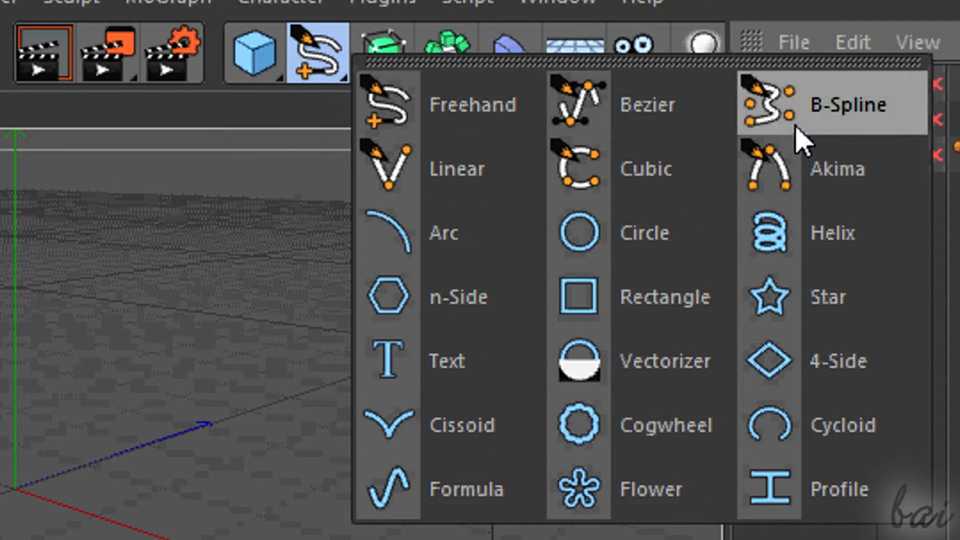
{"action": "mouse_move", "coordinate": [478, 104]}
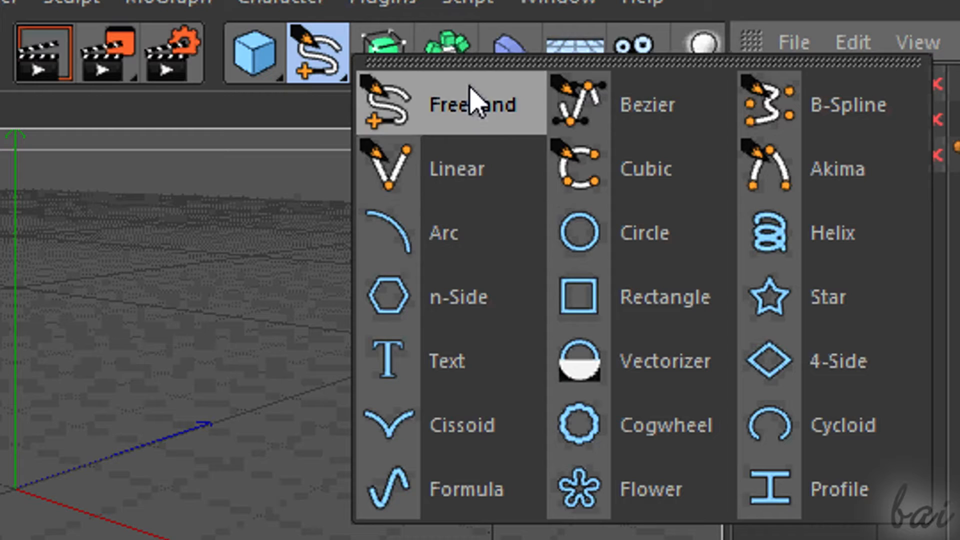
{"action": "mouse_move", "coordinate": [576, 170]}
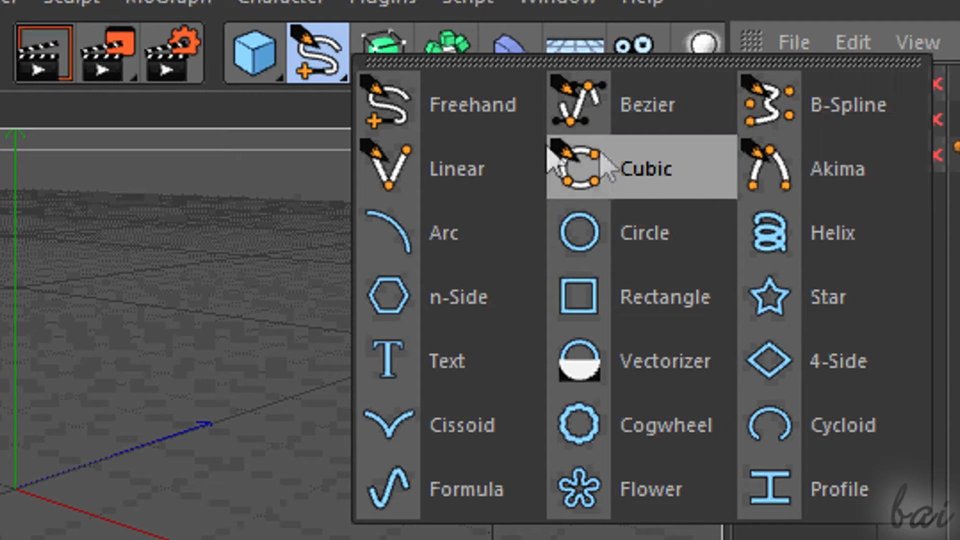
{"action": "mouse_move", "coordinate": [583, 104]}
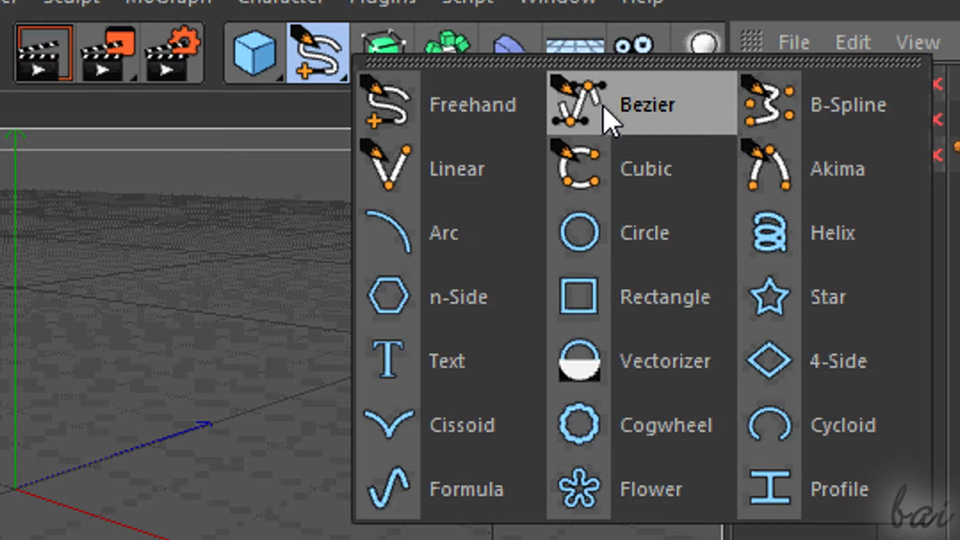
{"action": "left_click", "coordinate": [643, 104]}
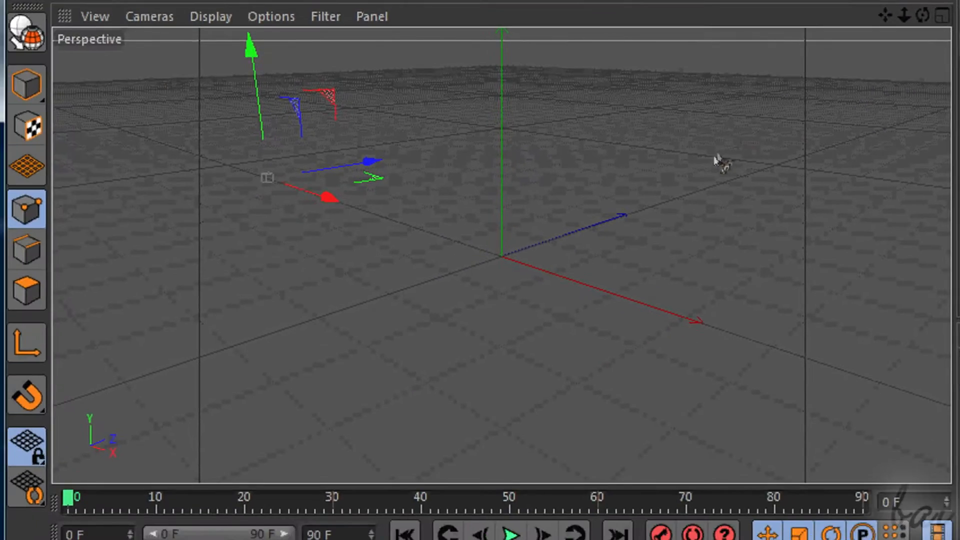
{"action": "mouse_move", "coordinate": [709, 151]}
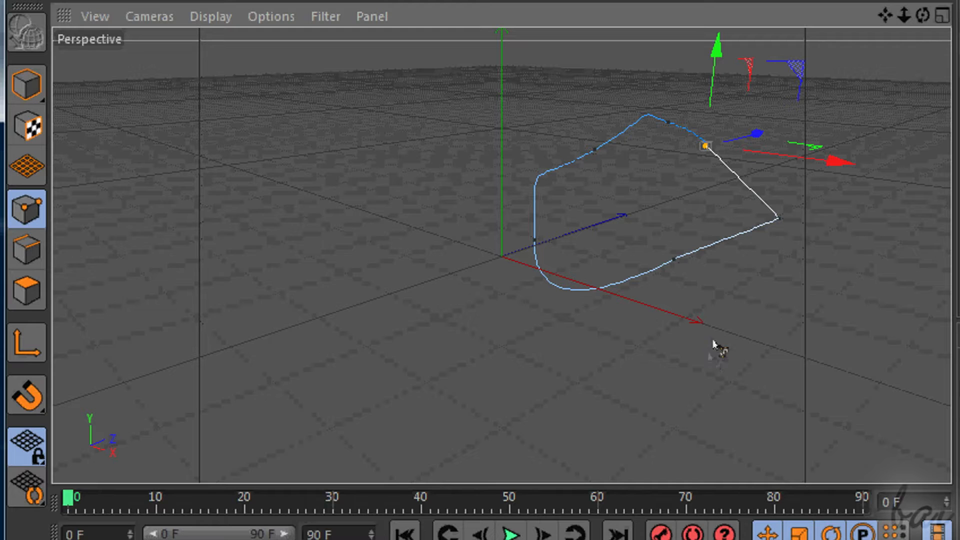
{"action": "mouse_move", "coordinate": [530, 384]}
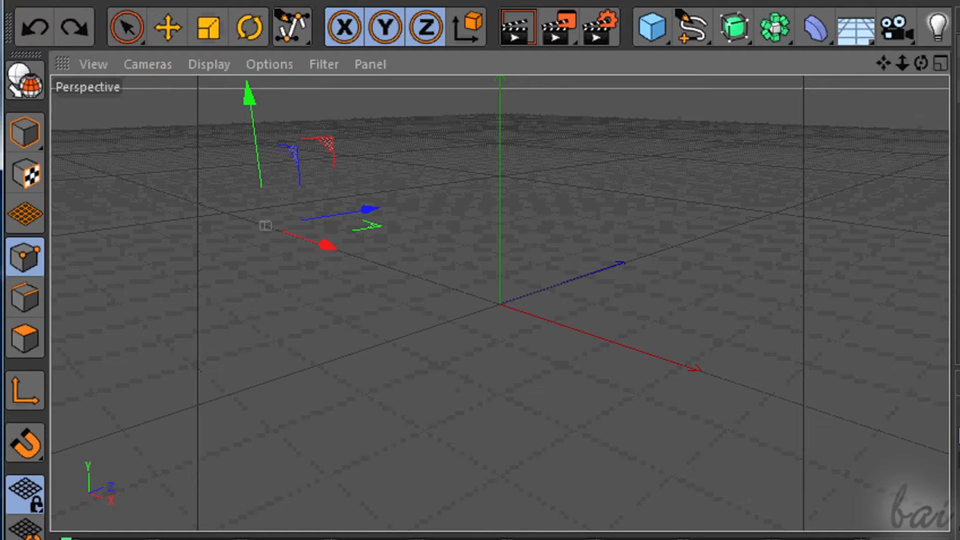
Step: Redo the undone curve point before placing the torus
{"action": "left_click", "coordinate": [73, 27]}
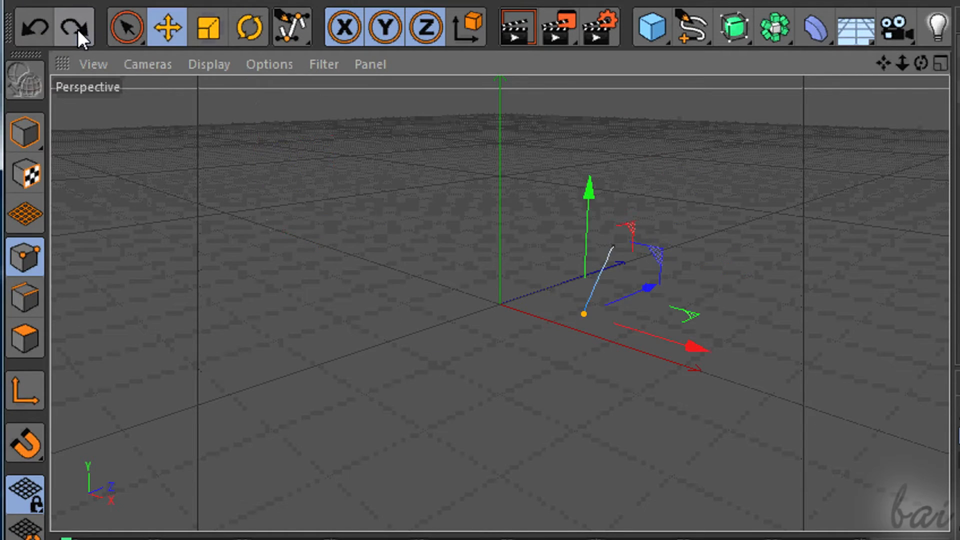
{"action": "left_click", "coordinate": [73, 27]}
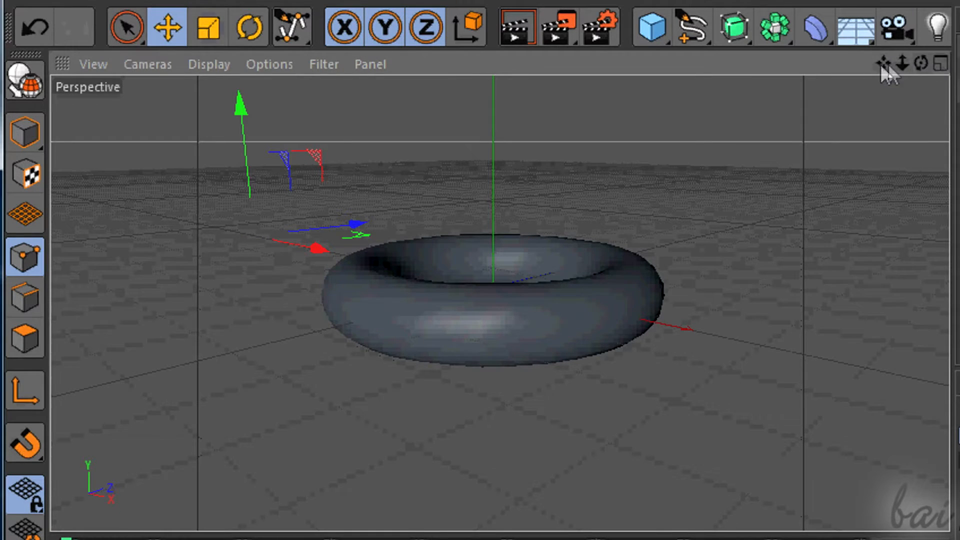
{"action": "mouse_move", "coordinate": [727, 375]}
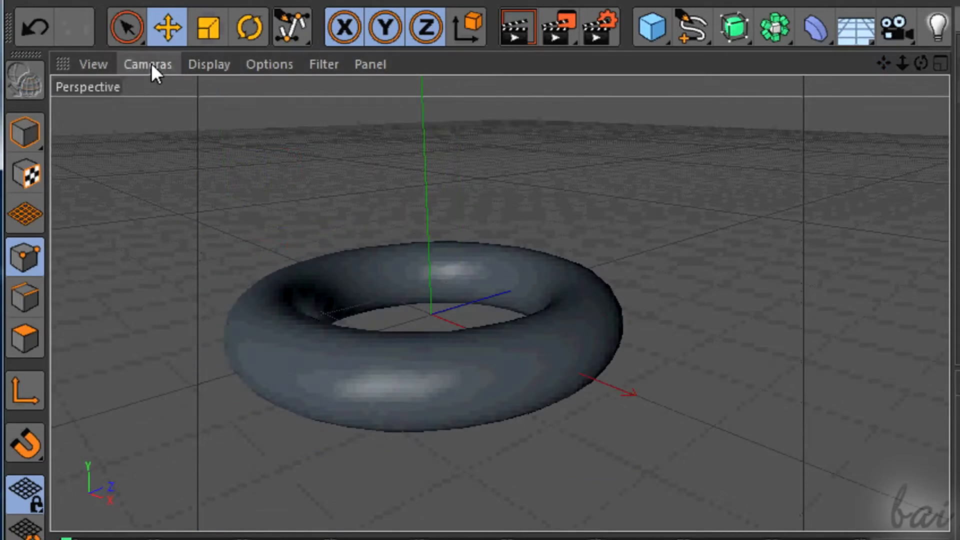
Step: Check the torus from the Front camera, then return to Perspective
{"action": "left_click", "coordinate": [147, 64]}
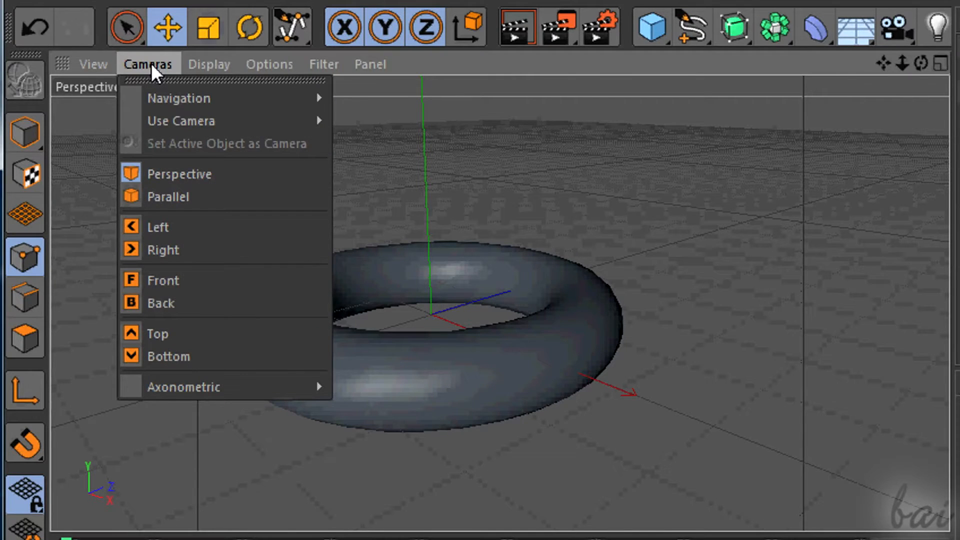
{"action": "left_click", "coordinate": [168, 197]}
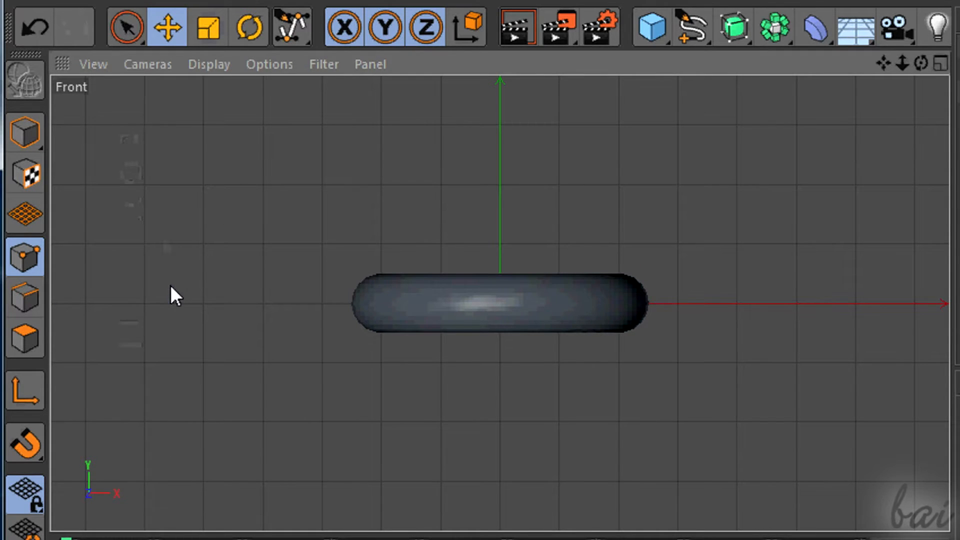
{"action": "left_click", "coordinate": [147, 64]}
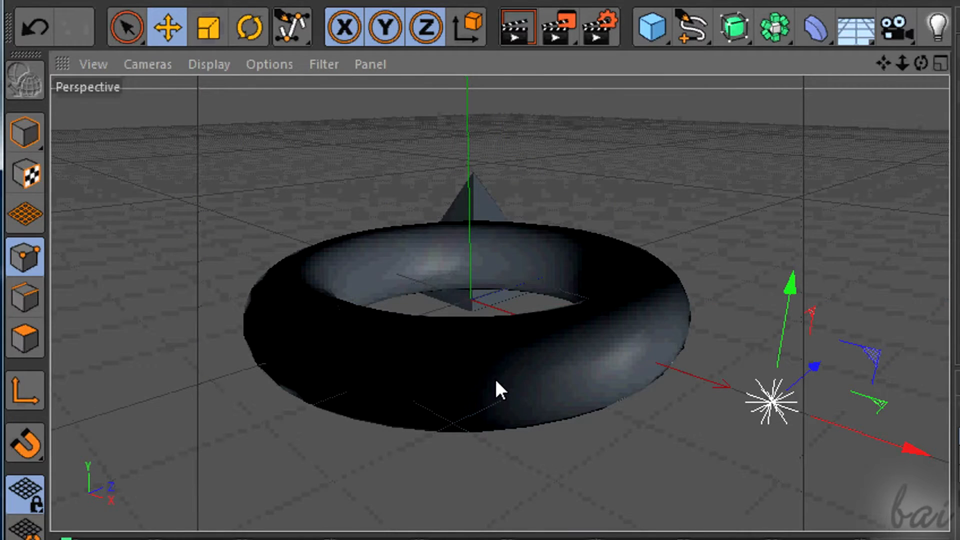
{"action": "mouse_move", "coordinate": [214, 83]}
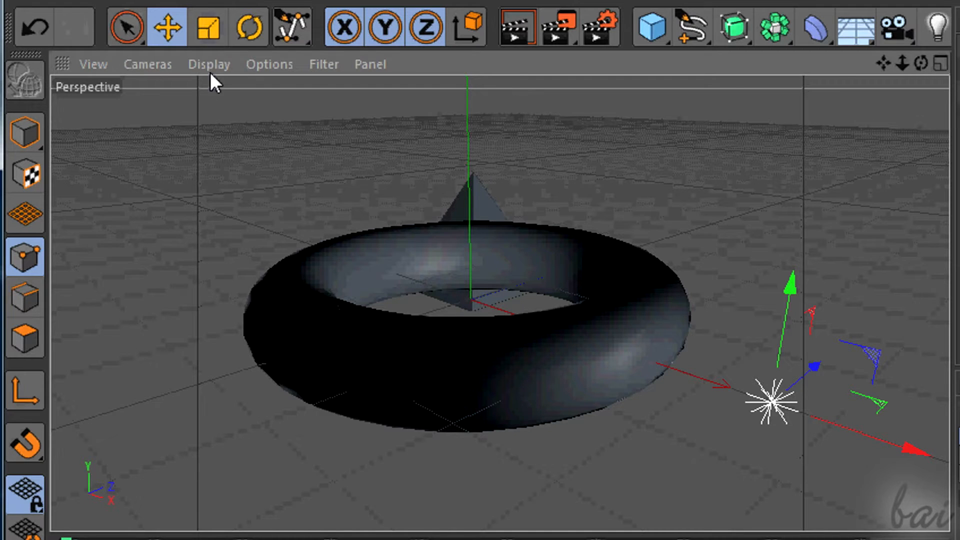
Step: Switch the viewport to Gouraud Shading with polygon lines overlaid
{"action": "left_click", "coordinate": [208, 64]}
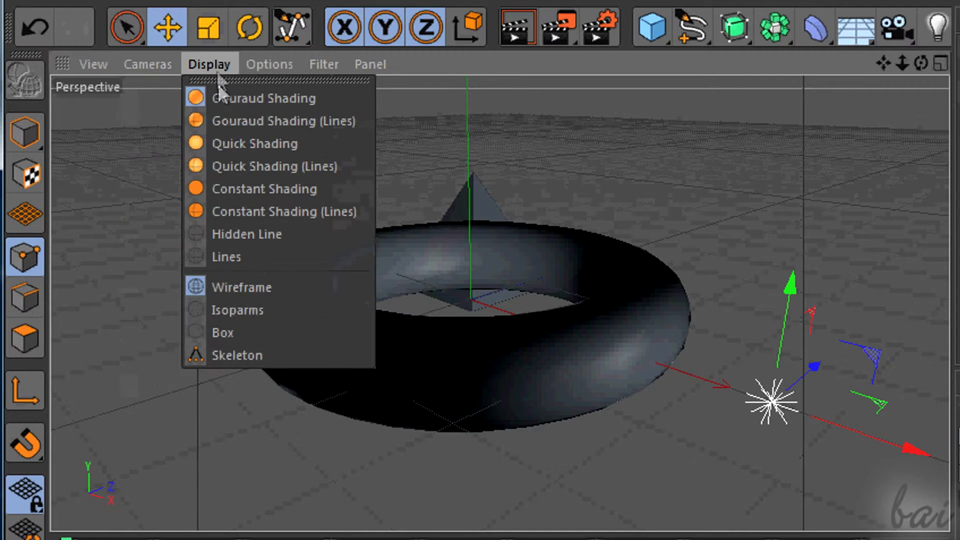
{"action": "left_click", "coordinate": [283, 121]}
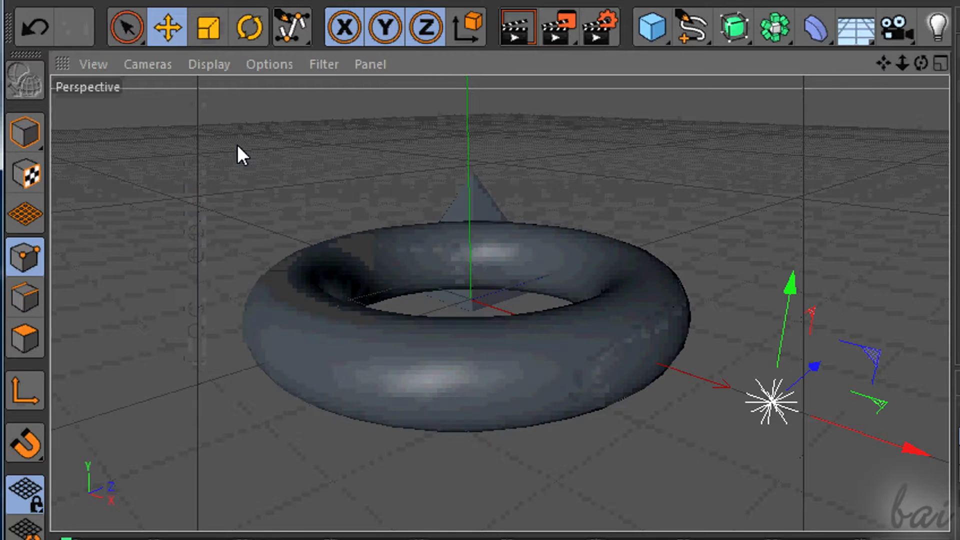
{"action": "left_click", "coordinate": [208, 64]}
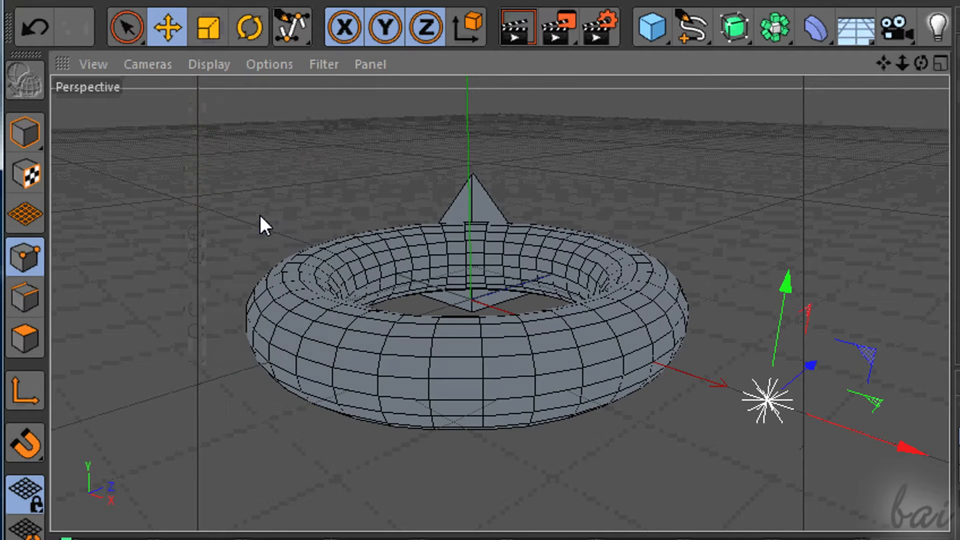
{"action": "mouse_move", "coordinate": [233, 69]}
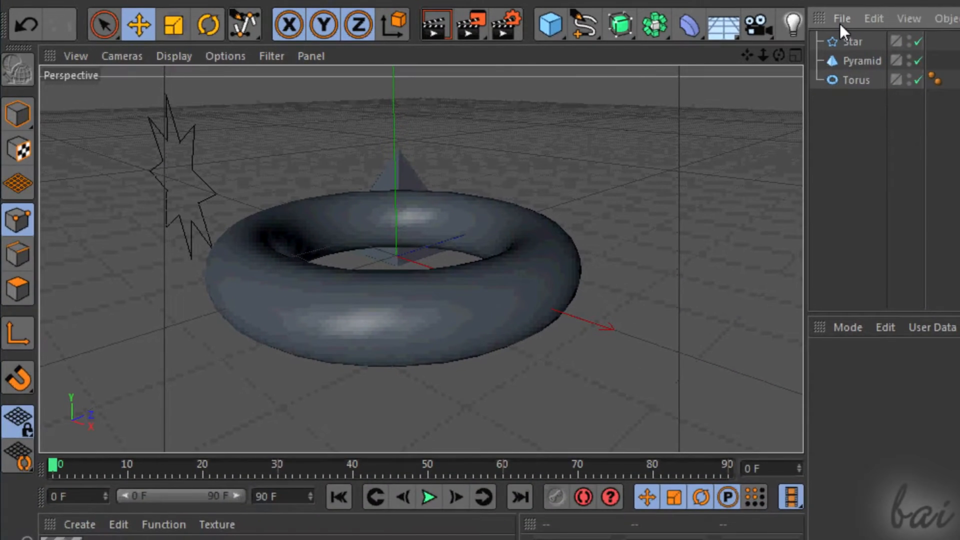
Step: Select the Star, Pyramid and Torus in the Object Manager, ending on the Pyramid
{"action": "left_click", "coordinate": [853, 41]}
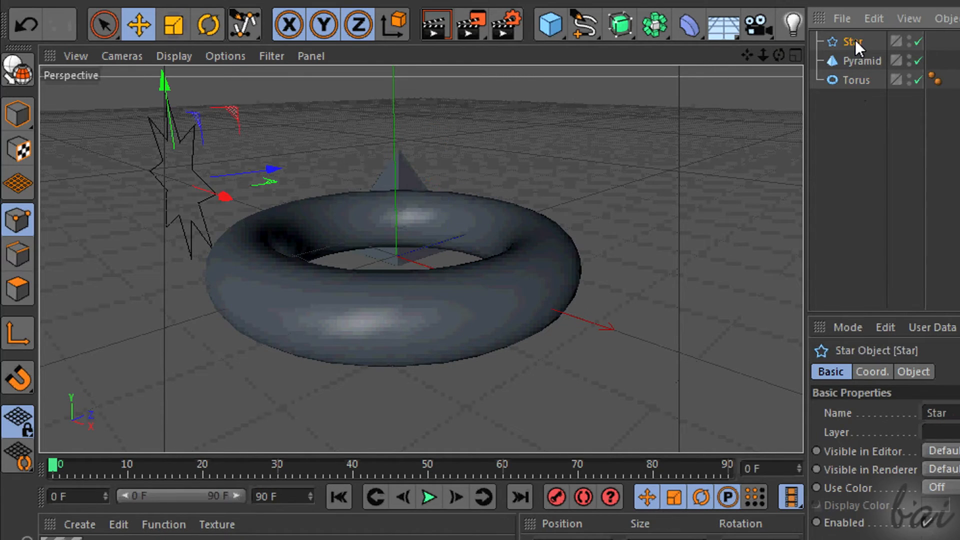
{"action": "mouse_move", "coordinate": [898, 49]}
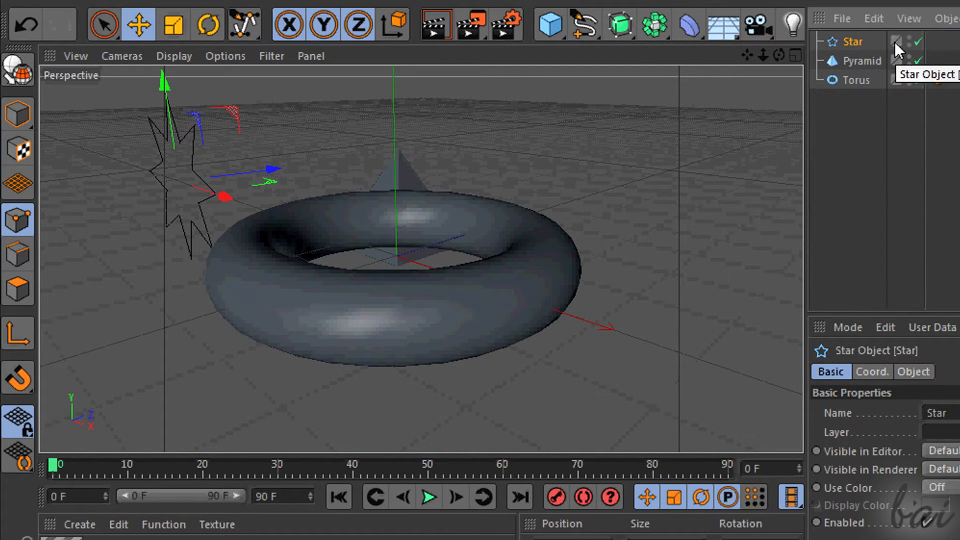
{"action": "left_click", "coordinate": [863, 61]}
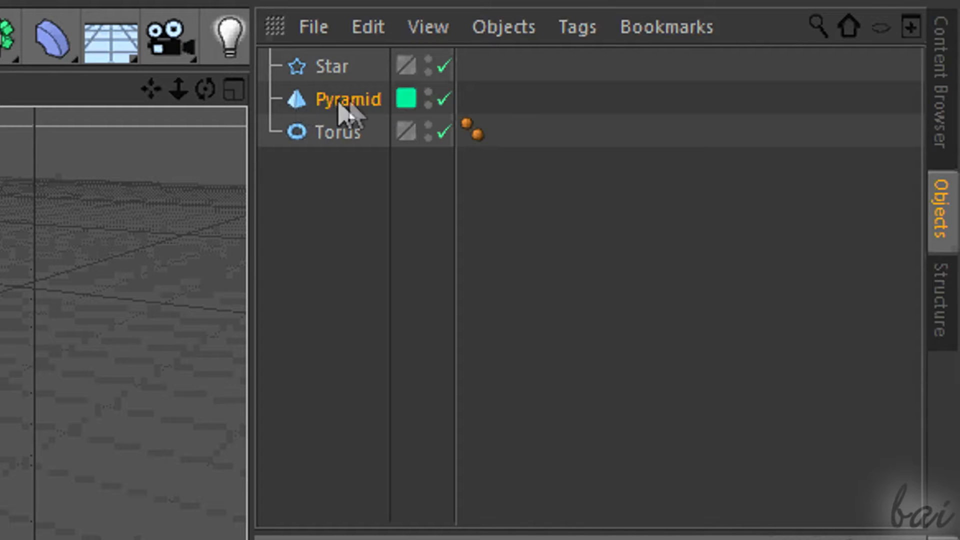
{"action": "mouse_move", "coordinate": [409, 99]}
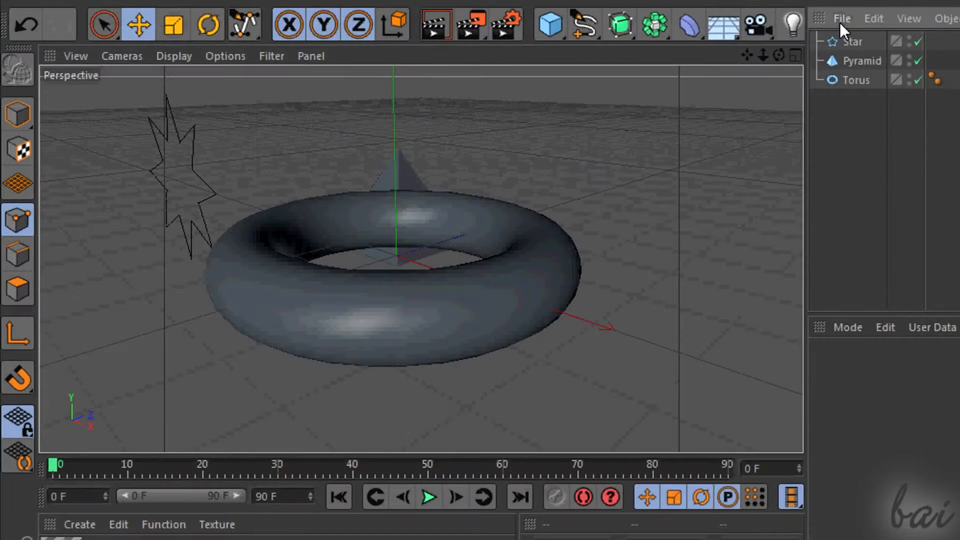
{"action": "left_click", "coordinate": [854, 41]}
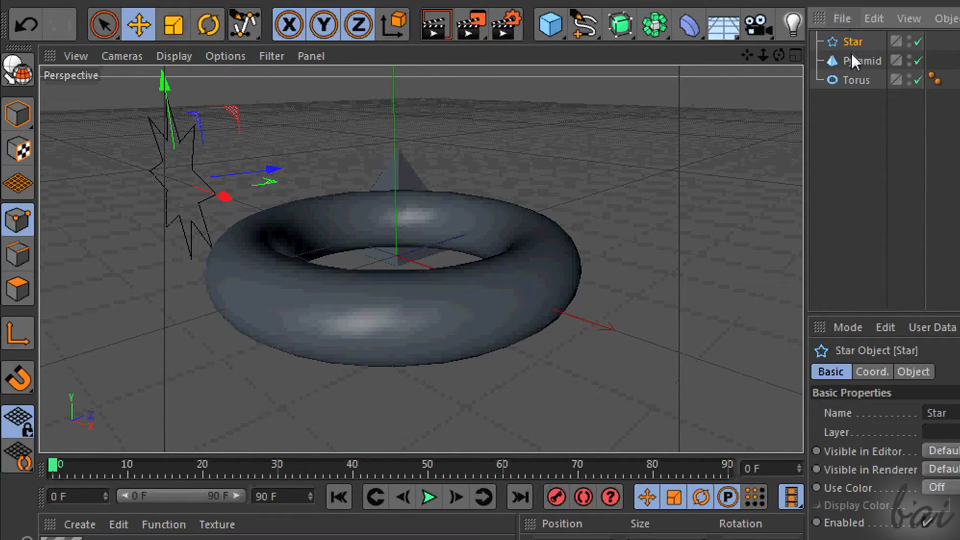
{"action": "left_click", "coordinate": [861, 61]}
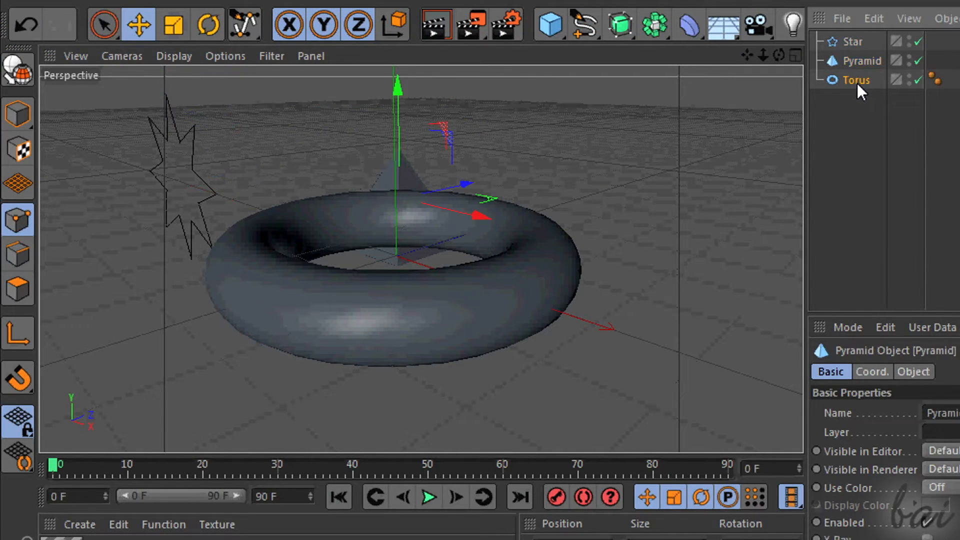
{"action": "left_click", "coordinate": [856, 41]}
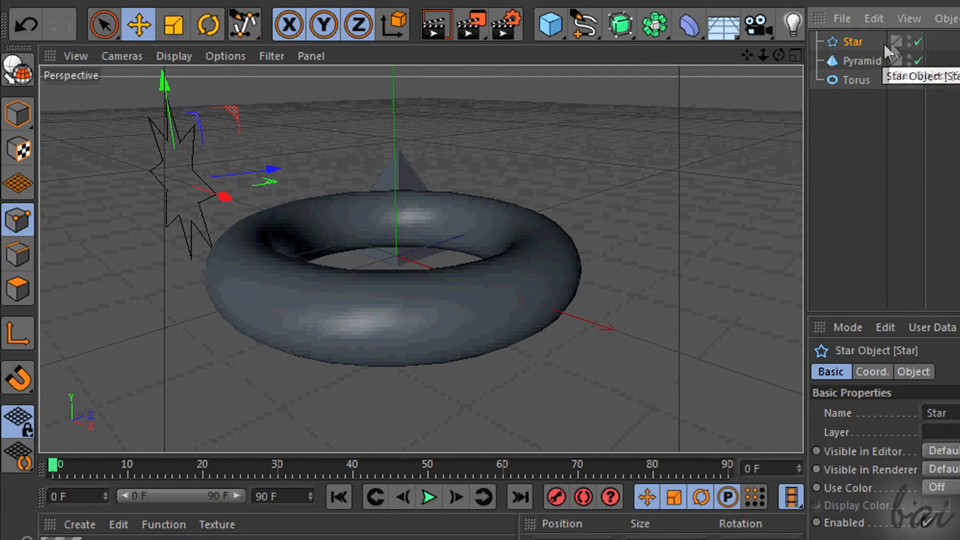
{"action": "left_click", "coordinate": [858, 76]}
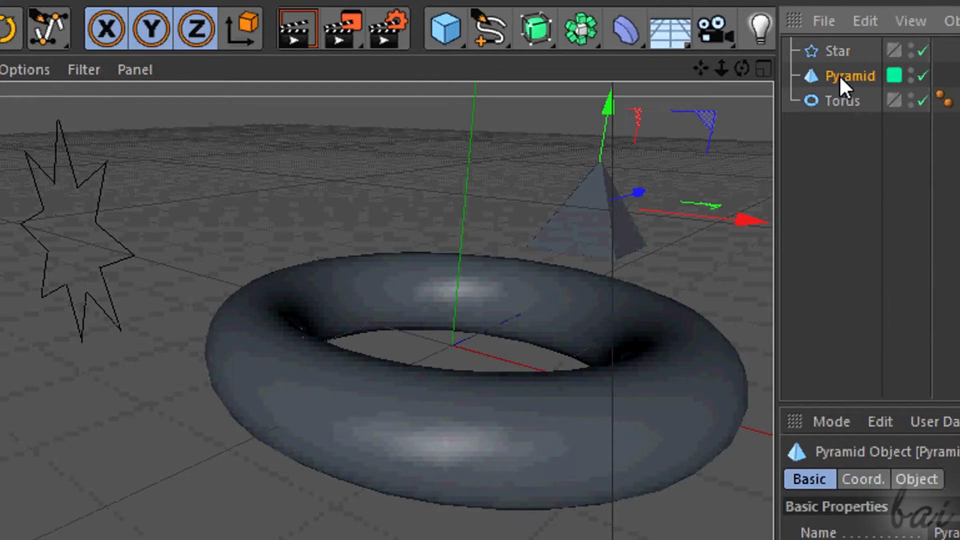
{"action": "mouse_move", "coordinate": [850, 76]}
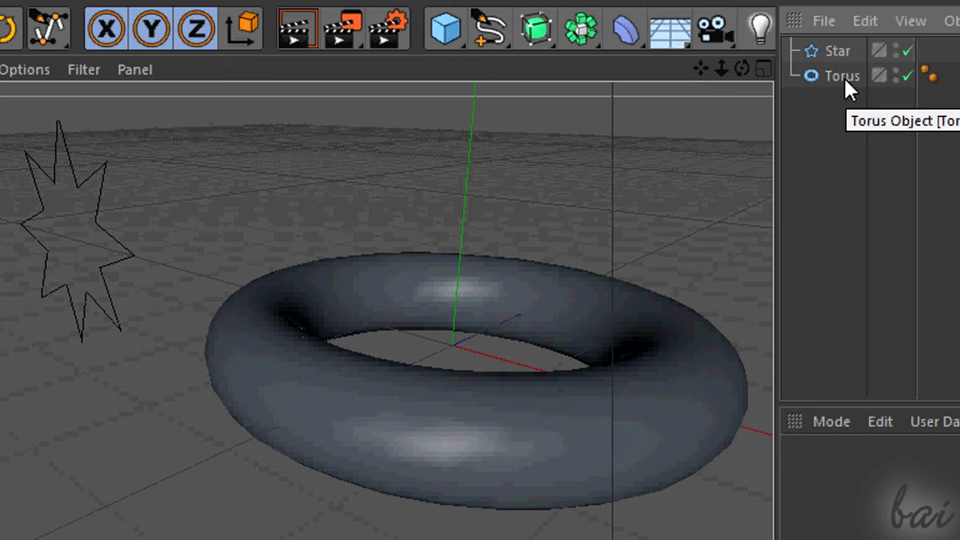
{"action": "mouse_move", "coordinate": [9, 263]}
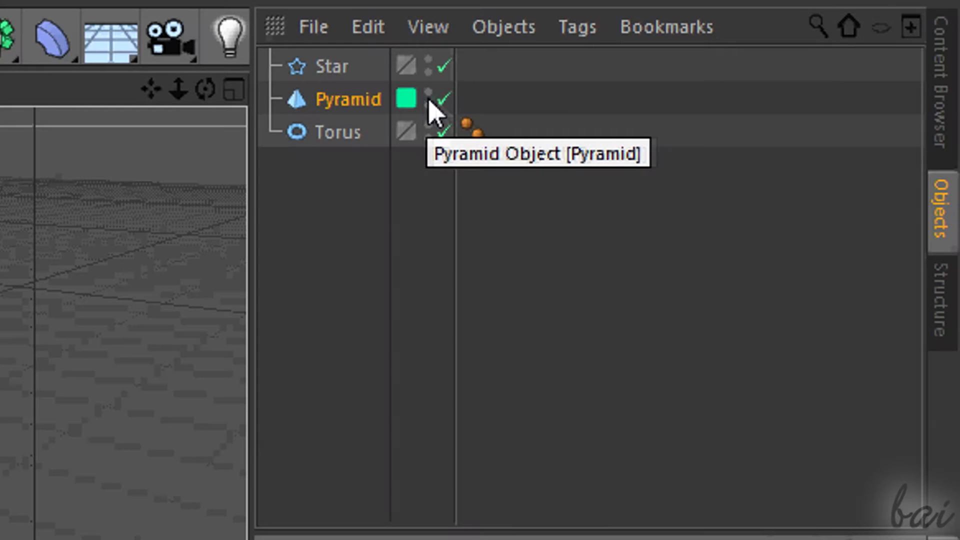
{"action": "mouse_move", "coordinate": [433, 113]}
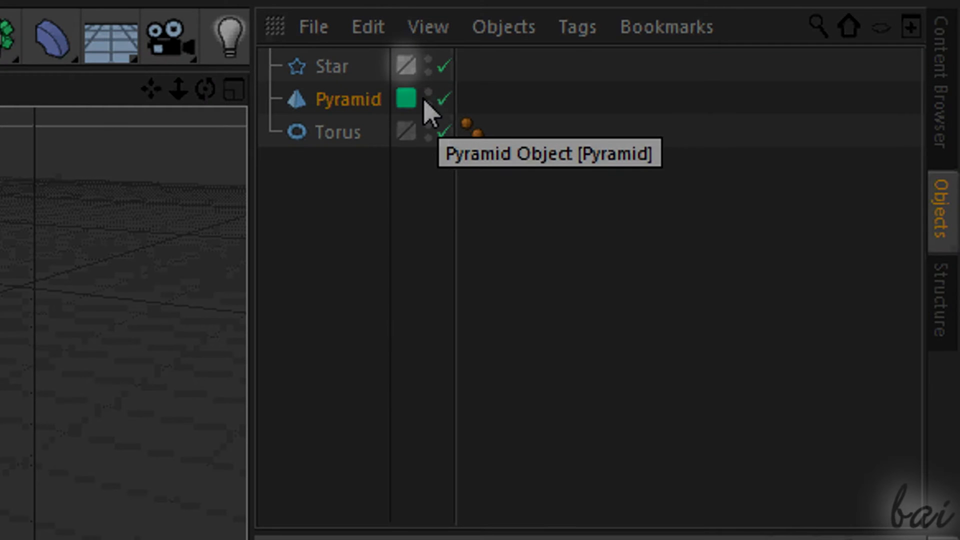
{"action": "mouse_move", "coordinate": [426, 119]}
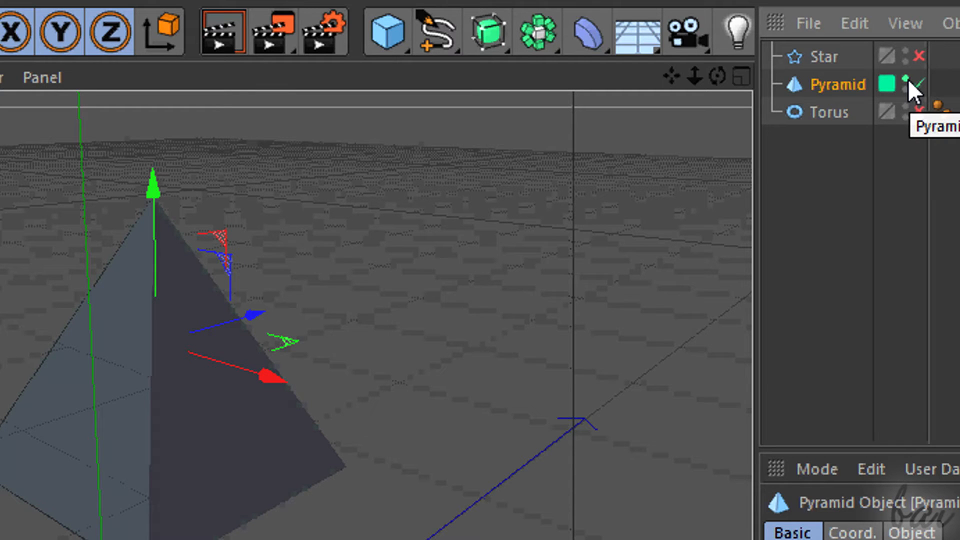
Step: Toggle the Pyramid's viewport visibility and render the current view
{"action": "left_click", "coordinate": [902, 77]}
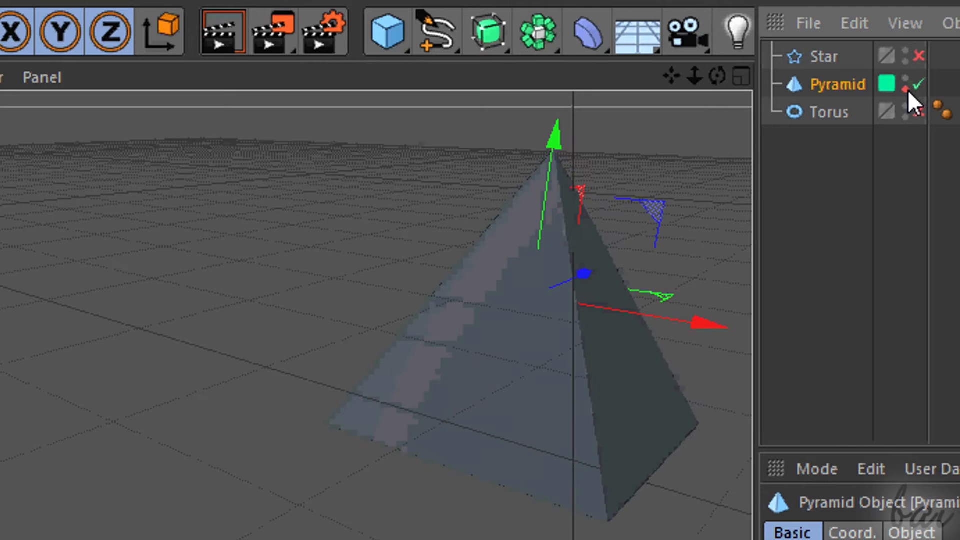
{"action": "left_click", "coordinate": [224, 32]}
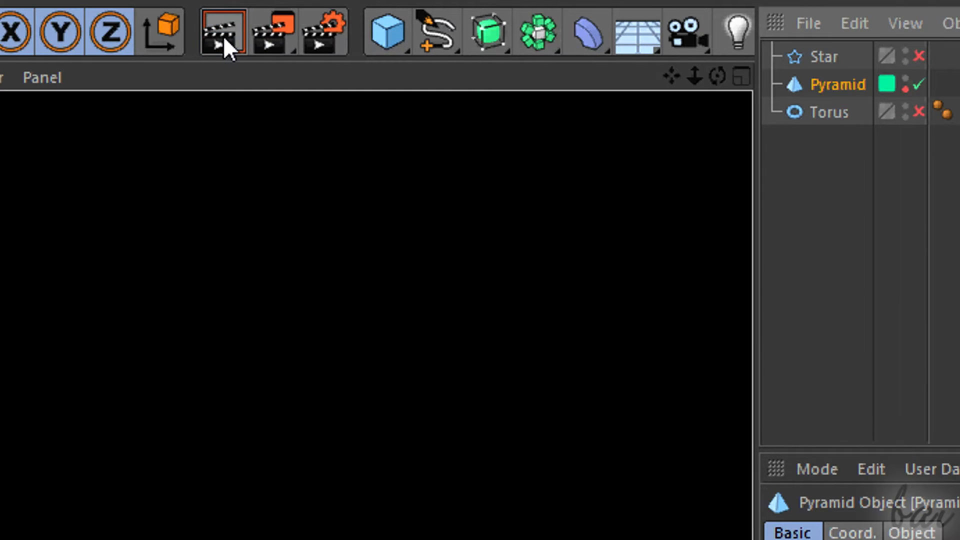
{"action": "mouse_move", "coordinate": [225, 32]}
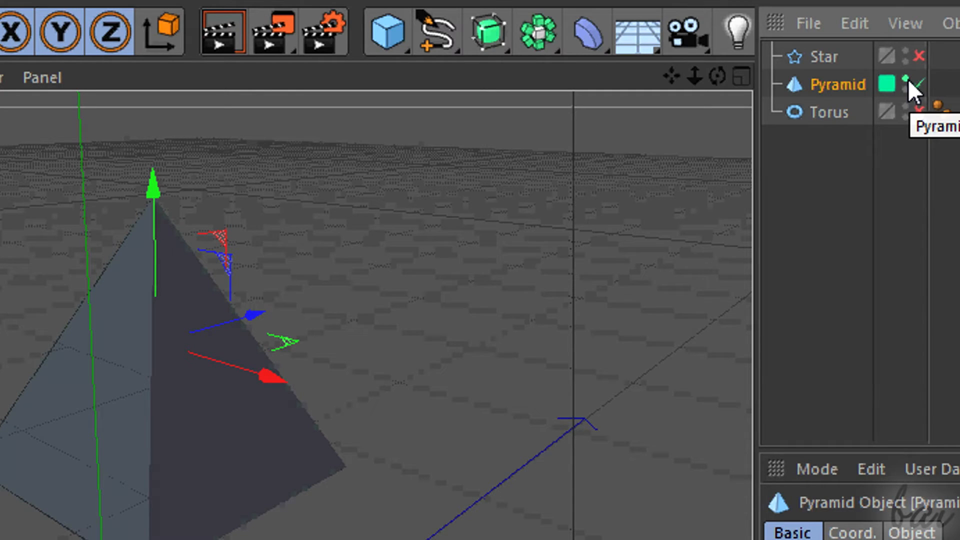
{"action": "left_click", "coordinate": [901, 77]}
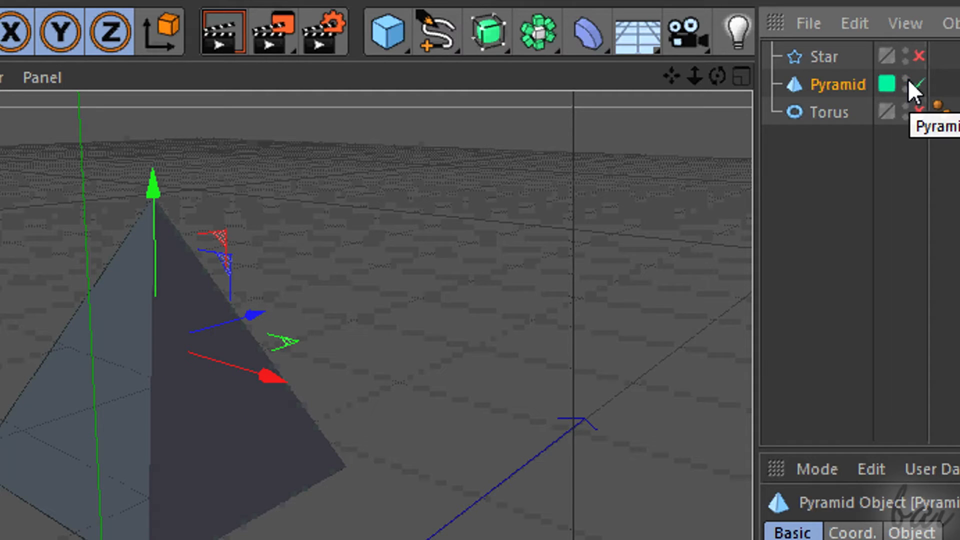
{"action": "mouse_move", "coordinate": [596, 360]}
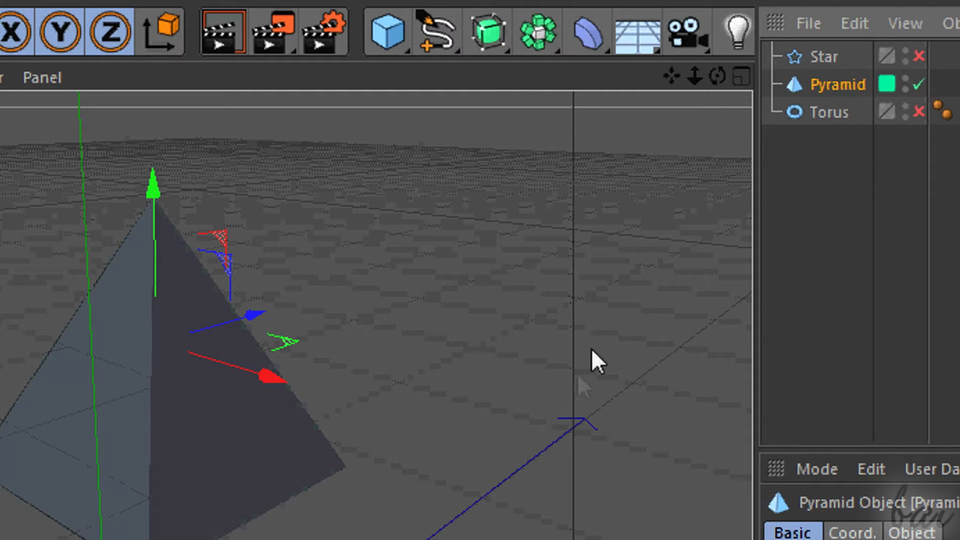
{"action": "mouse_move", "coordinate": [917, 92]}
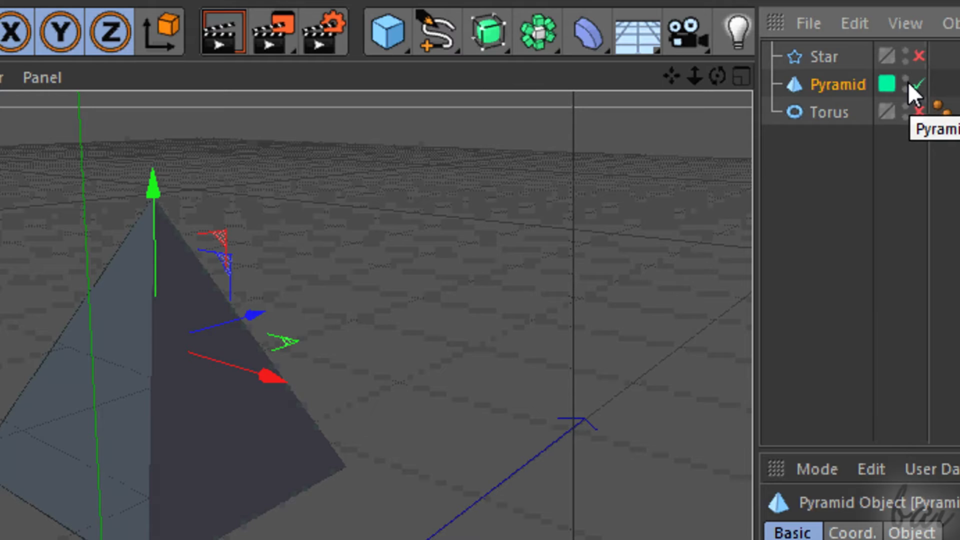
{"action": "mouse_move", "coordinate": [678, 91]}
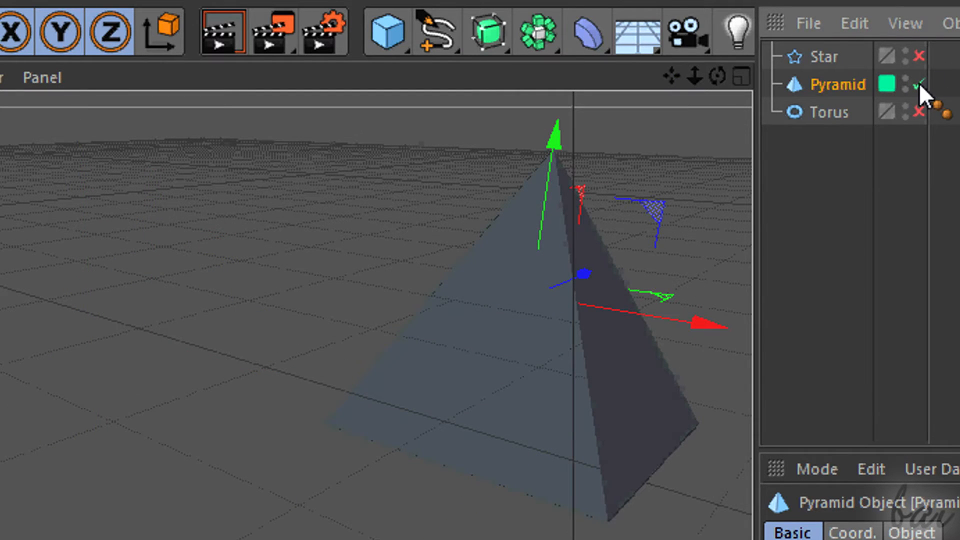
Step: Switch the Pyramid off in the Object Manager and render the view again without it
{"action": "left_click", "coordinate": [920, 84]}
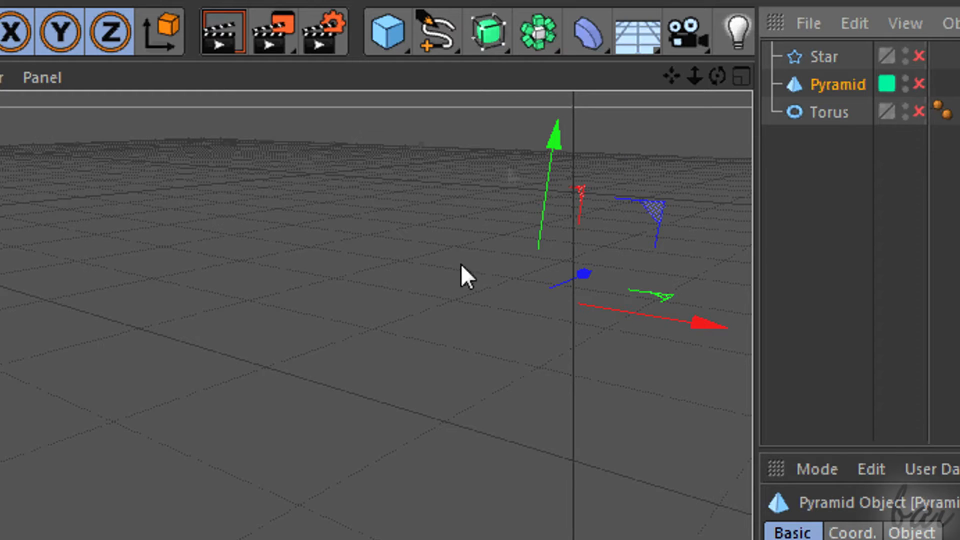
{"action": "mouse_move", "coordinate": [222, 32]}
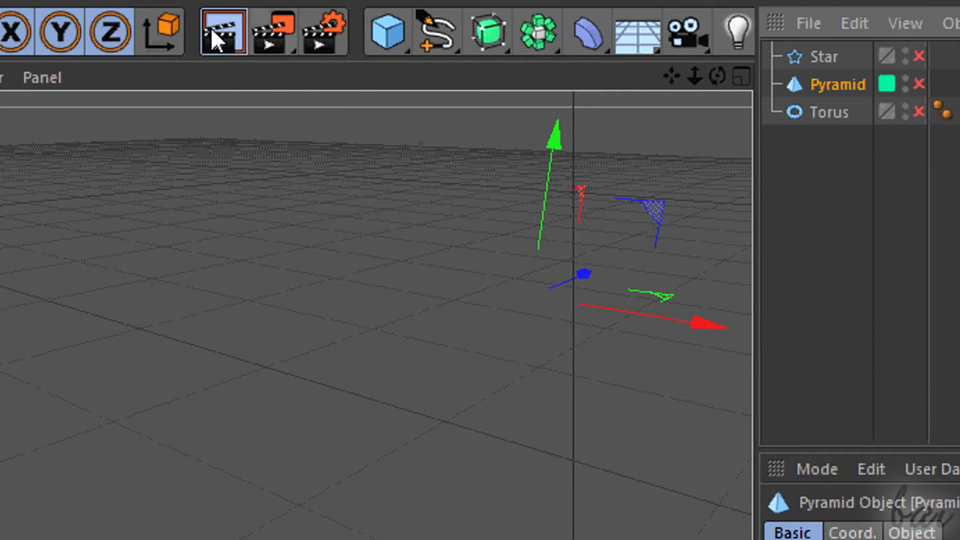
{"action": "left_click", "coordinate": [223, 32]}
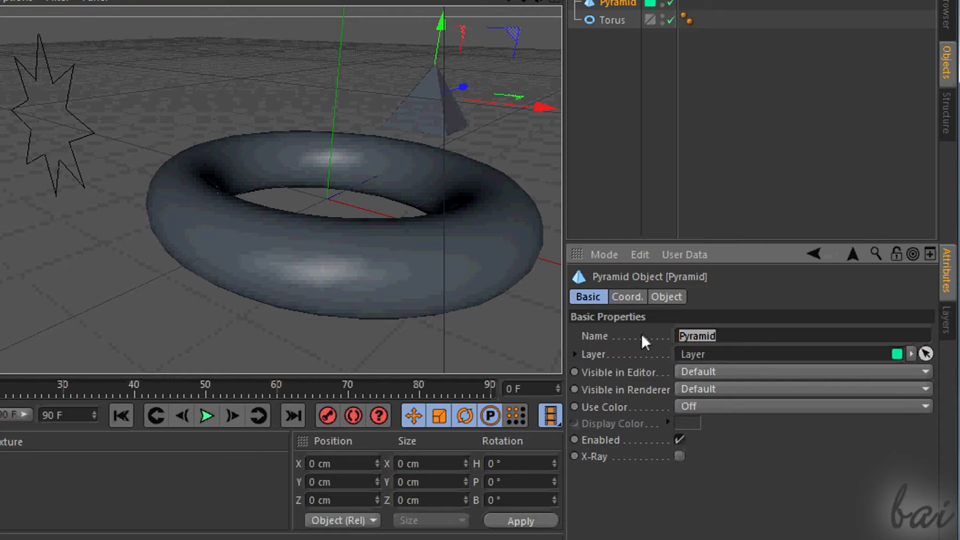
Step: Enable Use Color on the pyramid and choose a red Display Color in the Color Picker
{"action": "left_click", "coordinate": [926, 354]}
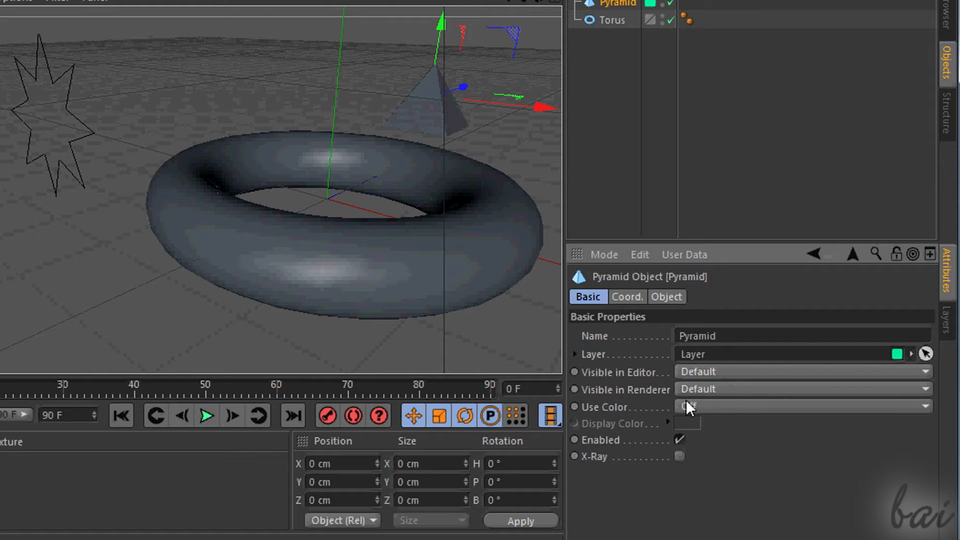
{"action": "left_click", "coordinate": [688, 408]}
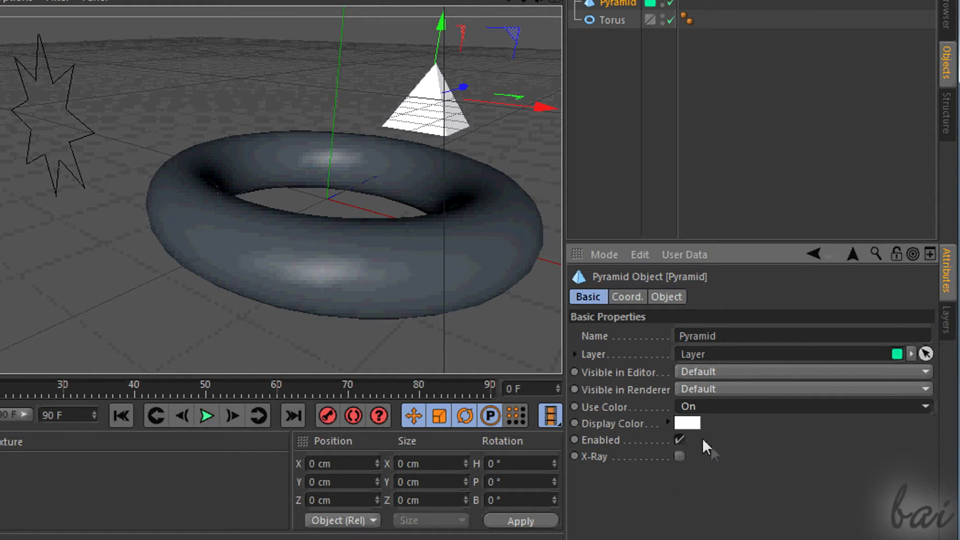
{"action": "left_click", "coordinate": [687, 423]}
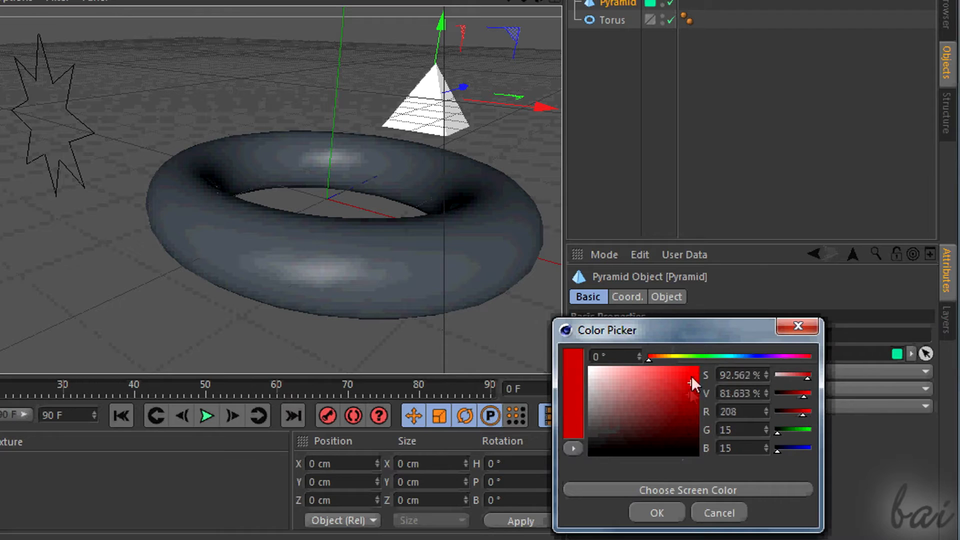
{"action": "left_click", "coordinate": [656, 512]}
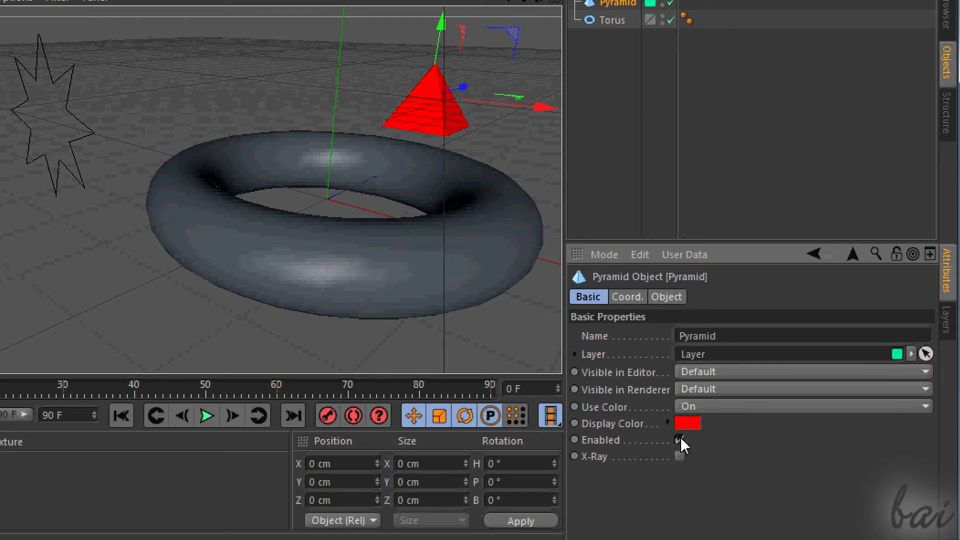
{"action": "left_click", "coordinate": [679, 456]}
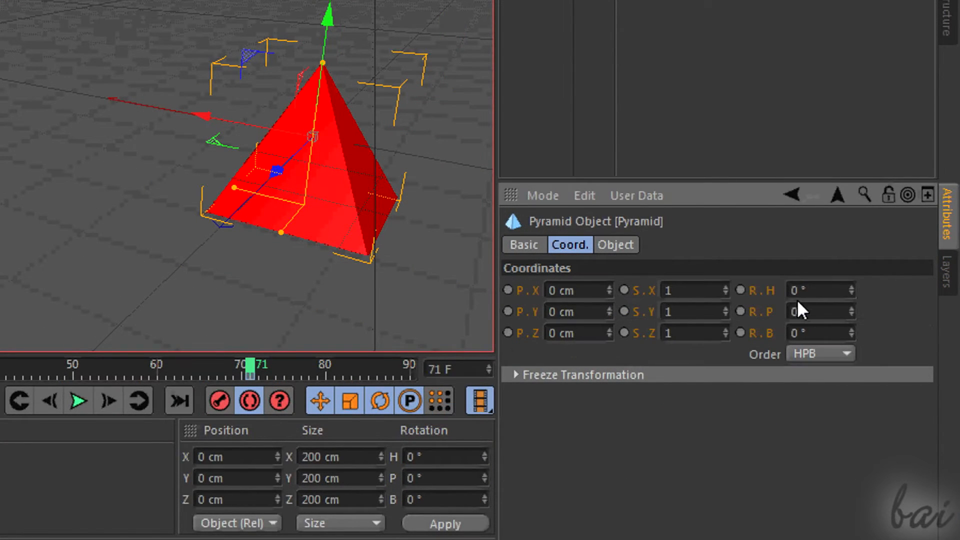
{"action": "left_click", "coordinate": [616, 244]}
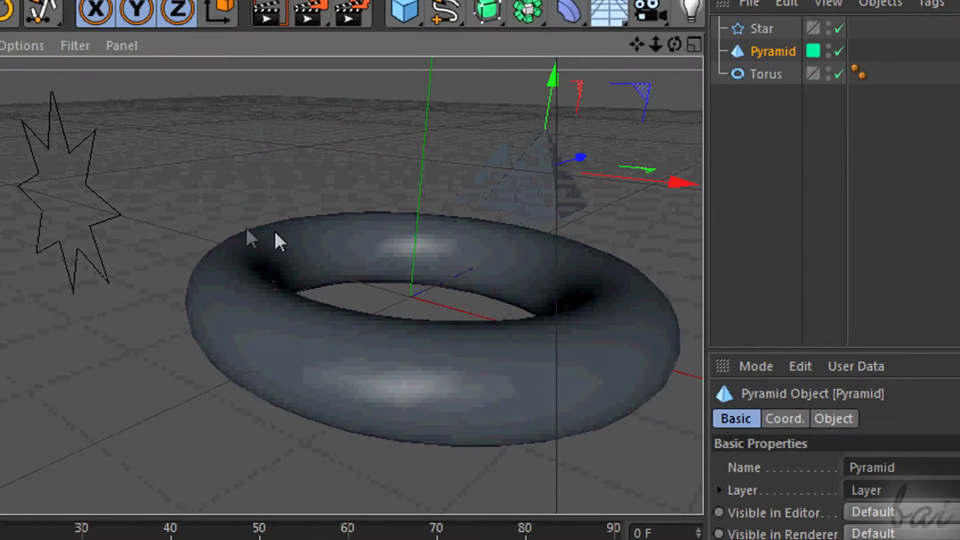
Step: Select the Torus, then the Star spline, in the Object Manager
{"action": "left_click", "coordinate": [861, 74]}
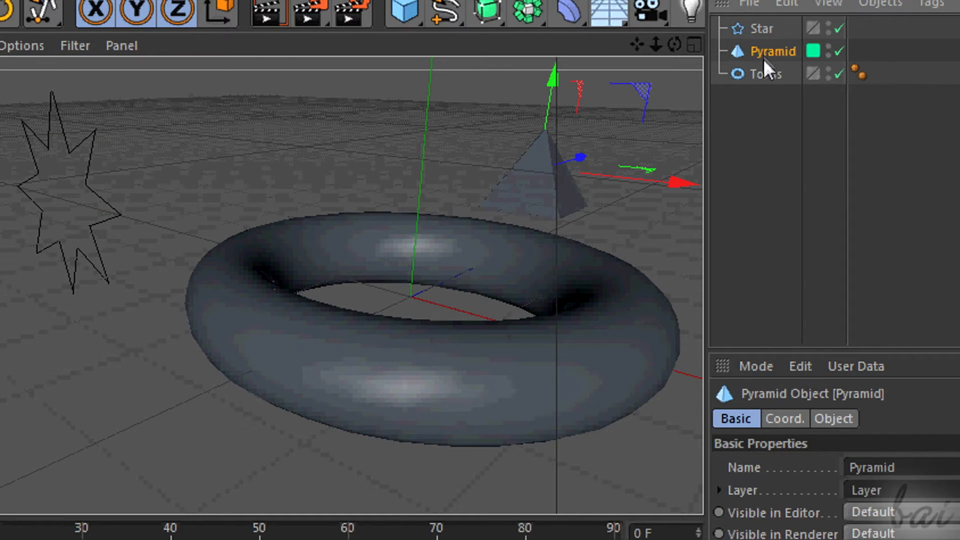
{"action": "left_click", "coordinate": [766, 73]}
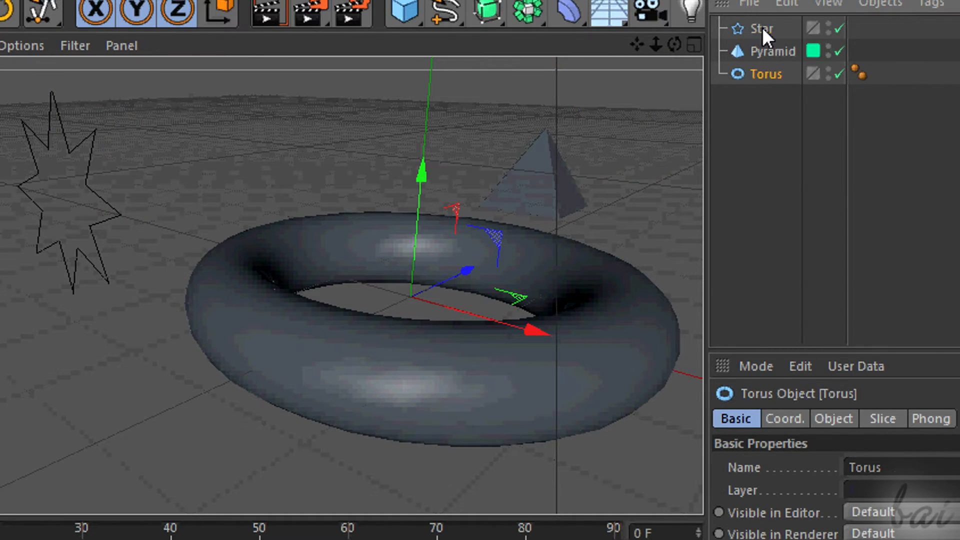
{"action": "left_click", "coordinate": [773, 51]}
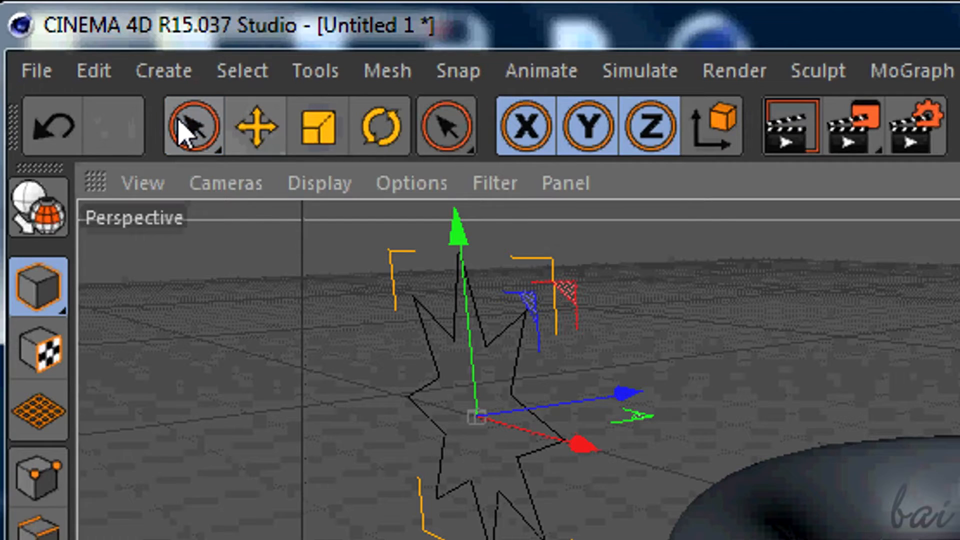
Step: Try selecting the star and the torus individually in the viewport
{"action": "left_click", "coordinate": [191, 126]}
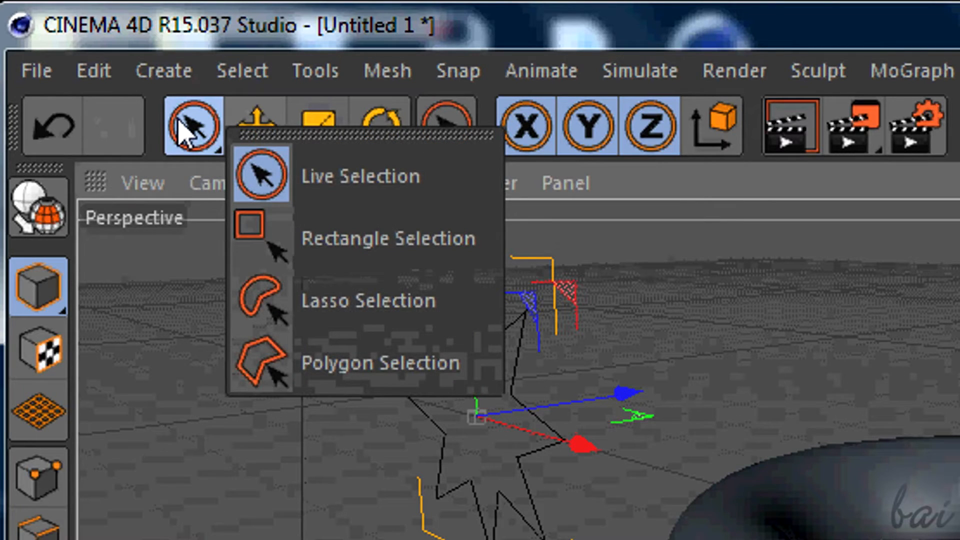
{"action": "mouse_move", "coordinate": [343, 239]}
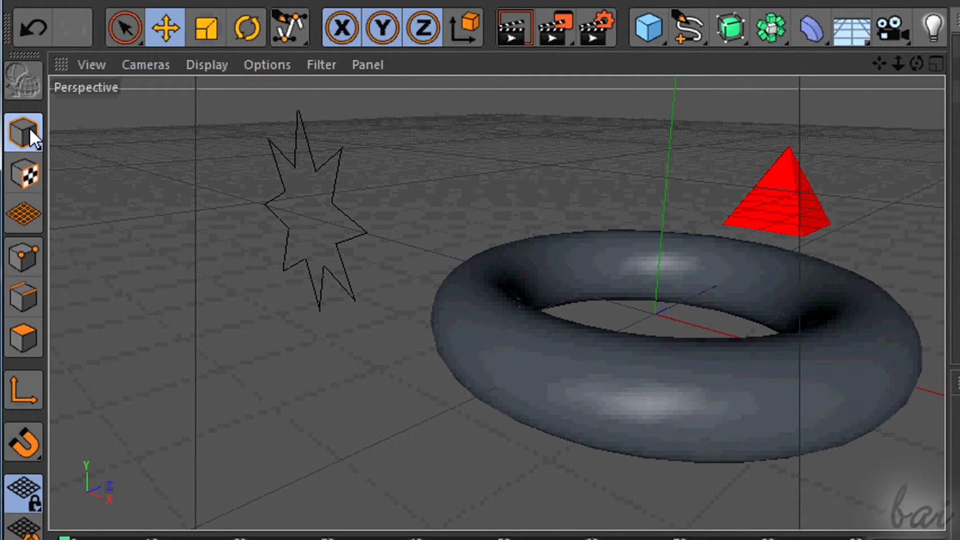
{"action": "mouse_move", "coordinate": [23, 133]}
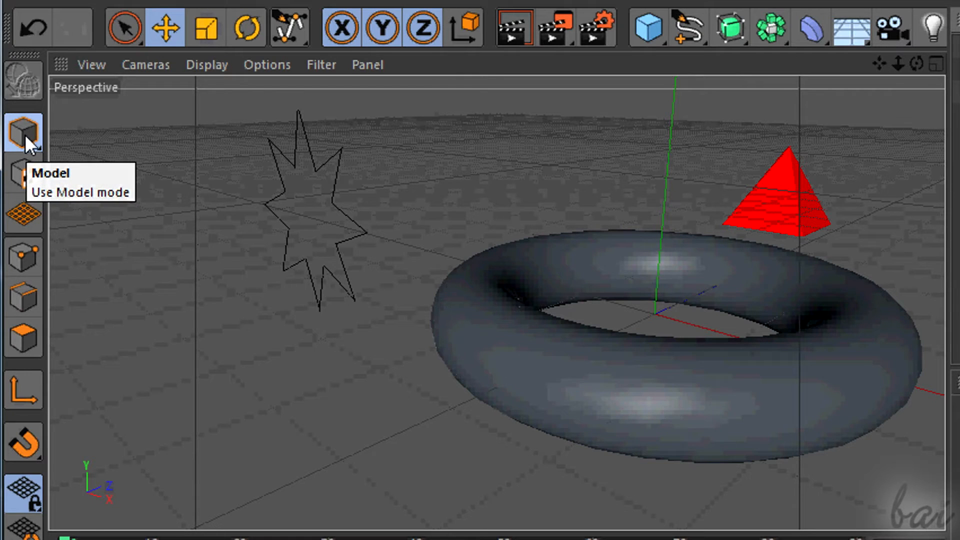
{"action": "mouse_move", "coordinate": [124, 28]}
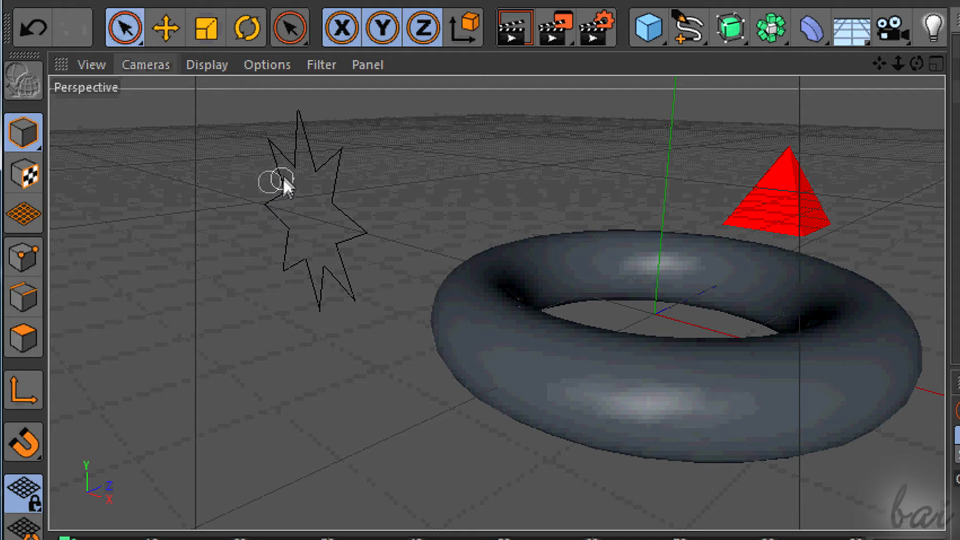
{"action": "left_click", "coordinate": [554, 288]}
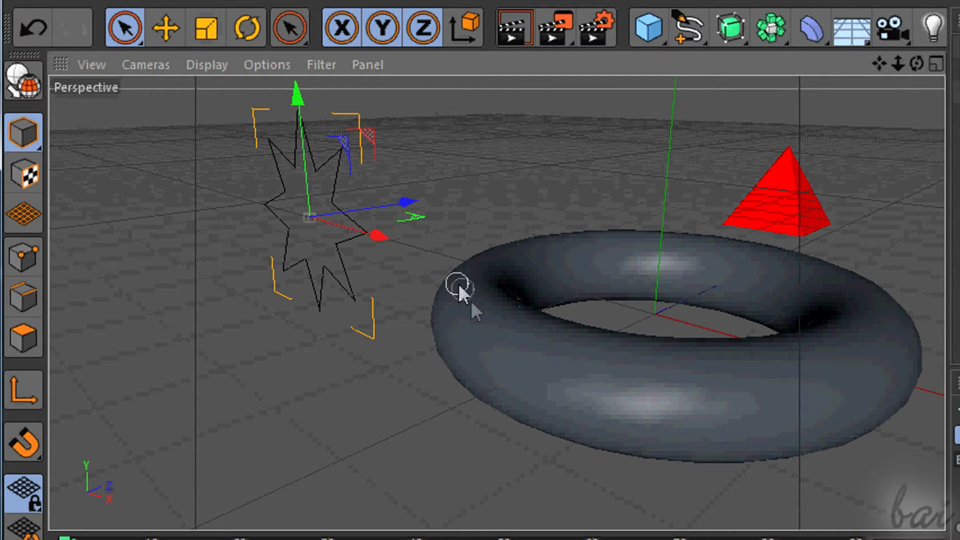
{"action": "left_click", "coordinate": [784, 196]}
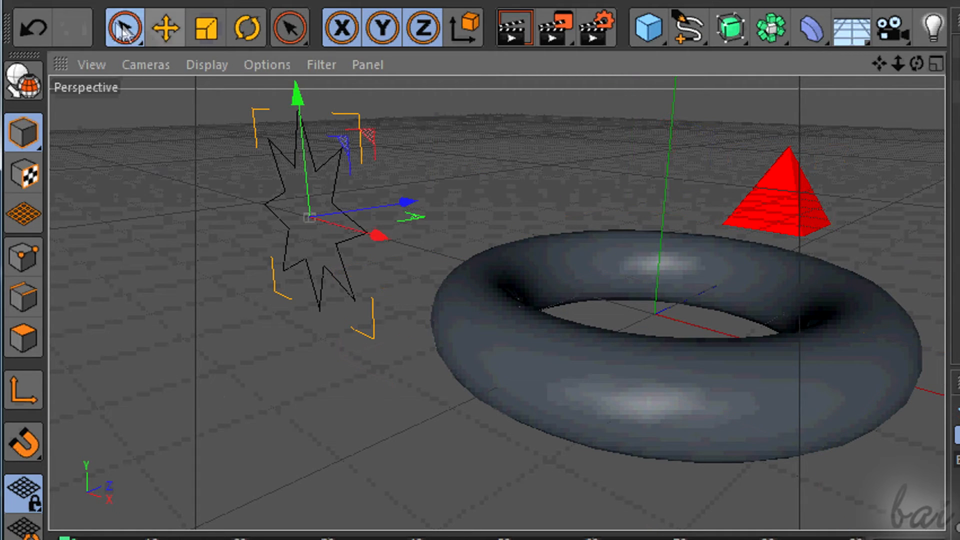
Step: Switch to Rectangle Selection and box-select every object in the scene
{"action": "left_click", "coordinate": [122, 27]}
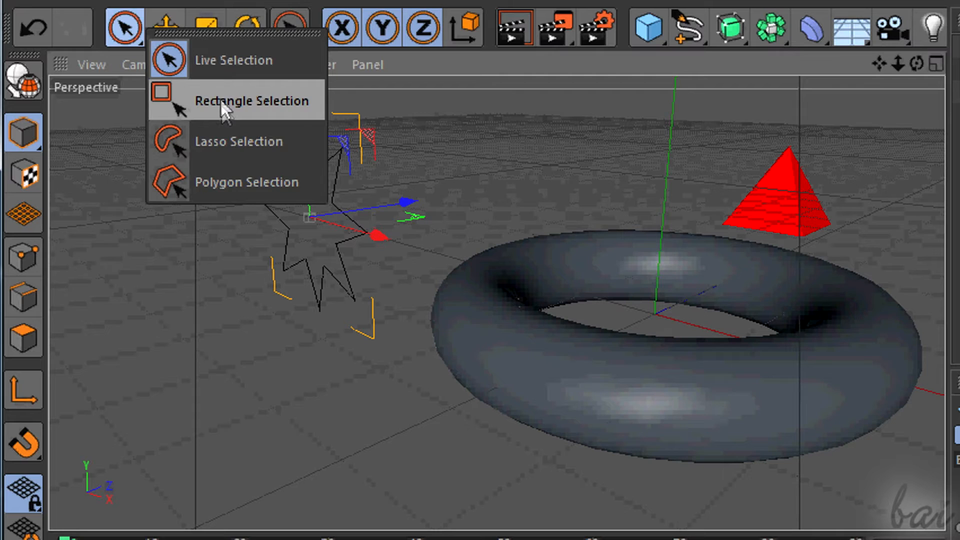
{"action": "left_click", "coordinate": [251, 100]}
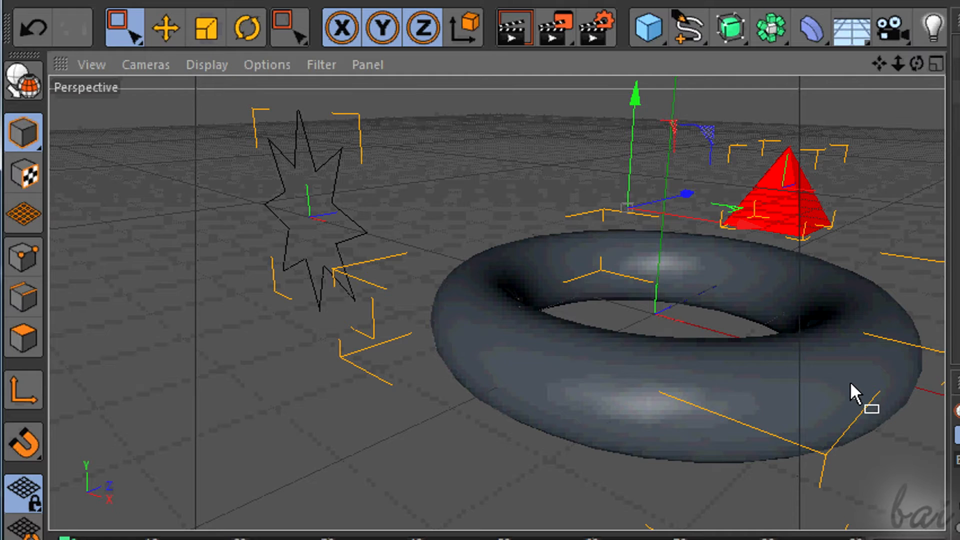
{"action": "left_click", "coordinate": [124, 28]}
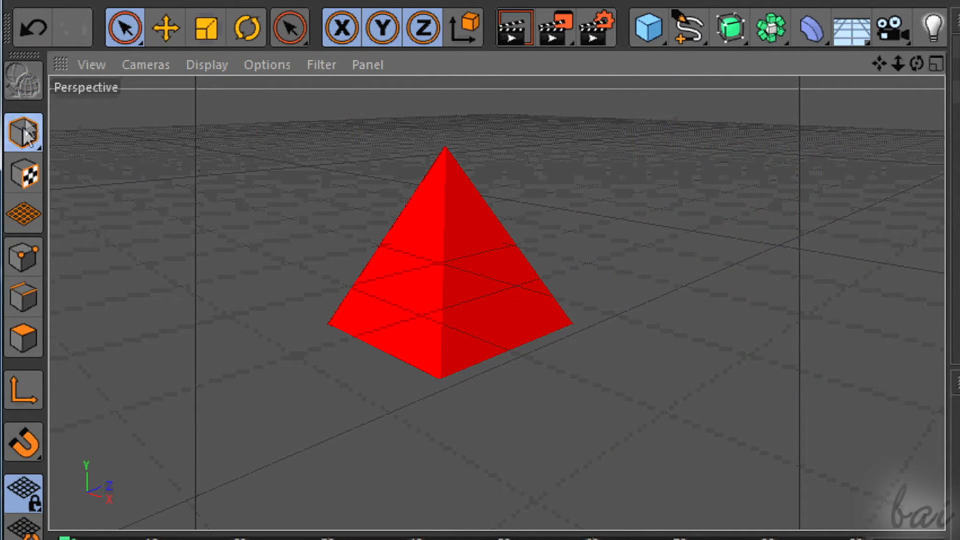
Step: Return to Model mode, select the red pyramid and widen its base with the parametric handles
{"action": "left_click", "coordinate": [124, 27]}
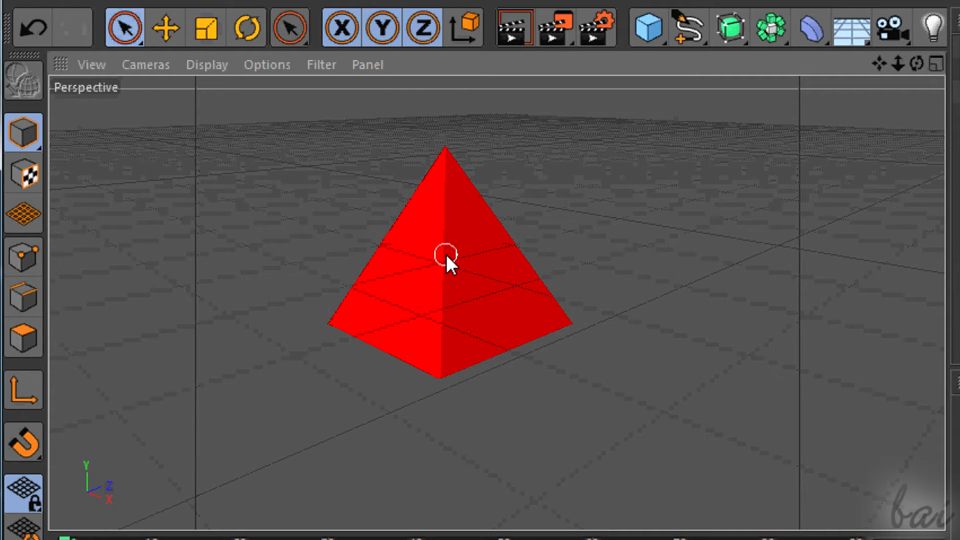
{"action": "left_click", "coordinate": [444, 257]}
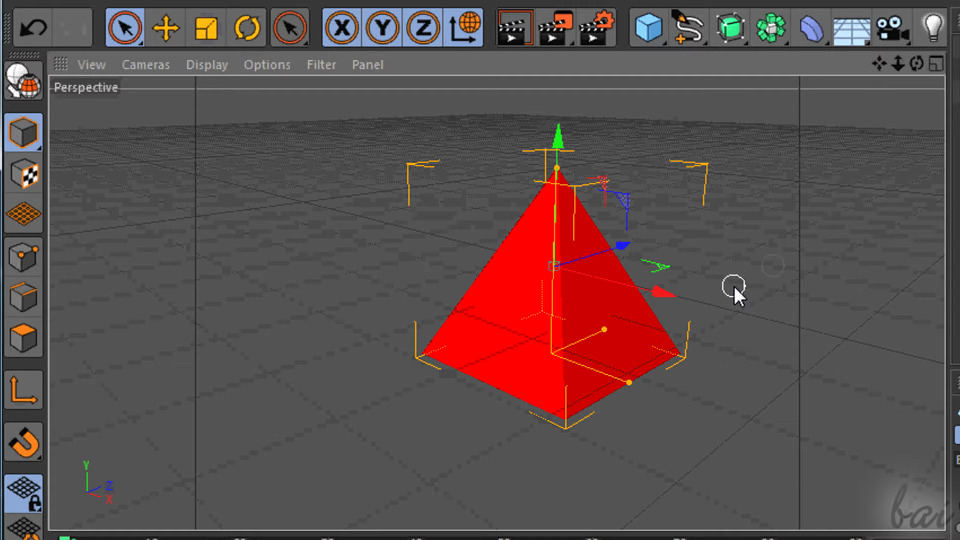
{"action": "mouse_move", "coordinate": [624, 370]}
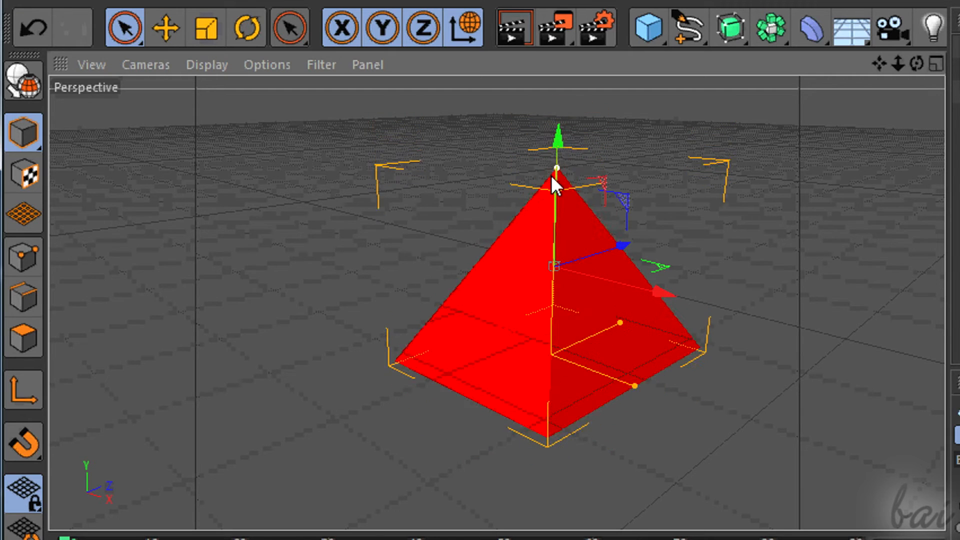
{"action": "left_click", "coordinate": [207, 28]}
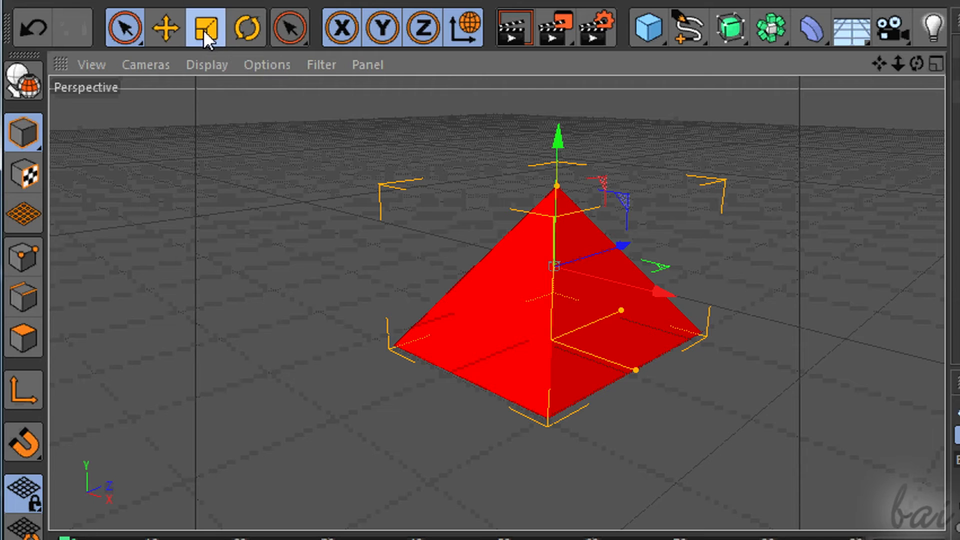
Step: Activate the Scale tool to enlarge the selected red pyramid
{"action": "left_click", "coordinate": [288, 28]}
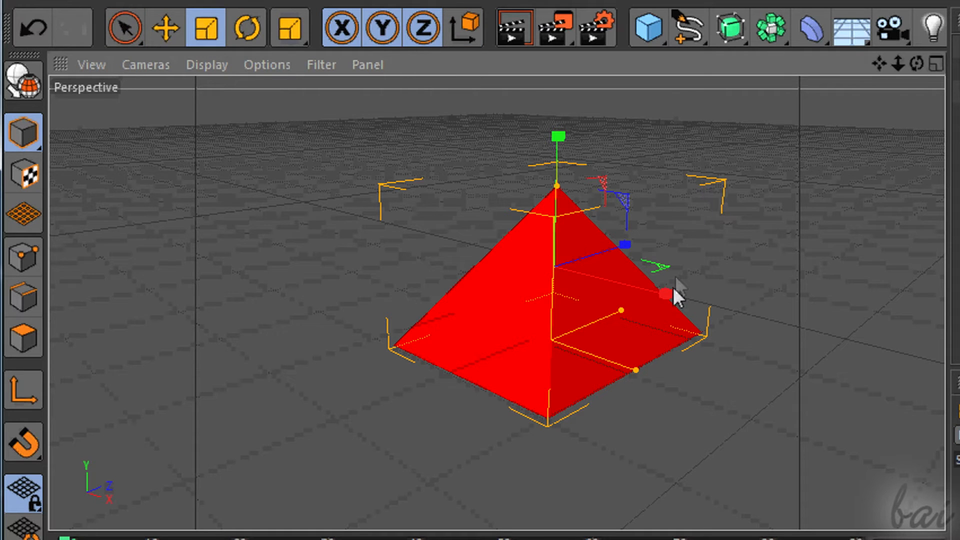
{"action": "mouse_move", "coordinate": [665, 288]}
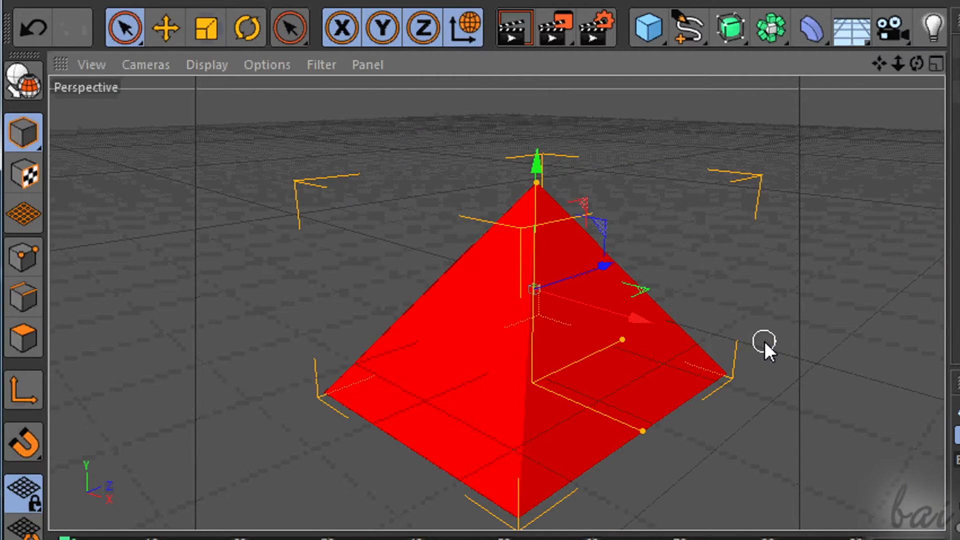
{"action": "mouse_move", "coordinate": [246, 28]}
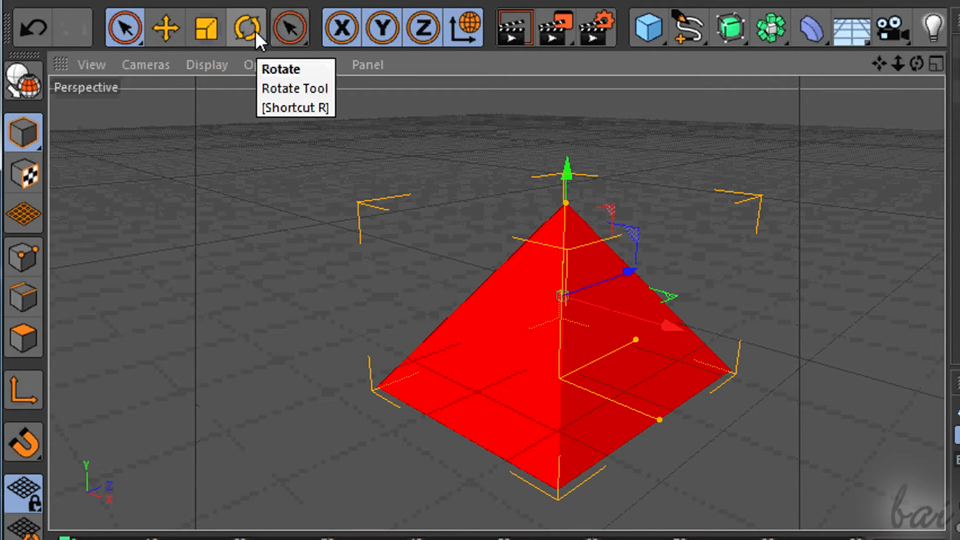
Step: Rotate the pyramid roughly 20° heading and 35° pitch, then return to the Move tool
{"action": "left_click", "coordinate": [246, 28]}
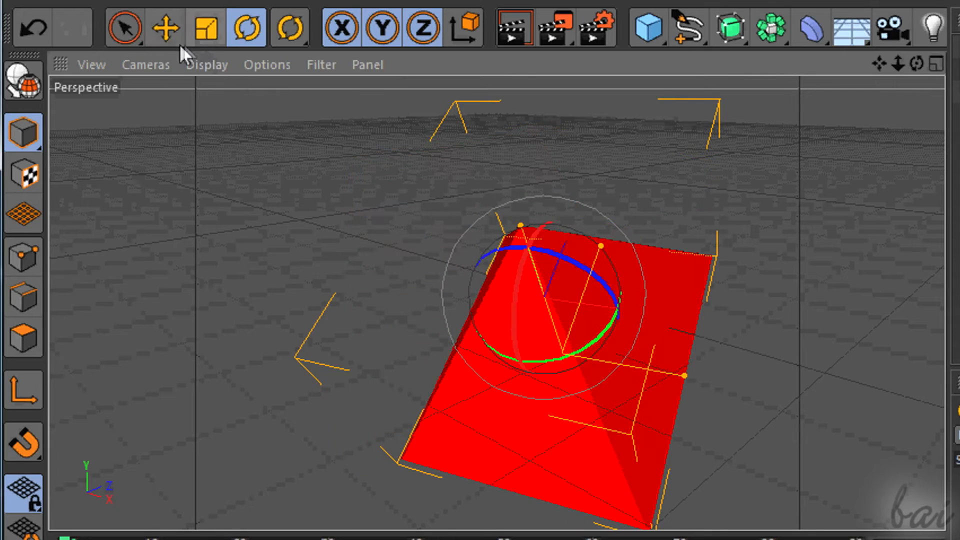
{"action": "left_click", "coordinate": [164, 28]}
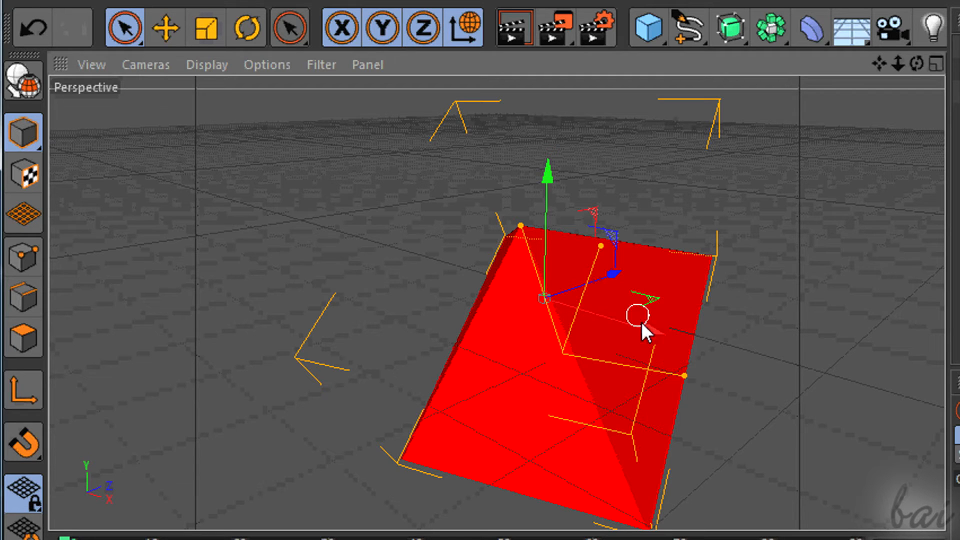
Step: Toggle the axes between object and world coordinate orientation
{"action": "left_click", "coordinate": [467, 27]}
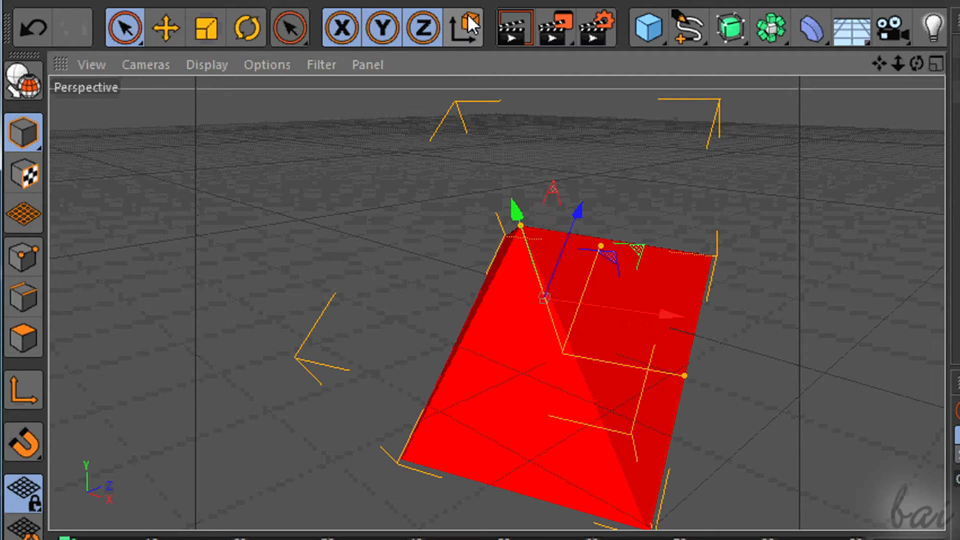
{"action": "left_click", "coordinate": [464, 28]}
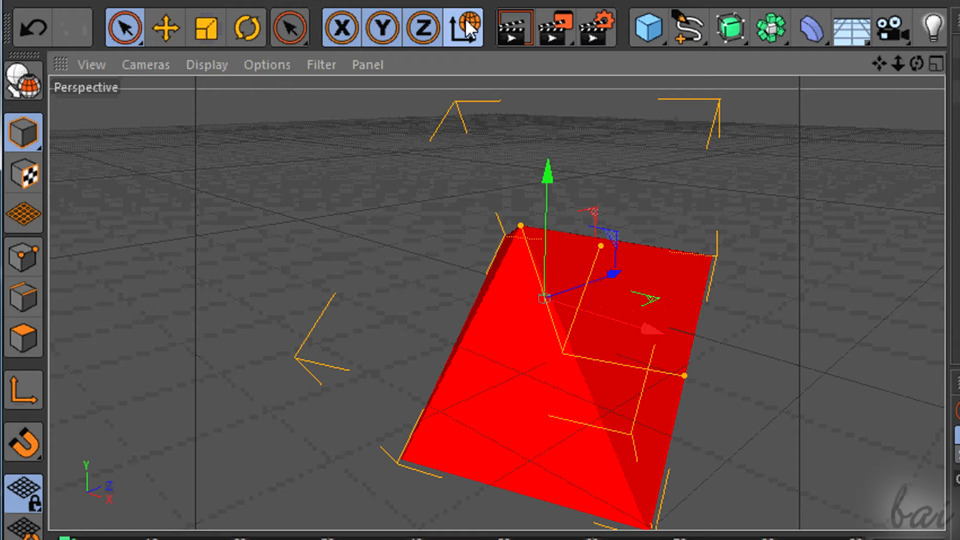
{"action": "left_click", "coordinate": [465, 28]}
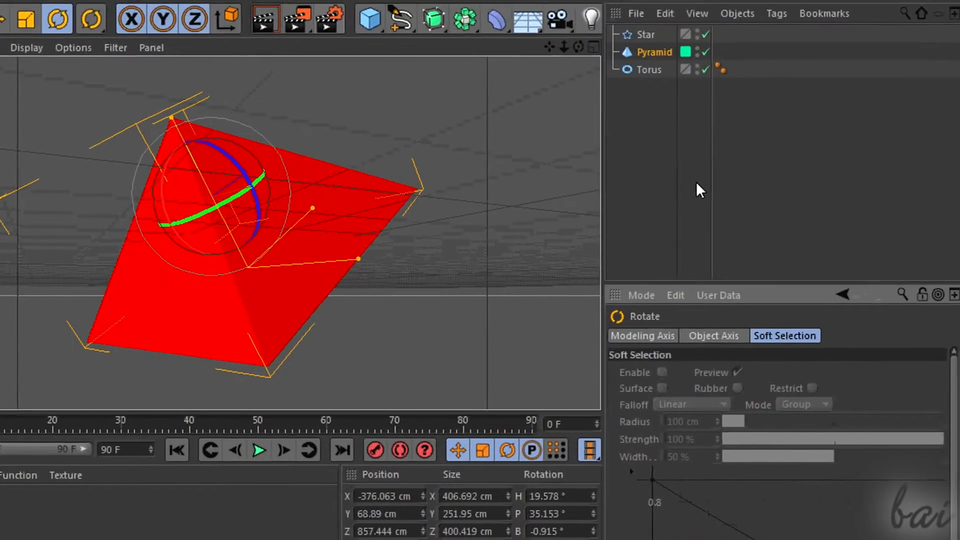
Step: Select the Pyramid and set its X scale to 0.66 in the Coord. tab
{"action": "left_click", "coordinate": [653, 53]}
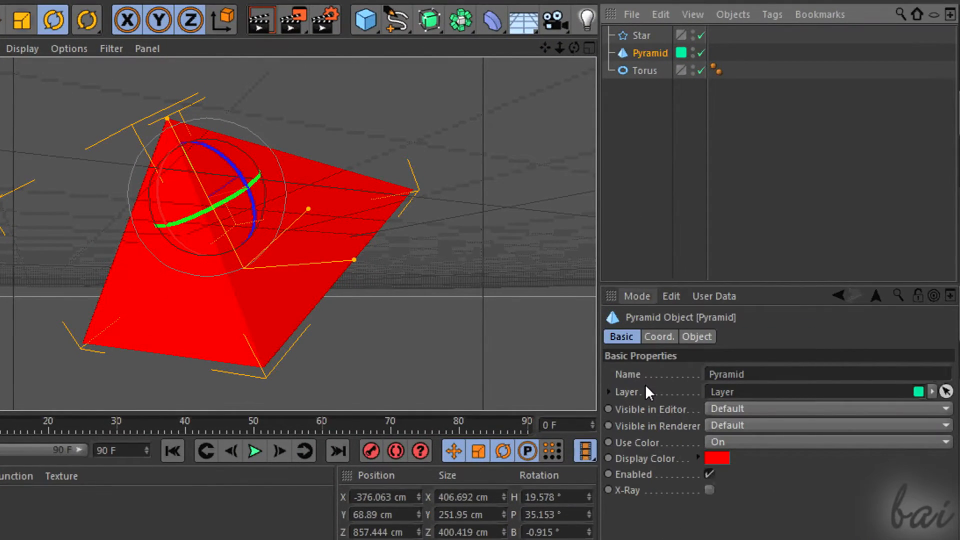
{"action": "left_click", "coordinate": [659, 336]}
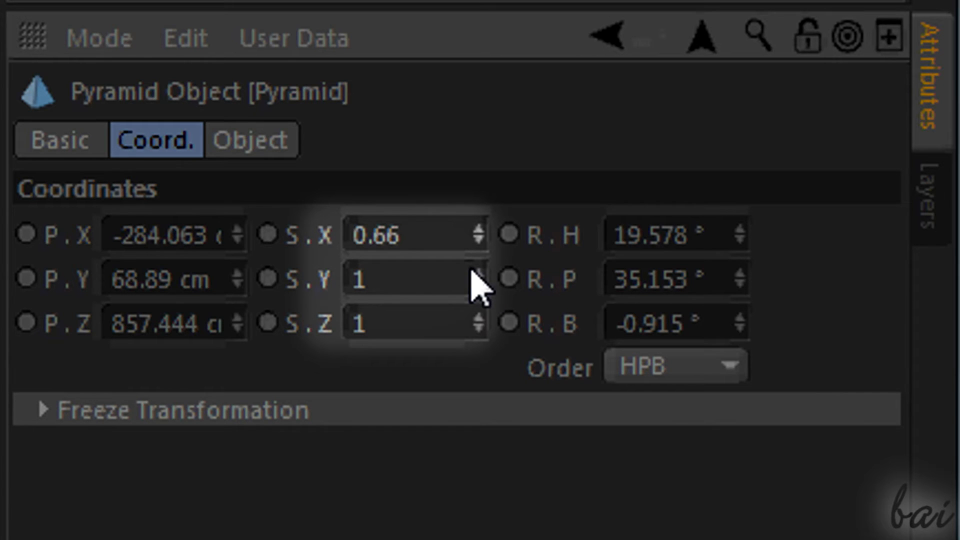
{"action": "mouse_move", "coordinate": [753, 251]}
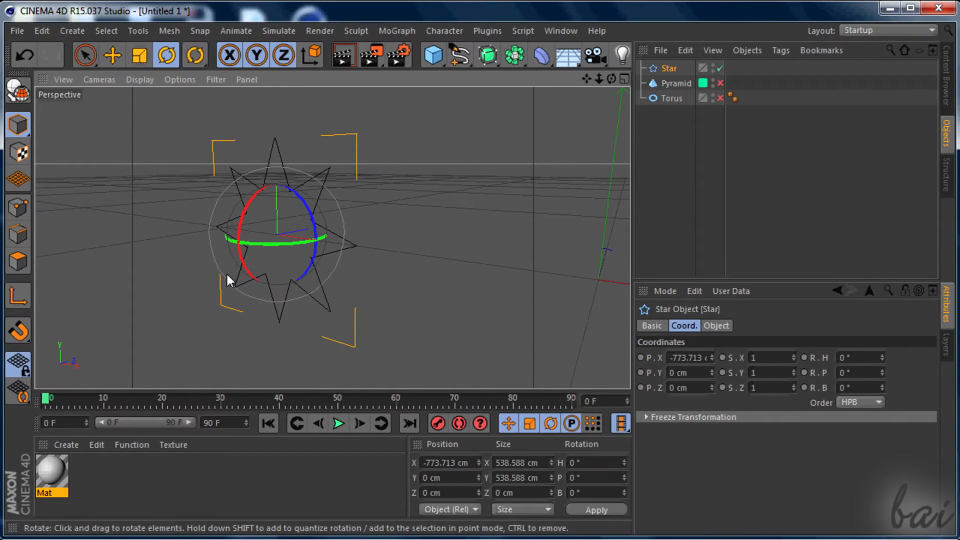
{"action": "mouse_move", "coordinate": [520, 220]}
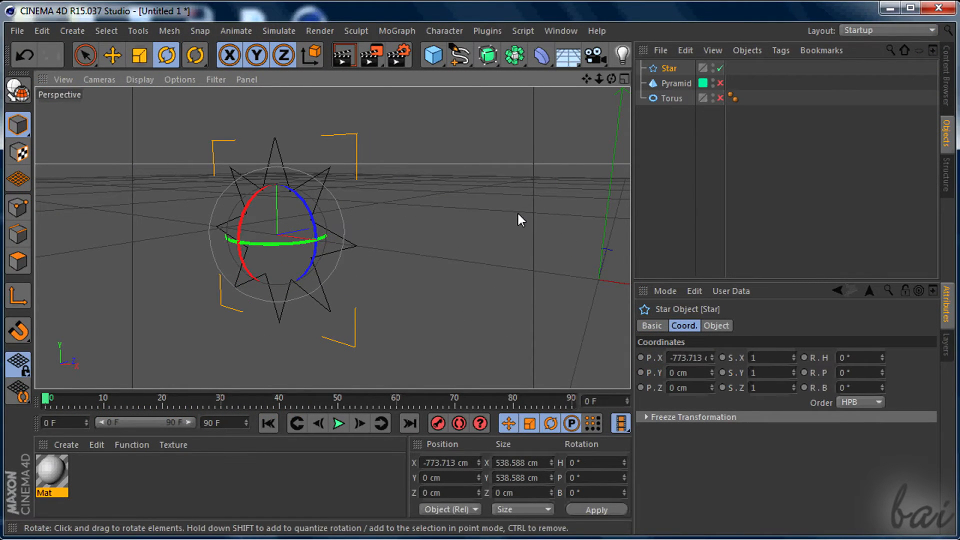
Step: Add an Extrude generator to the scene from the generators palette
{"action": "left_click", "coordinate": [85, 56]}
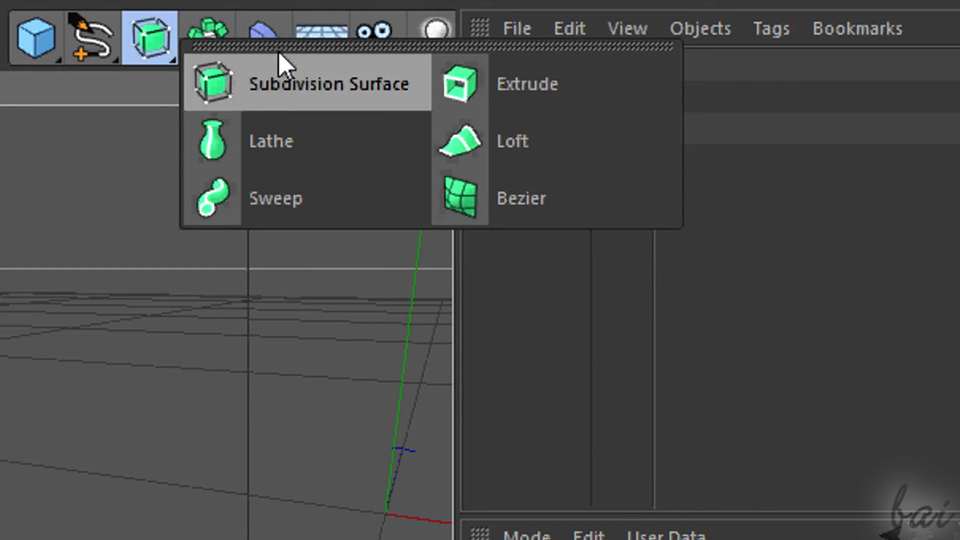
{"action": "left_click", "coordinate": [208, 36]}
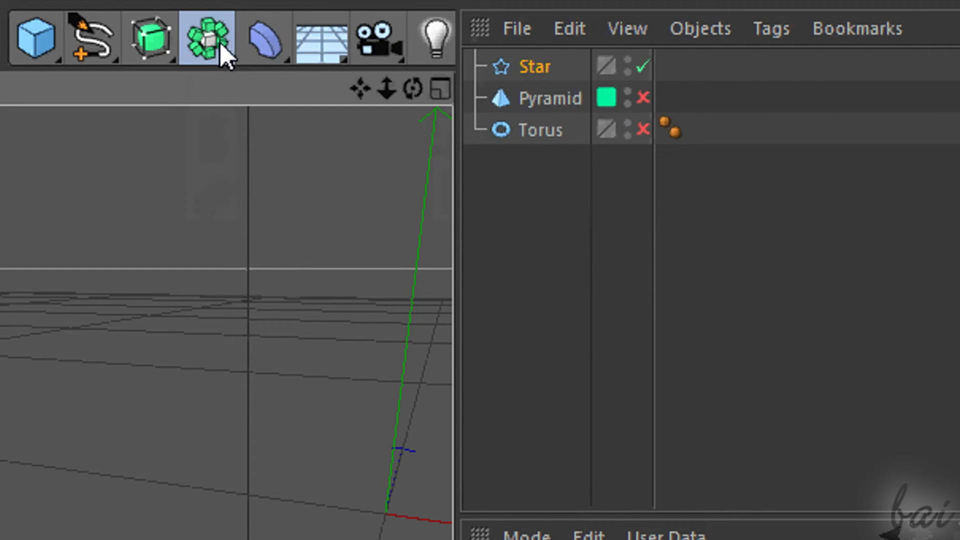
{"action": "left_click", "coordinate": [209, 39]}
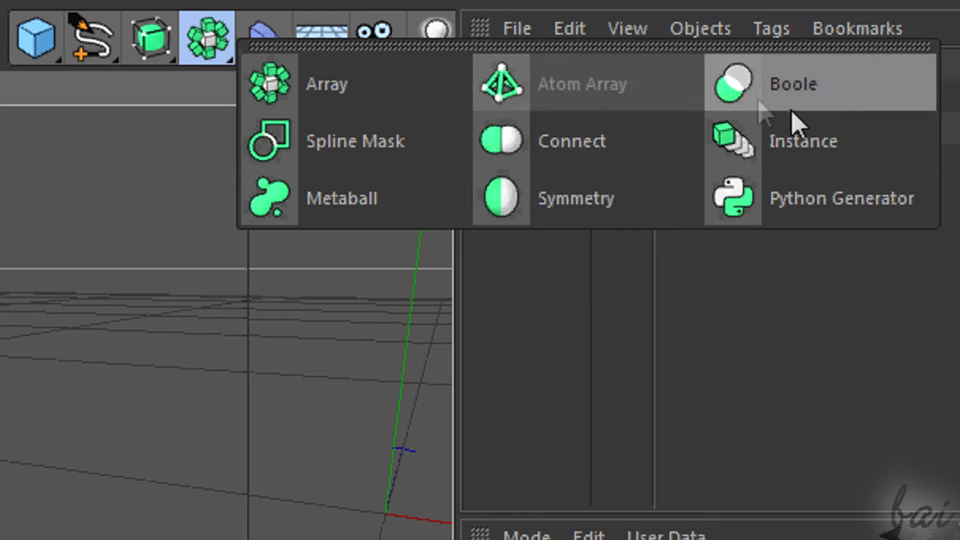
{"action": "mouse_move", "coordinate": [165, 64]}
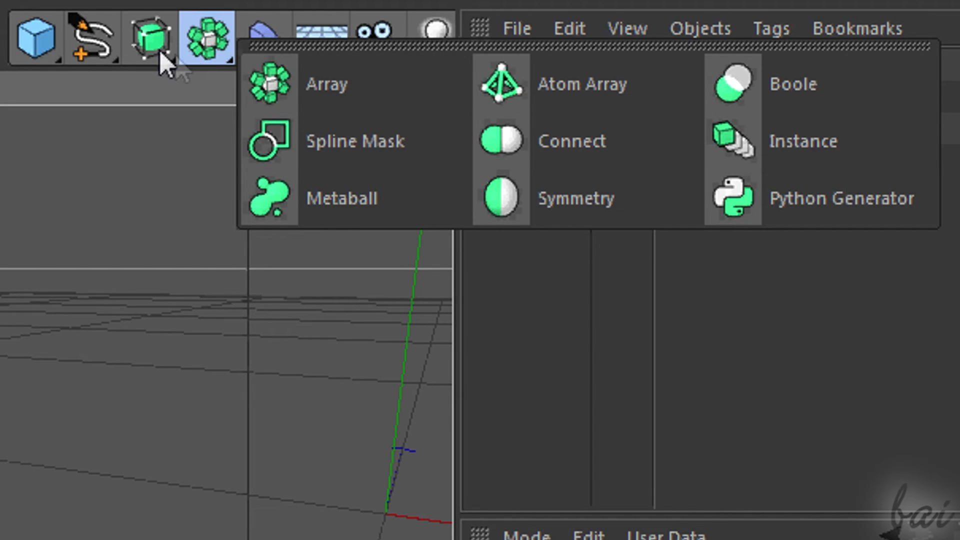
{"action": "left_click", "coordinate": [610, 20]}
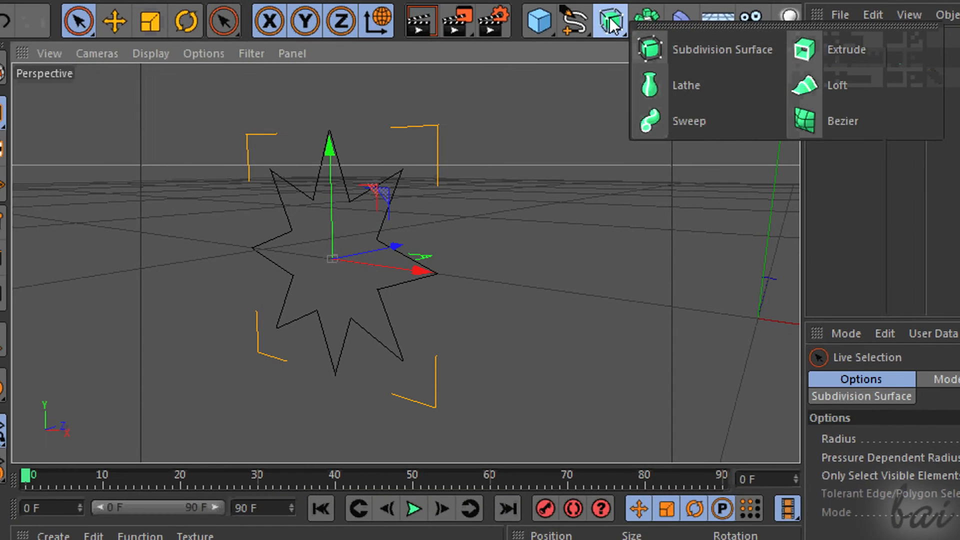
{"action": "mouse_move", "coordinate": [854, 61]}
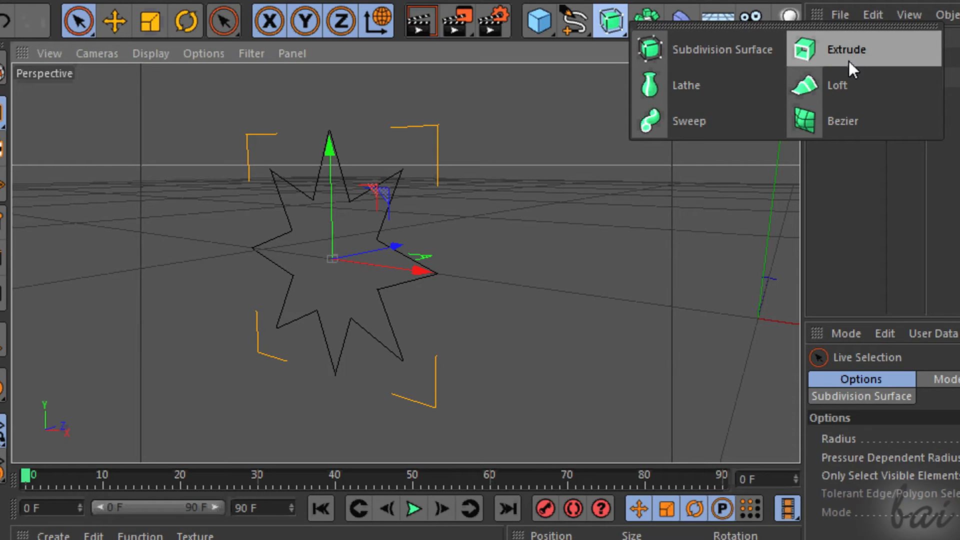
{"action": "left_click", "coordinate": [844, 49]}
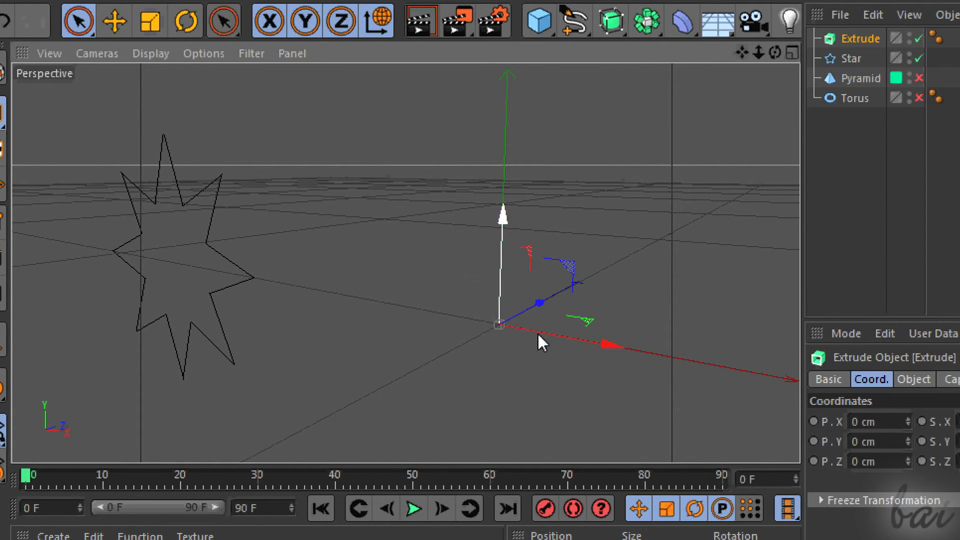
{"action": "mouse_move", "coordinate": [520, 340]}
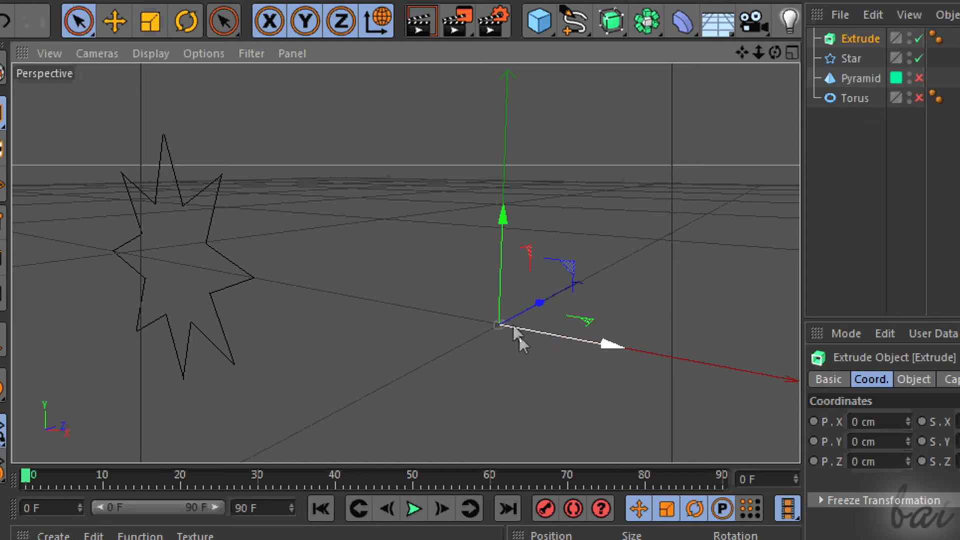
{"action": "mouse_move", "coordinate": [548, 373]}
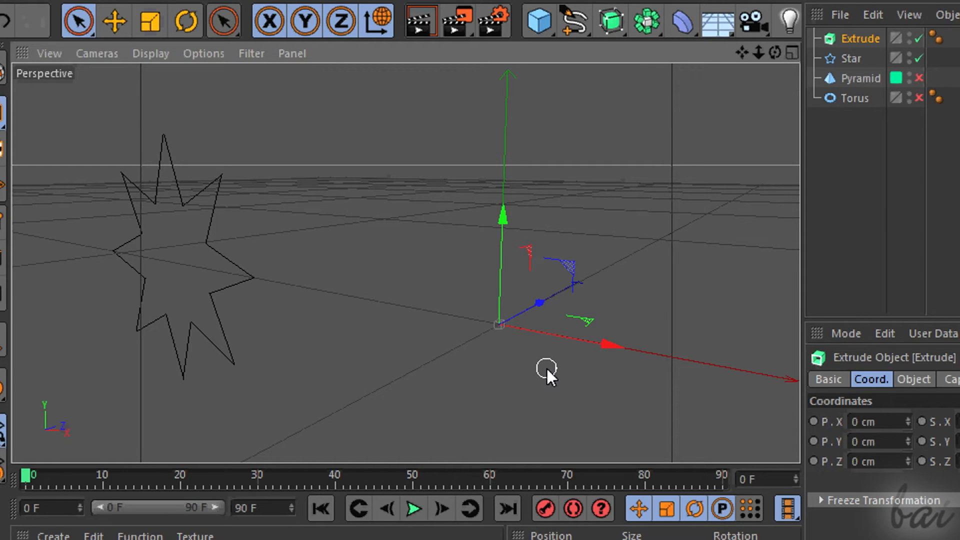
{"action": "mouse_move", "coordinate": [876, 49]}
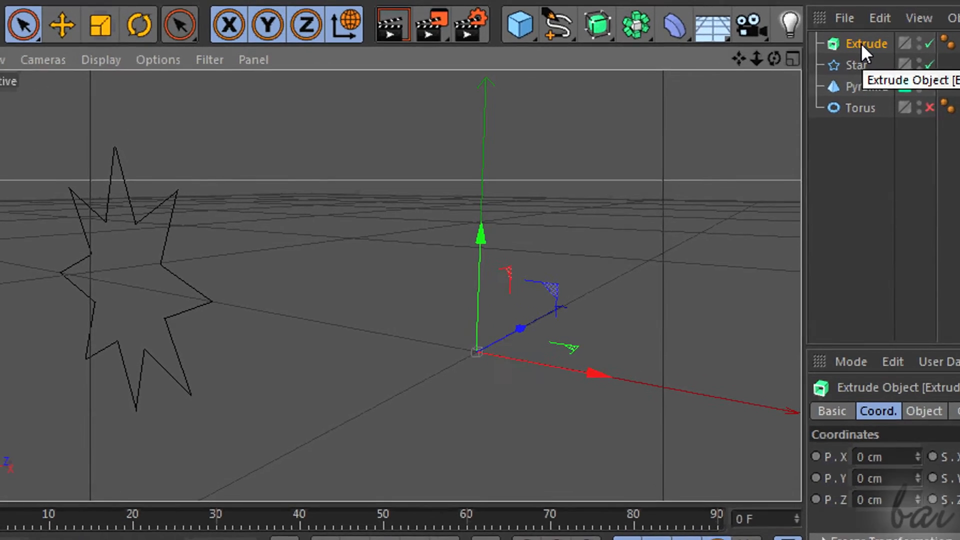
Step: Parent the Star spline under Extrude and scale the solid star up to about 192%
{"action": "left_click", "coordinate": [860, 64]}
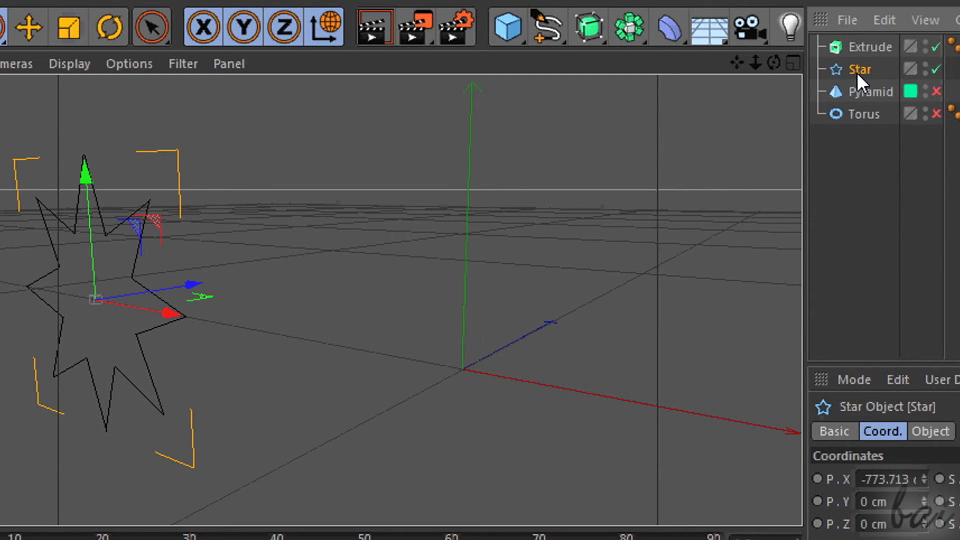
{"action": "mouse_move", "coordinate": [860, 69]}
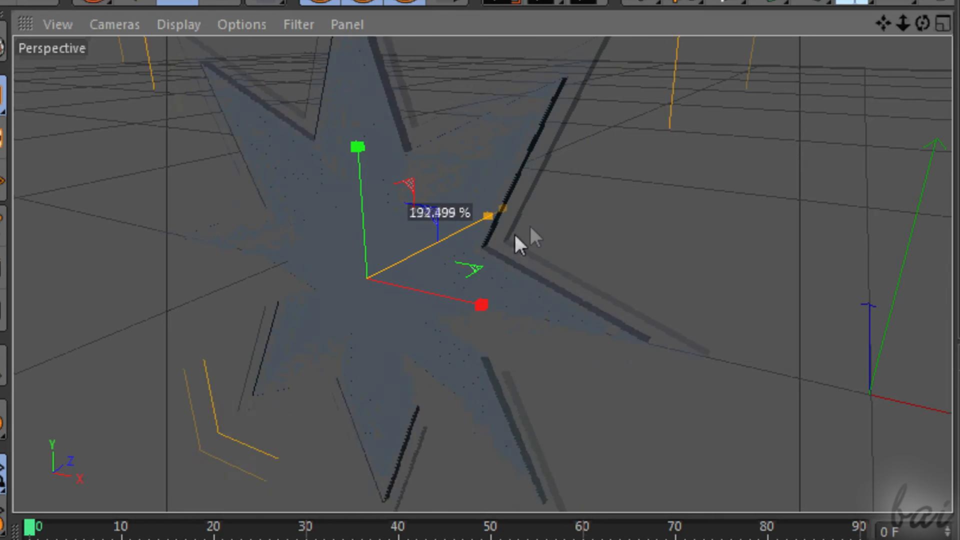
{"action": "left_click_drag", "start_coordinate": [502, 216], "coordinate": [444, 239]}
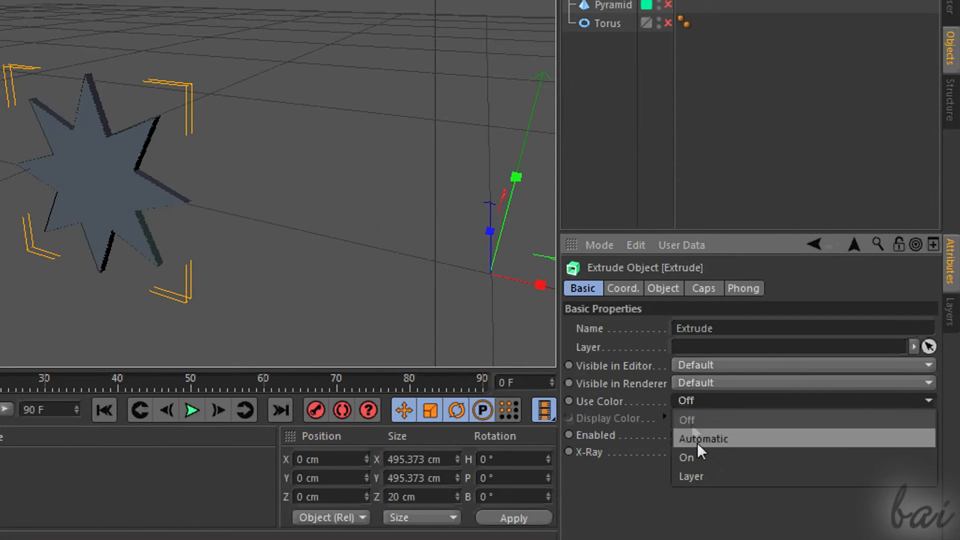
Step: Enable Use Color on the Extrude and set its Display Color to blue (RGB 0, 0, 255)
{"action": "left_click", "coordinate": [687, 457]}
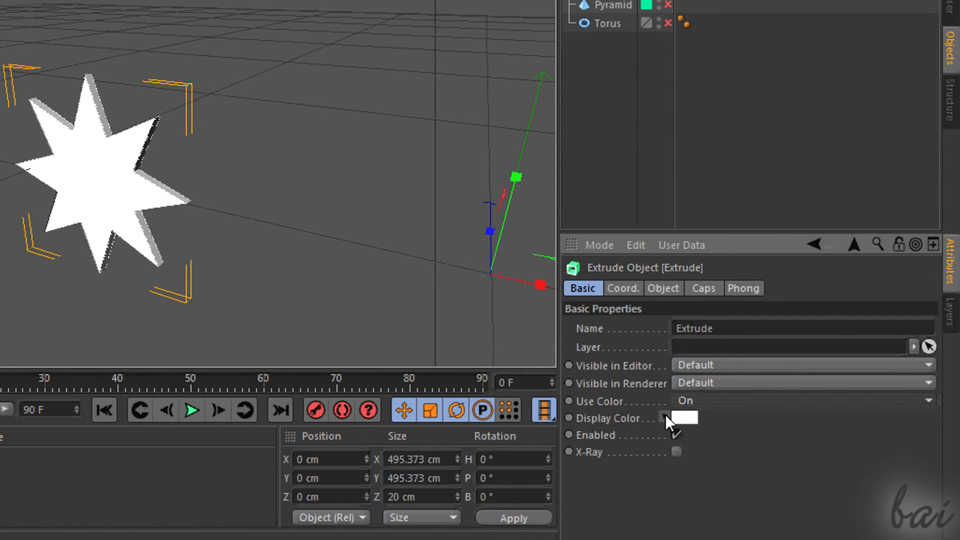
{"action": "left_click", "coordinate": [681, 418]}
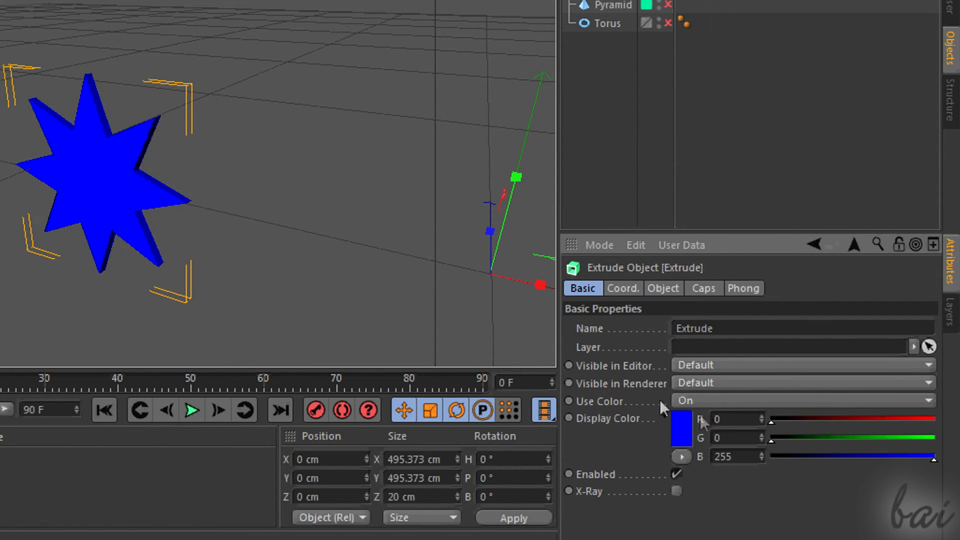
{"action": "left_click", "coordinate": [662, 288]}
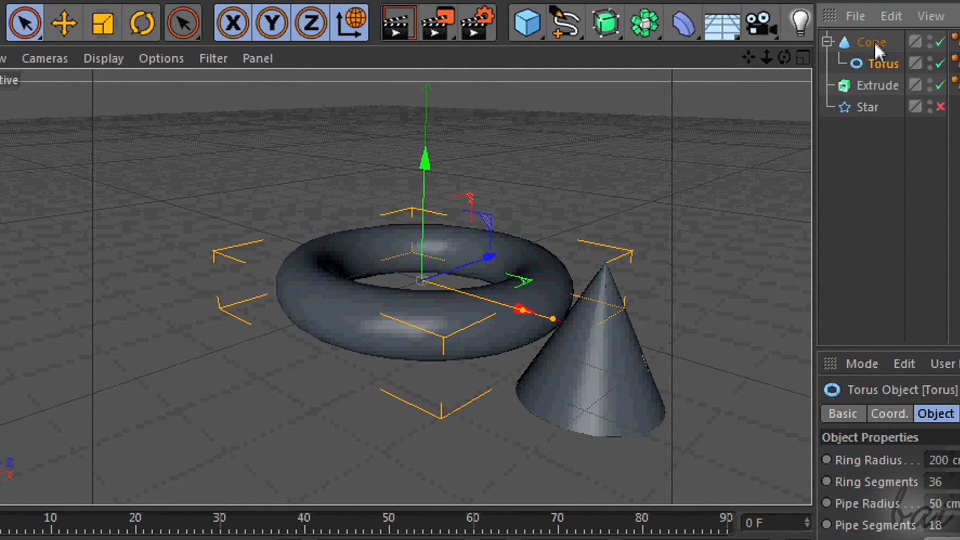
{"action": "left_click_drag", "start_coordinate": [523, 311], "coordinate": [257, 217]}
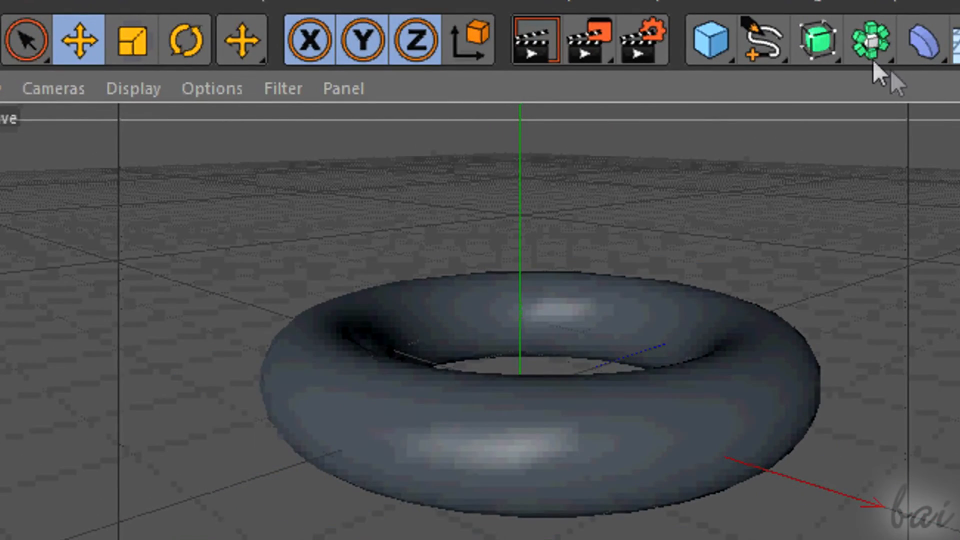
Step: Add a Shatter deformer from the deformer list and select it in the scene
{"action": "left_click", "coordinate": [920, 40]}
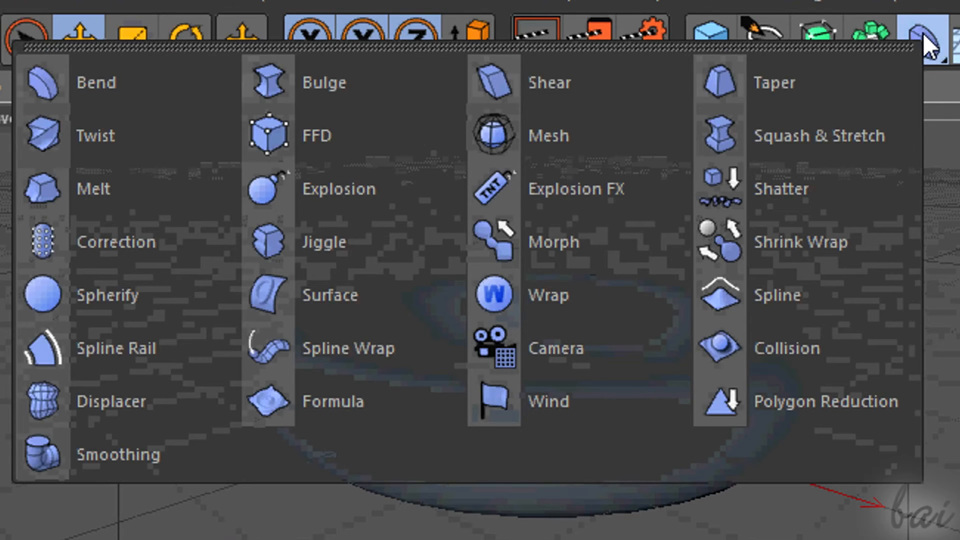
{"action": "mouse_move", "coordinate": [768, 119]}
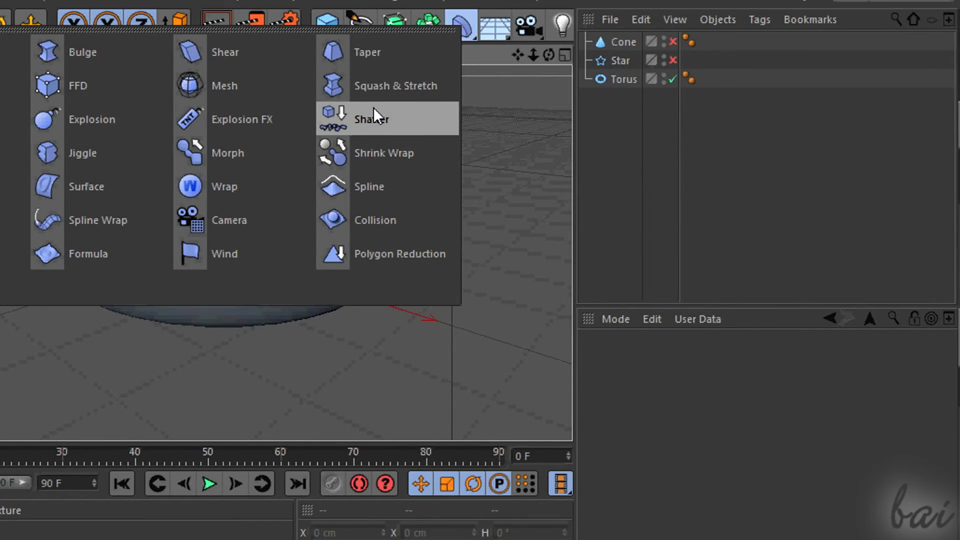
{"action": "left_click", "coordinate": [371, 119]}
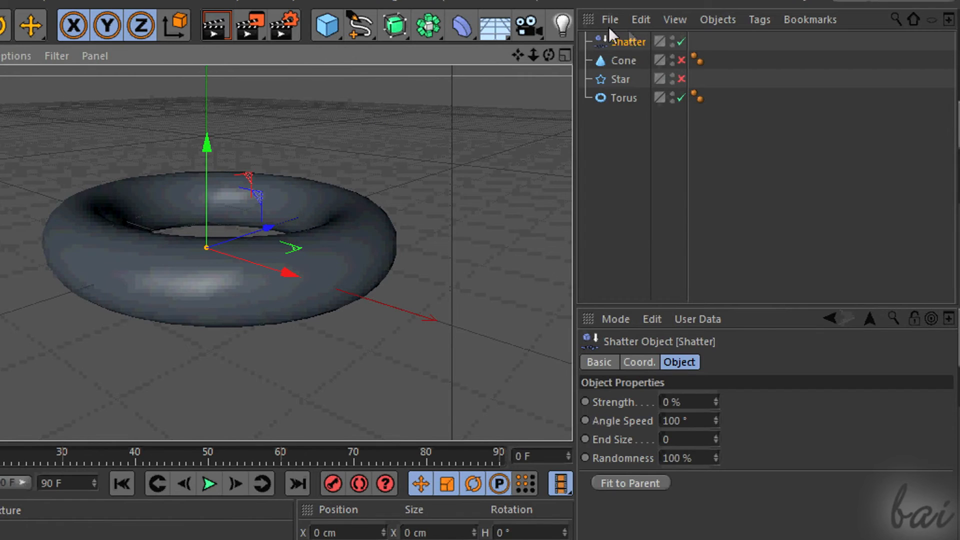
{"action": "mouse_move", "coordinate": [635, 75]}
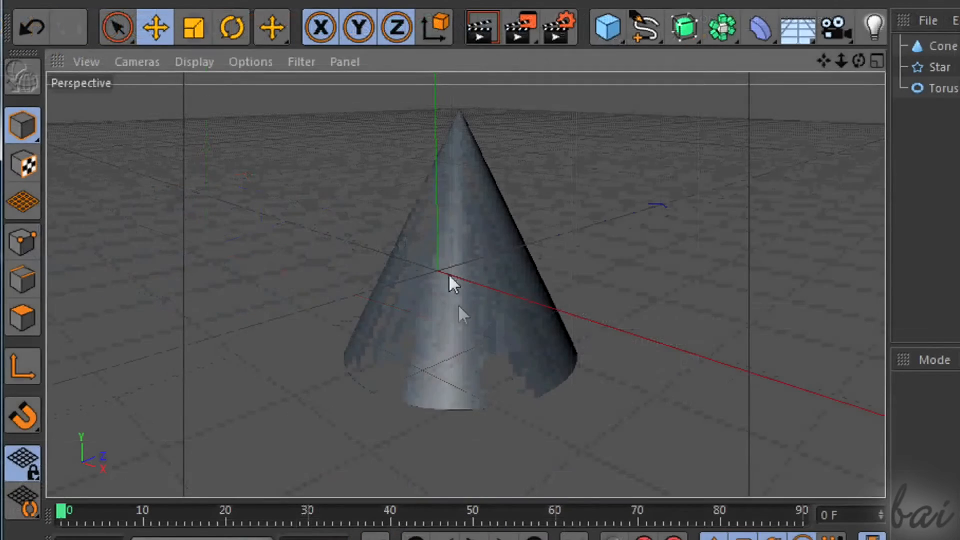
Step: Select the cone so it can be made editable
{"action": "left_click", "coordinate": [119, 27]}
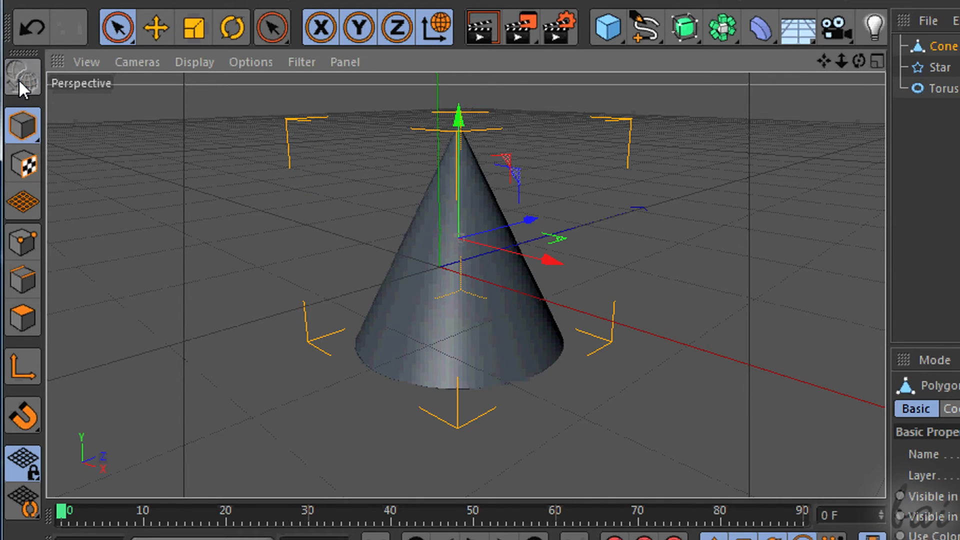
{"action": "mouse_move", "coordinate": [23, 126]}
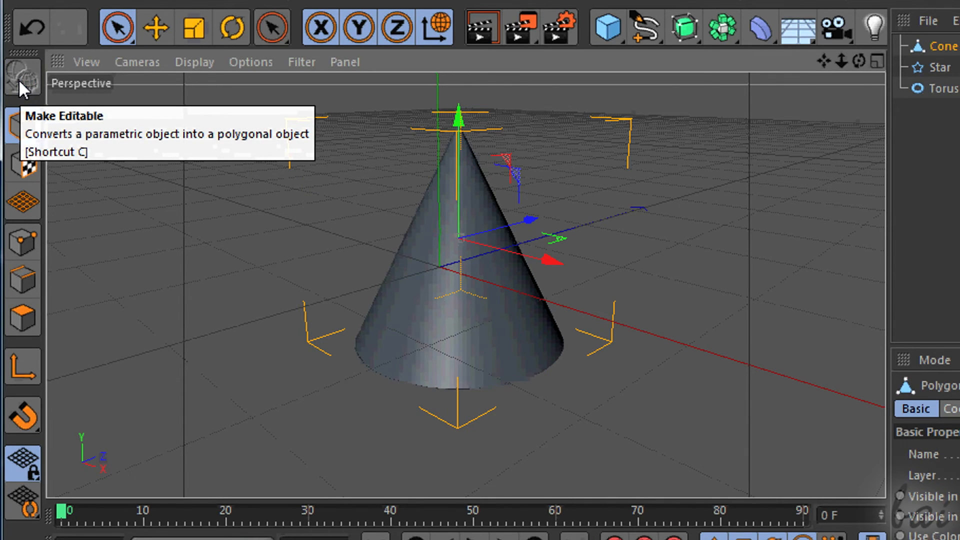
{"action": "mouse_move", "coordinate": [474, 236]}
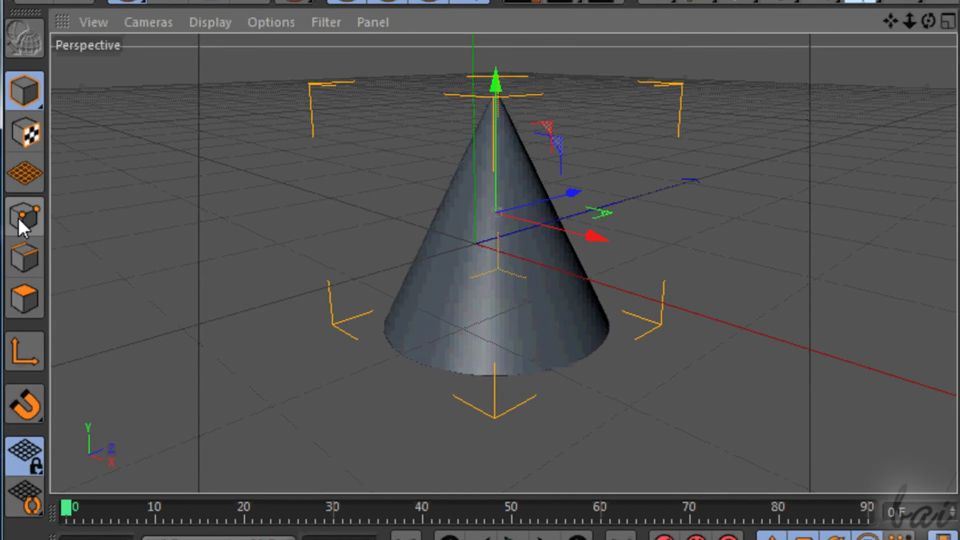
{"action": "mouse_move", "coordinate": [23, 299]}
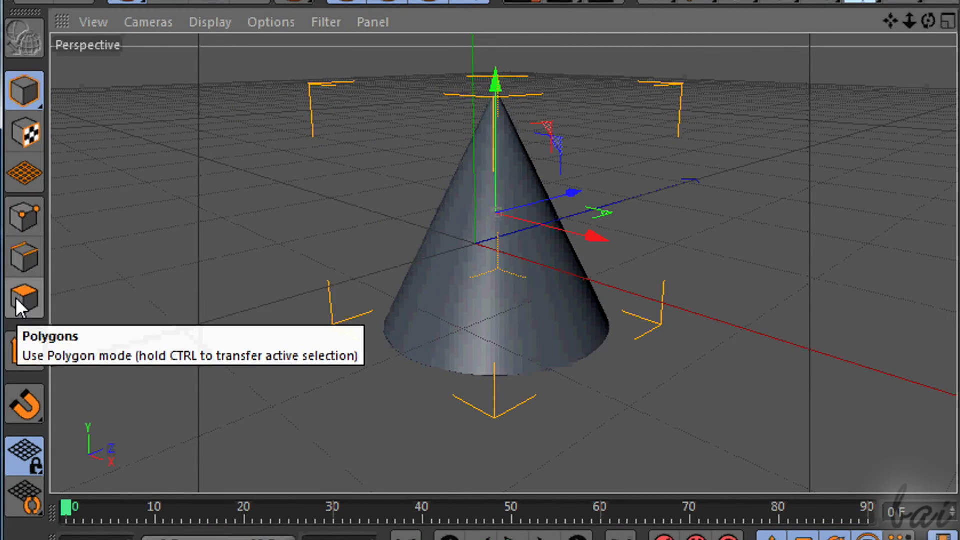
Step: In Points mode, use the Magnet tool to pull the cone's points outward into spikes
{"action": "left_click", "coordinate": [24, 221]}
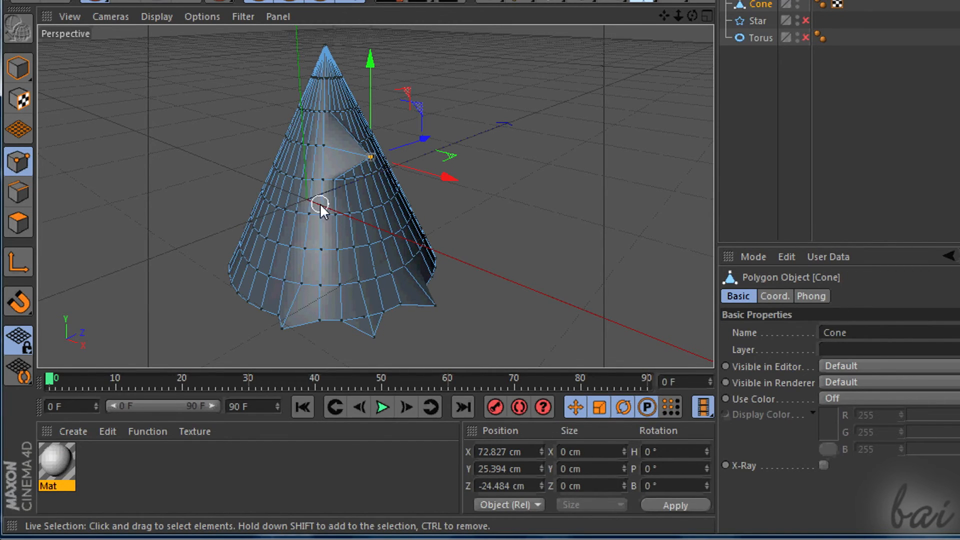
{"action": "right_click", "coordinate": [318, 203]}
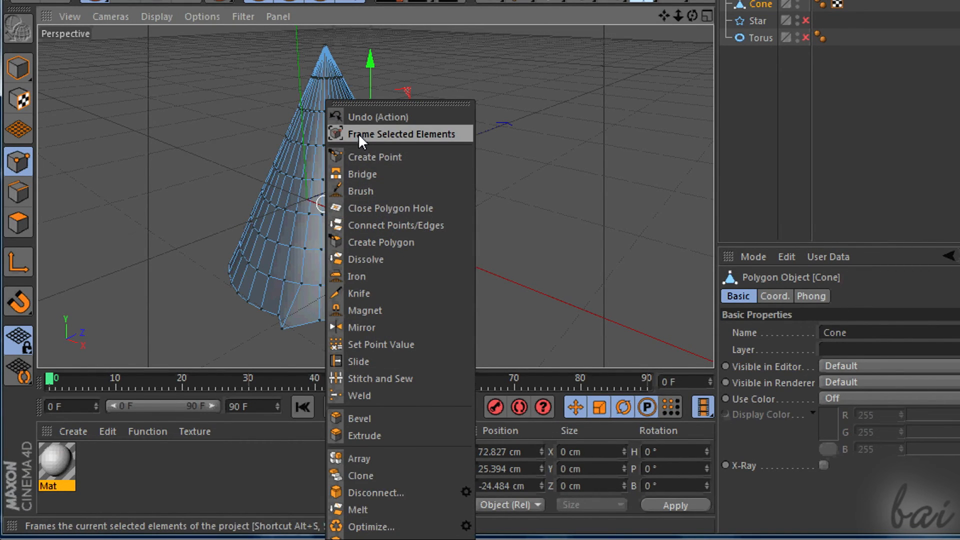
{"action": "left_click", "coordinate": [364, 310]}
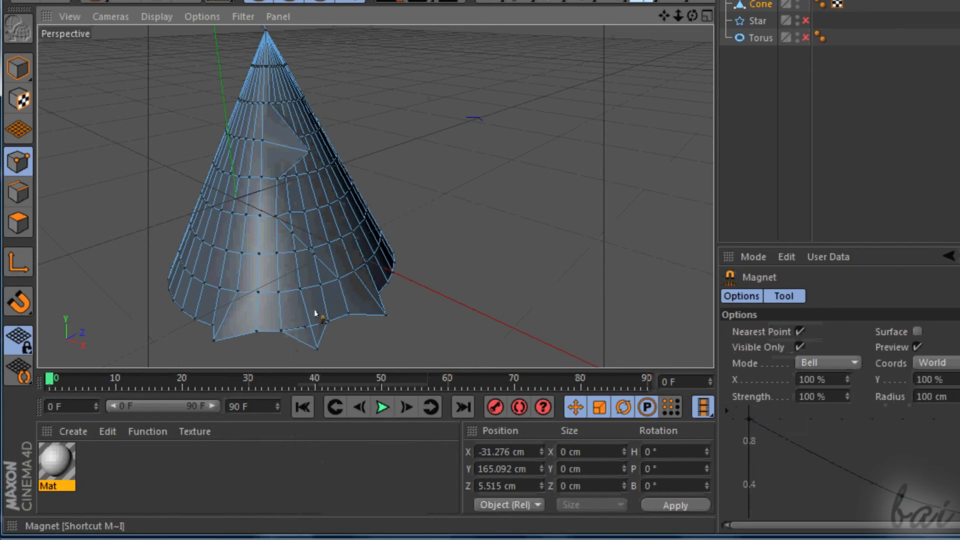
{"action": "left_click", "coordinate": [18, 192]}
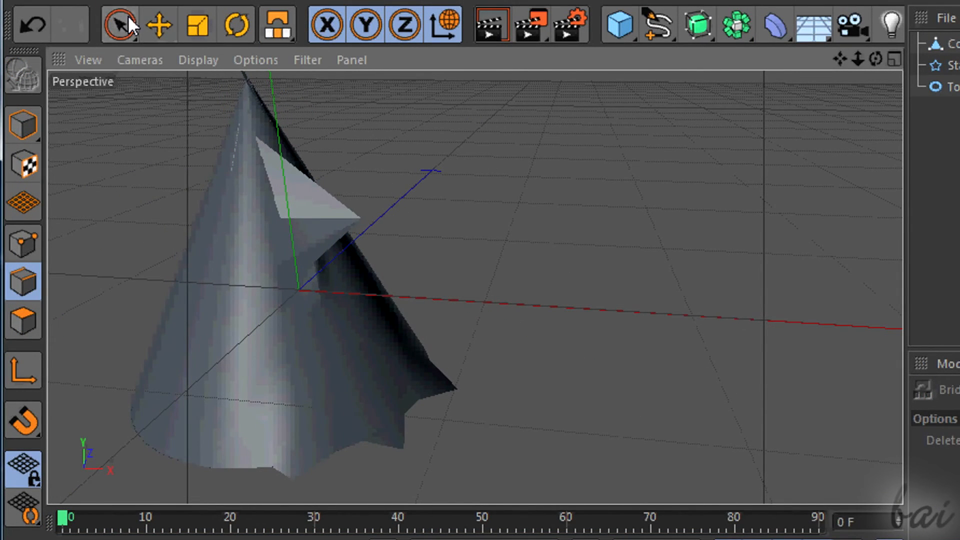
{"action": "left_click", "coordinate": [278, 24]}
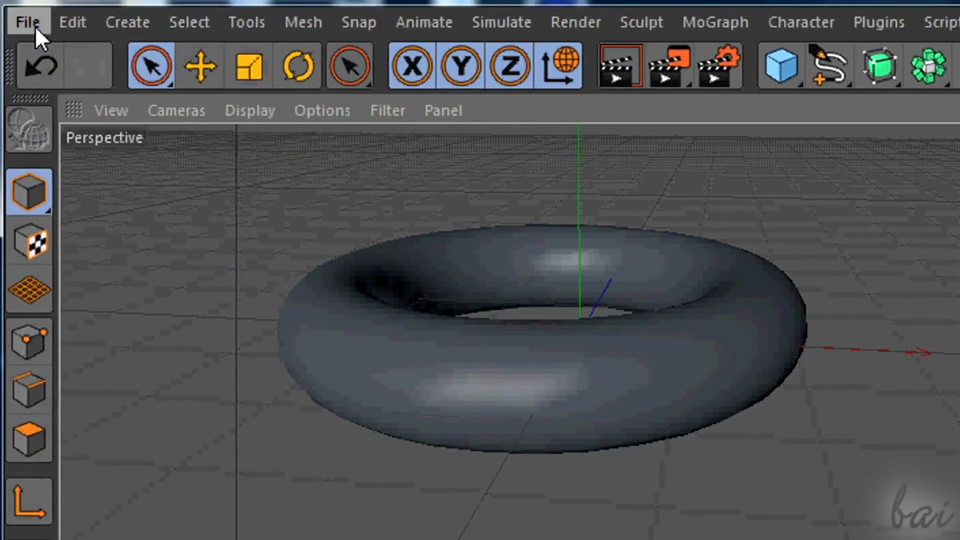
Step: Save the scene as Project.c4d via File > Save as
{"action": "left_click", "coordinate": [26, 21]}
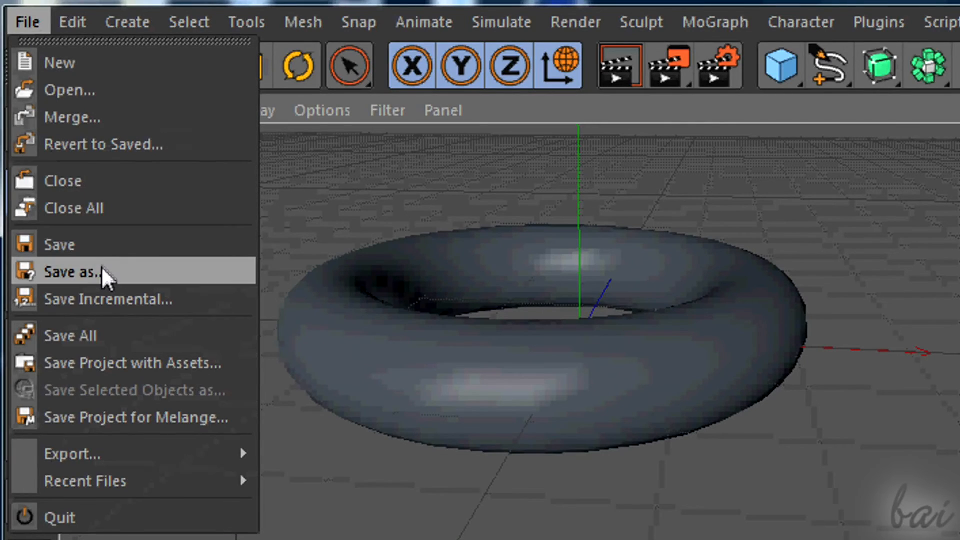
{"action": "left_click", "coordinate": [76, 272]}
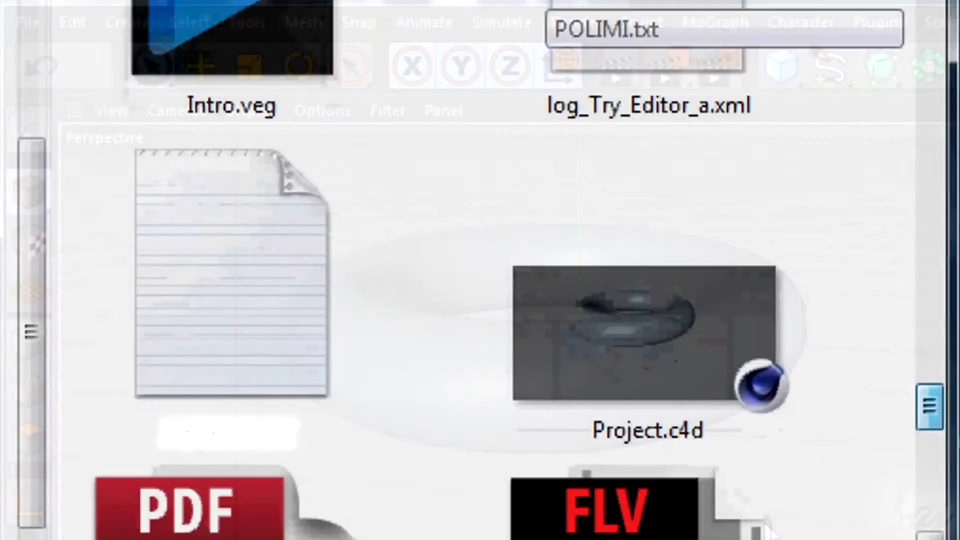
{"action": "left_click", "coordinate": [646, 334]}
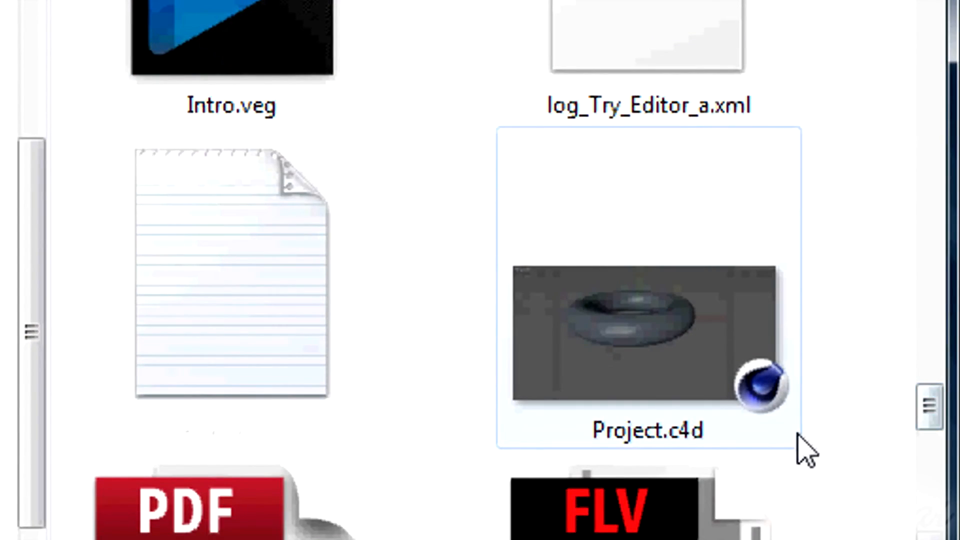
{"action": "mouse_move", "coordinate": [554, 435]}
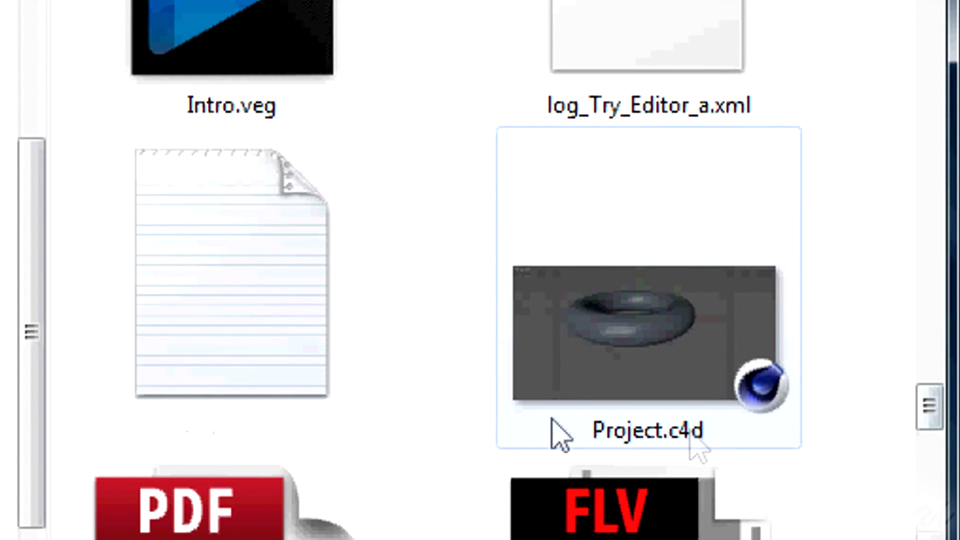
{"action": "mouse_move", "coordinate": [563, 429]}
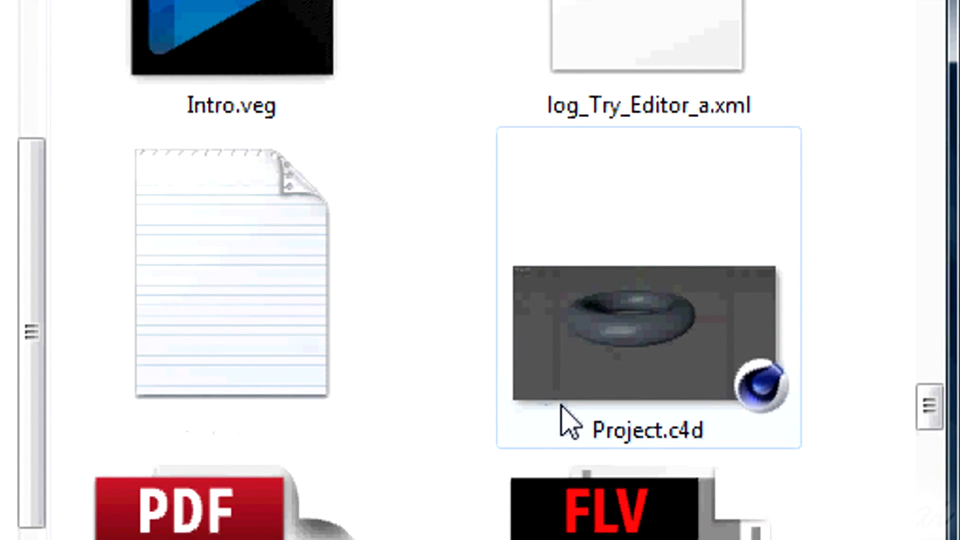
{"action": "mouse_move", "coordinate": [698, 398]}
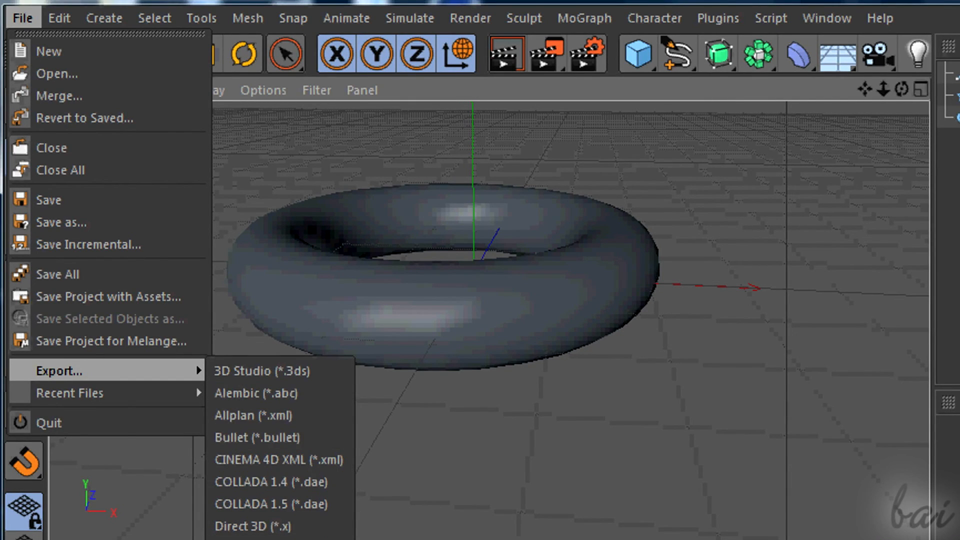
{"action": "mouse_move", "coordinate": [281, 392]}
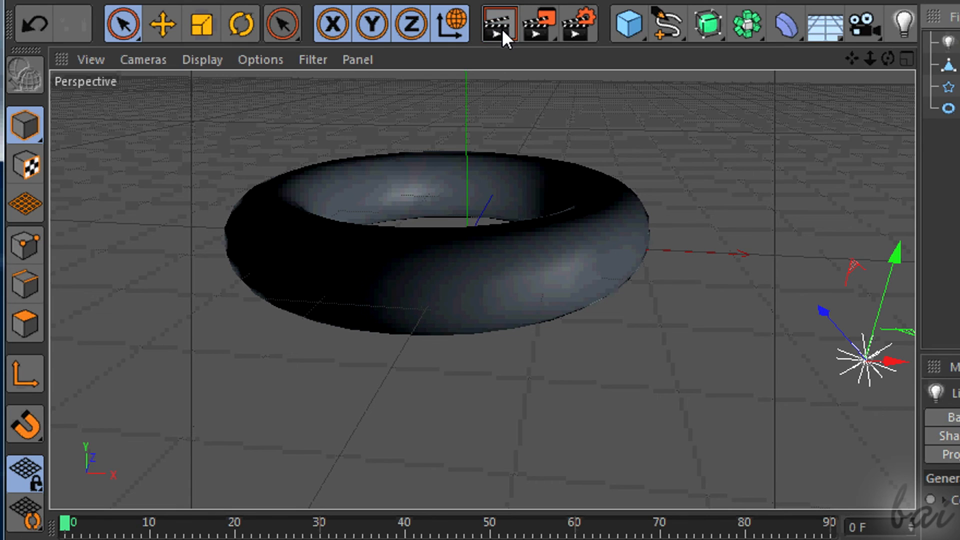
Step: Render a quick preview with Render View, then return to the selected torus
{"action": "left_click", "coordinate": [497, 24]}
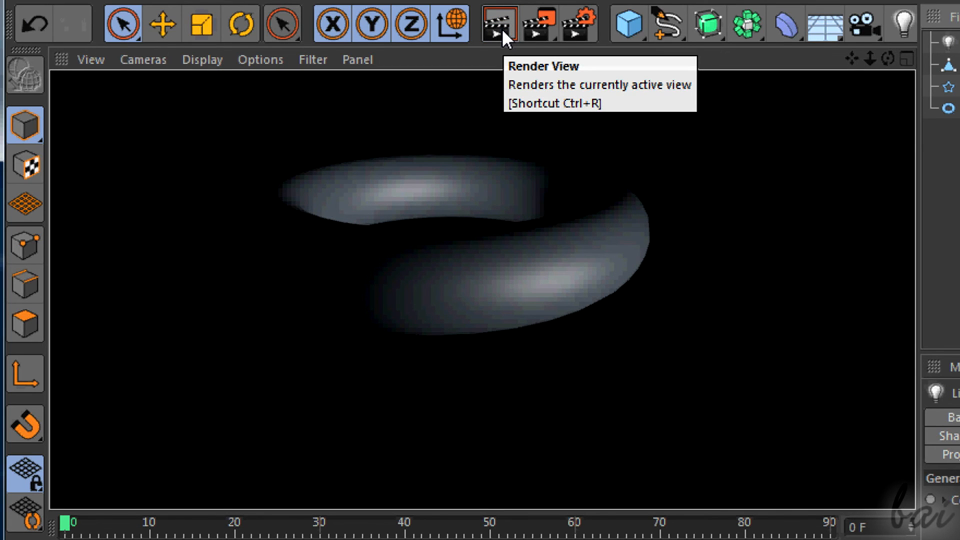
{"action": "left_click", "coordinate": [497, 23]}
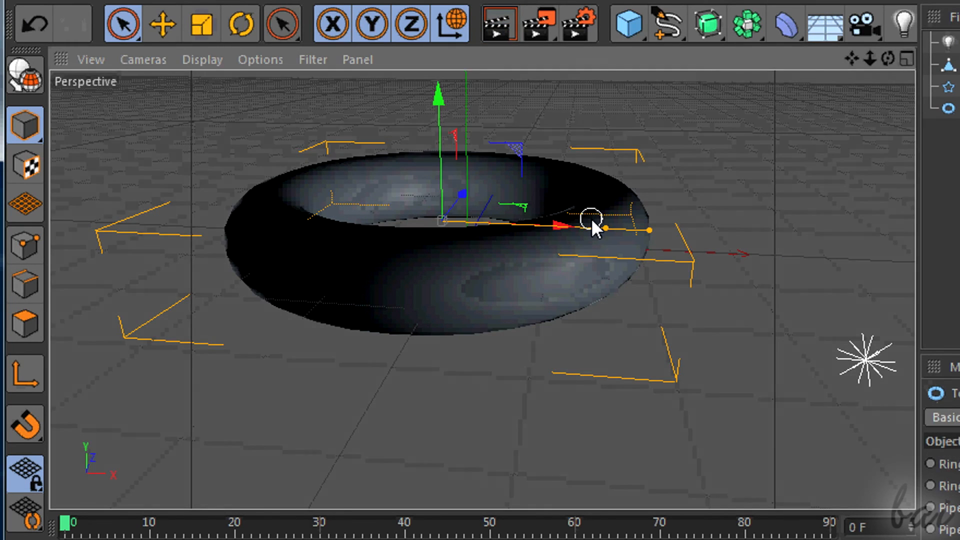
{"action": "left_click", "coordinate": [498, 23]}
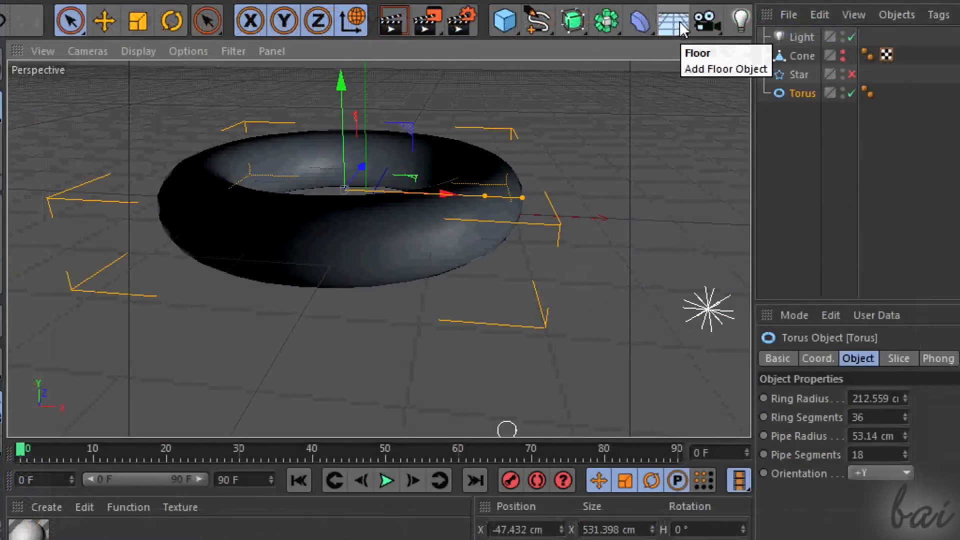
Step: Add a Physical Sky from the Floor/Environment dropdown
{"action": "left_click", "coordinate": [669, 20]}
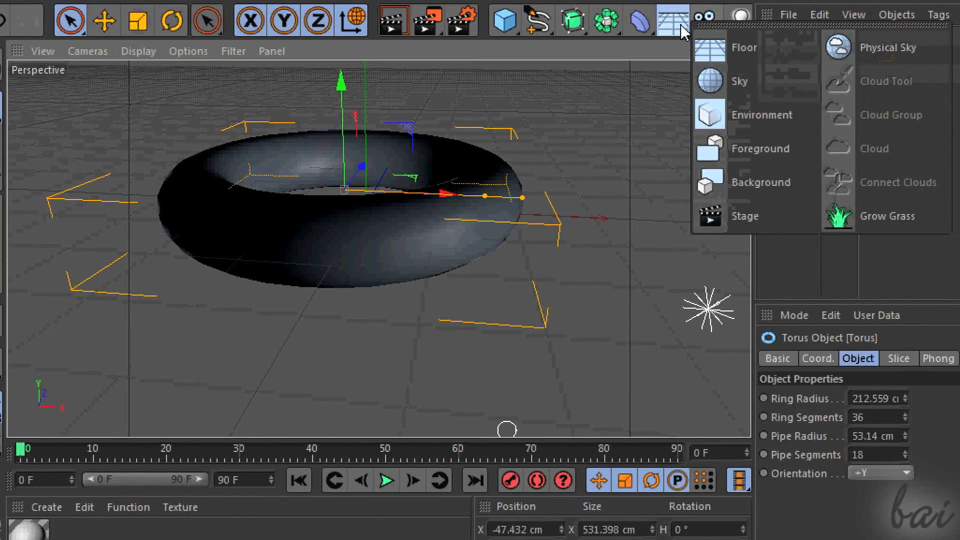
{"action": "left_click", "coordinate": [877, 47]}
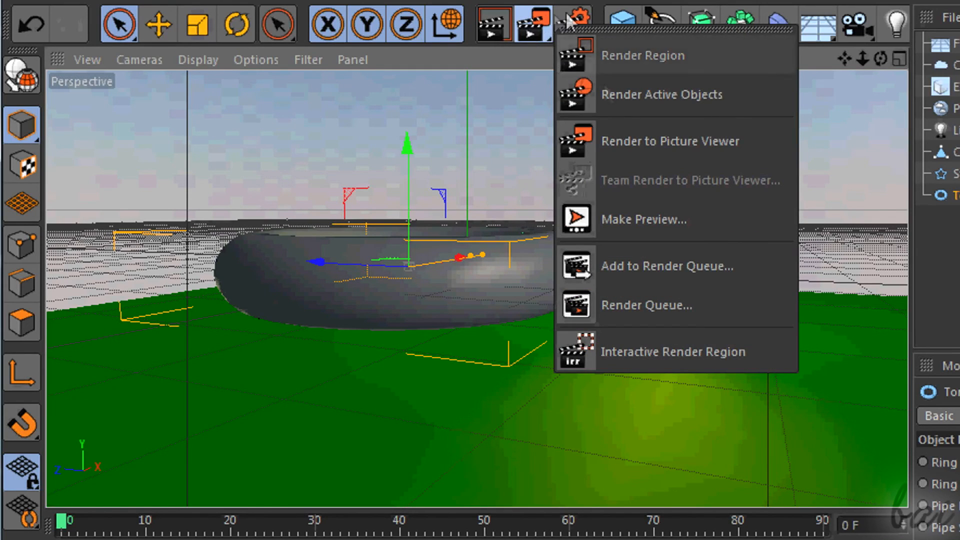
Step: Show the render settings' 800 × 600 output and the Anti-Aliasing page
{"action": "left_click", "coordinate": [572, 23]}
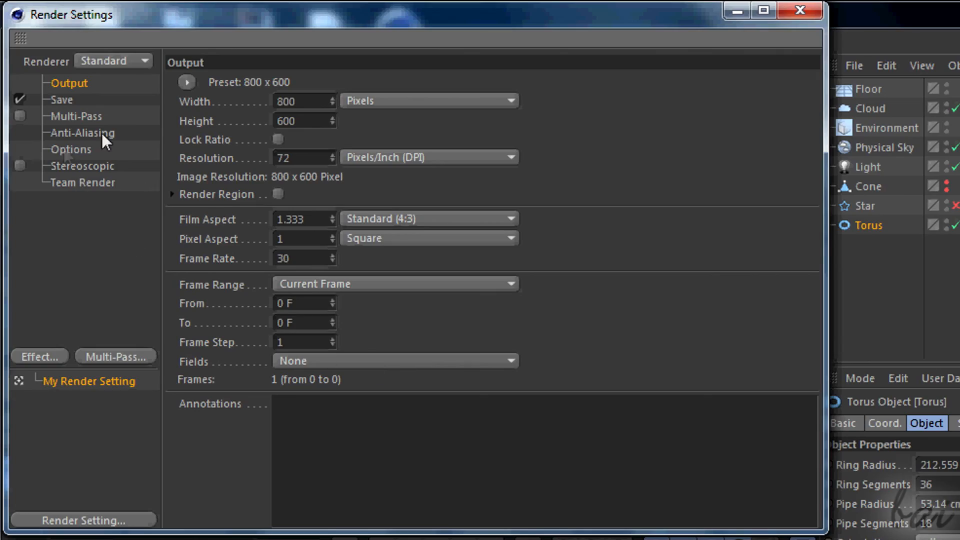
{"action": "left_click", "coordinate": [799, 10]}
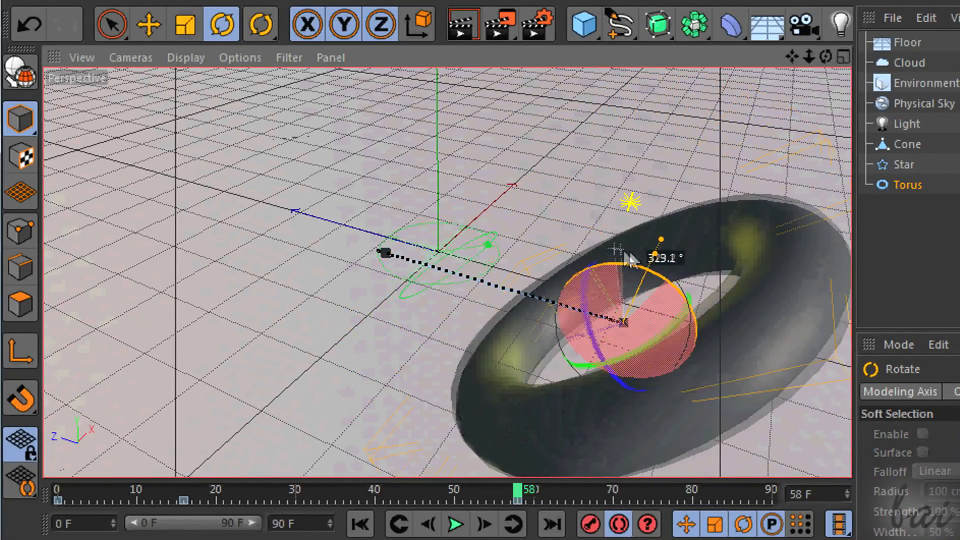
Step: Start animation playback from the timeline controls
{"action": "left_click", "coordinate": [454, 525]}
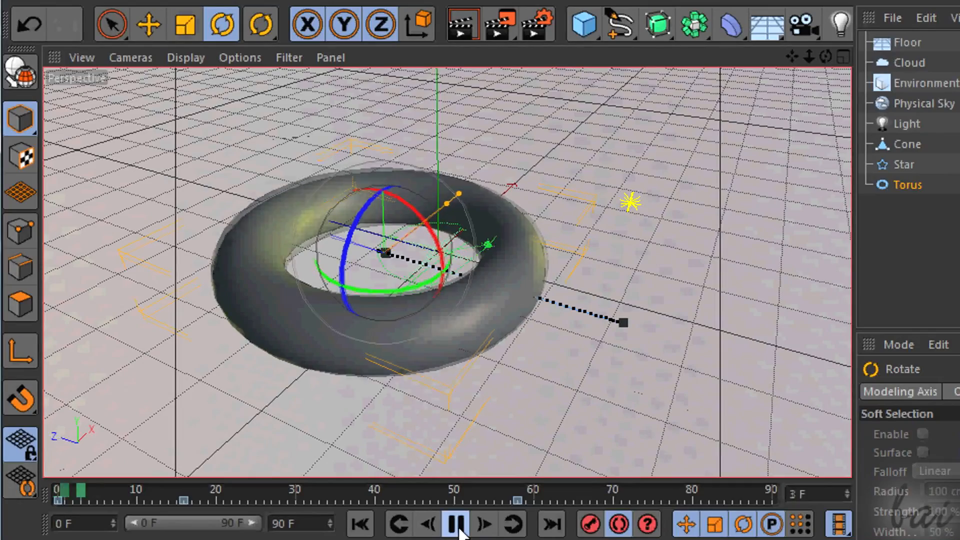
{"action": "left_click", "coordinate": [456, 525]}
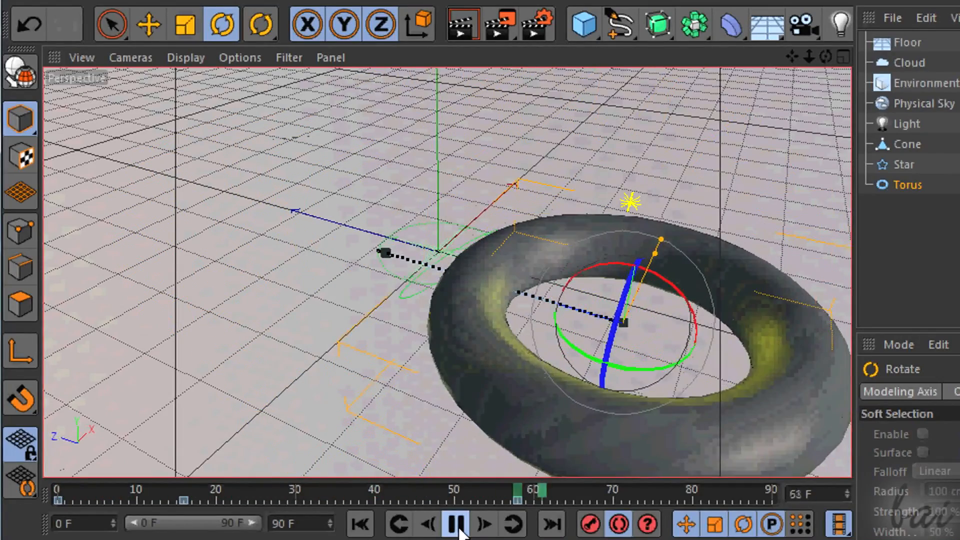